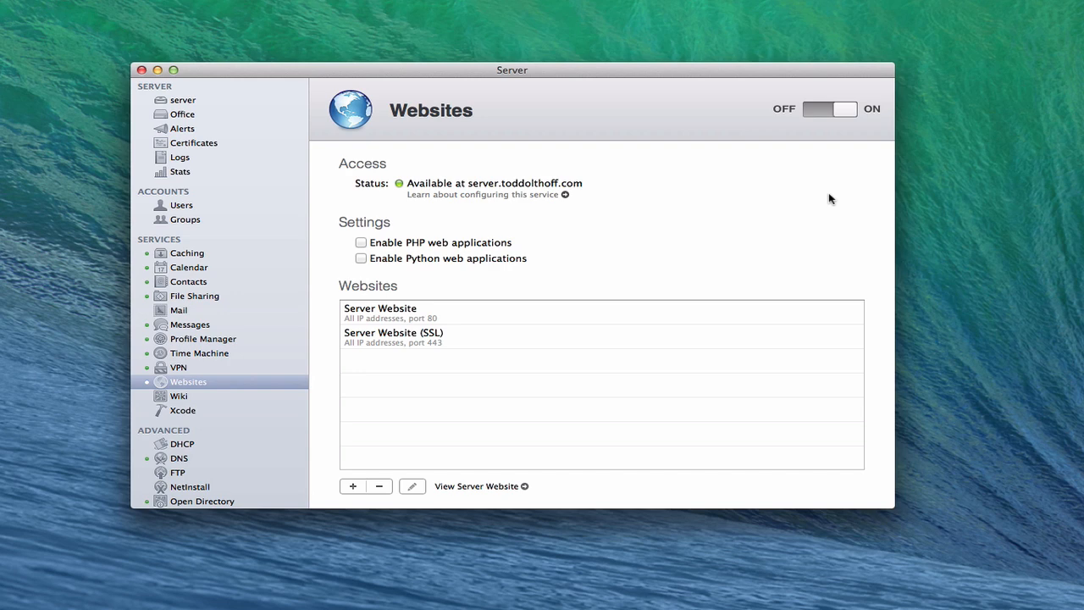
pyautogui.moveTo(707, 422)
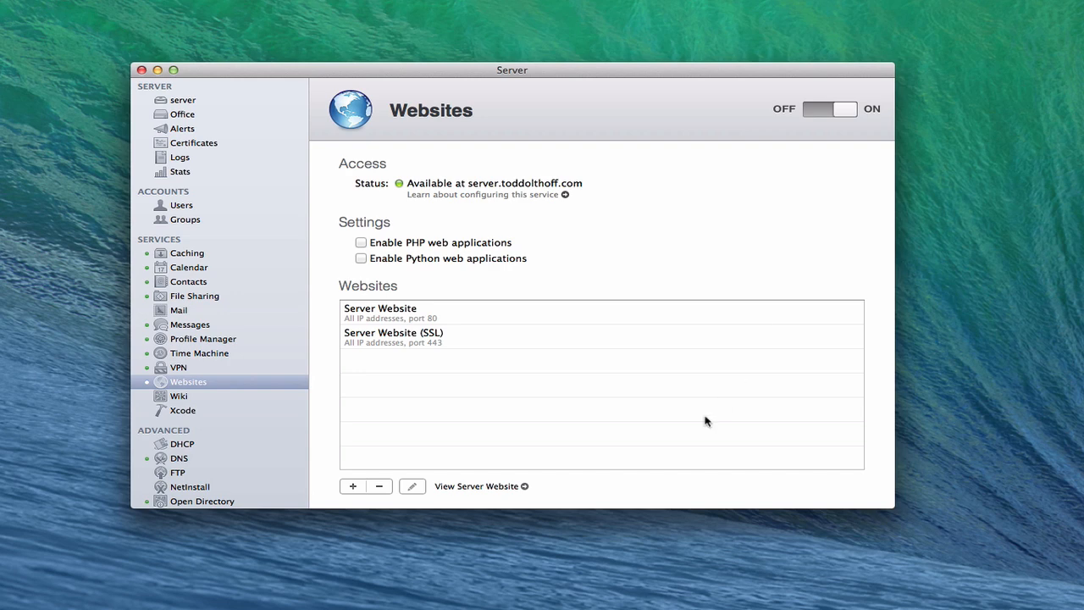
pyautogui.moveTo(449, 504)
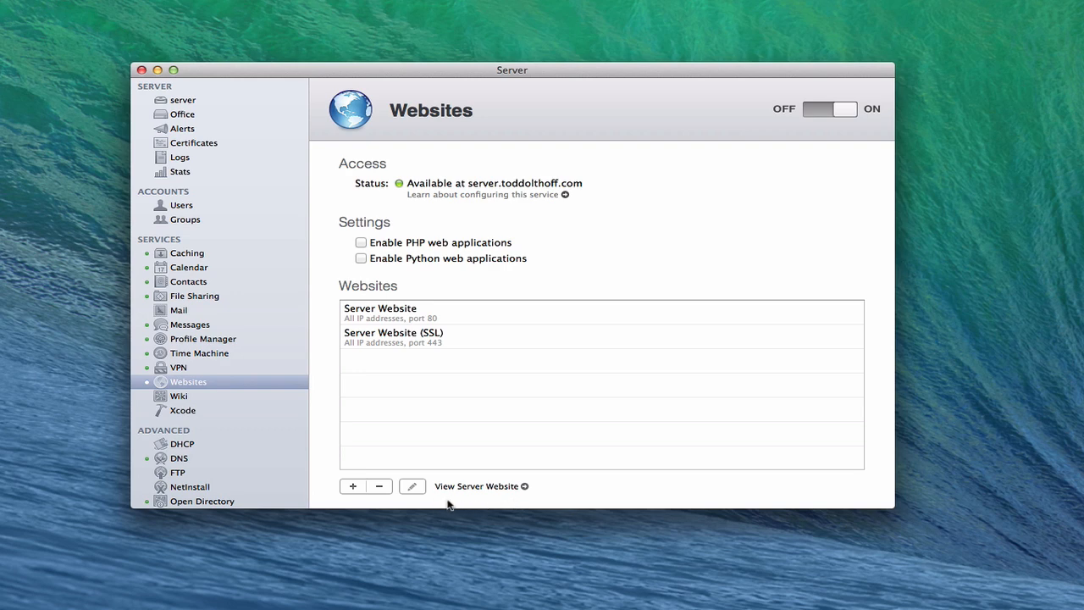
pyautogui.moveTo(680, 326)
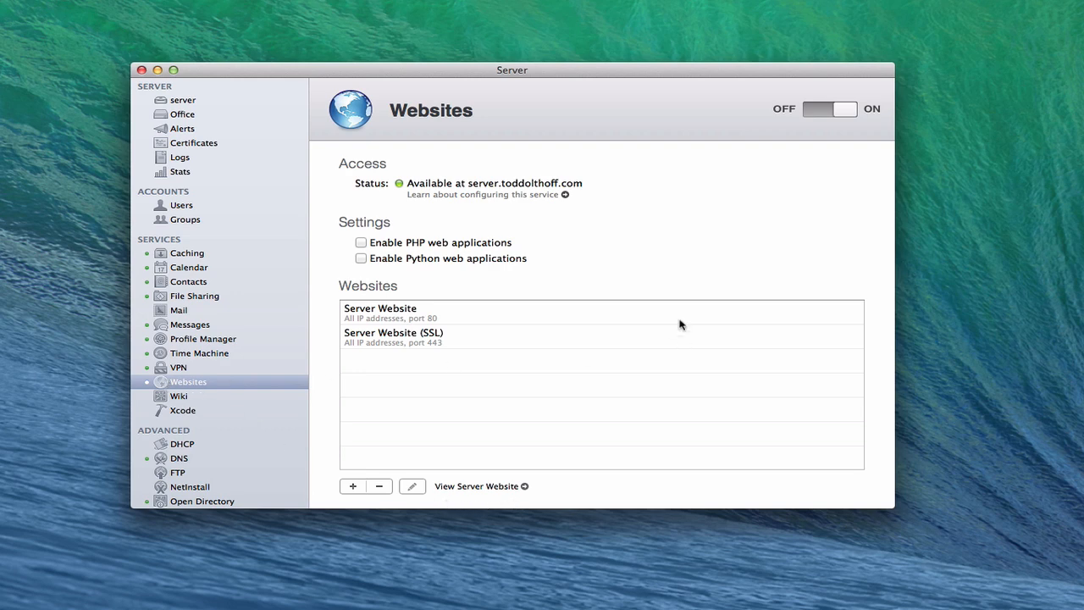
pyautogui.moveTo(490, 507)
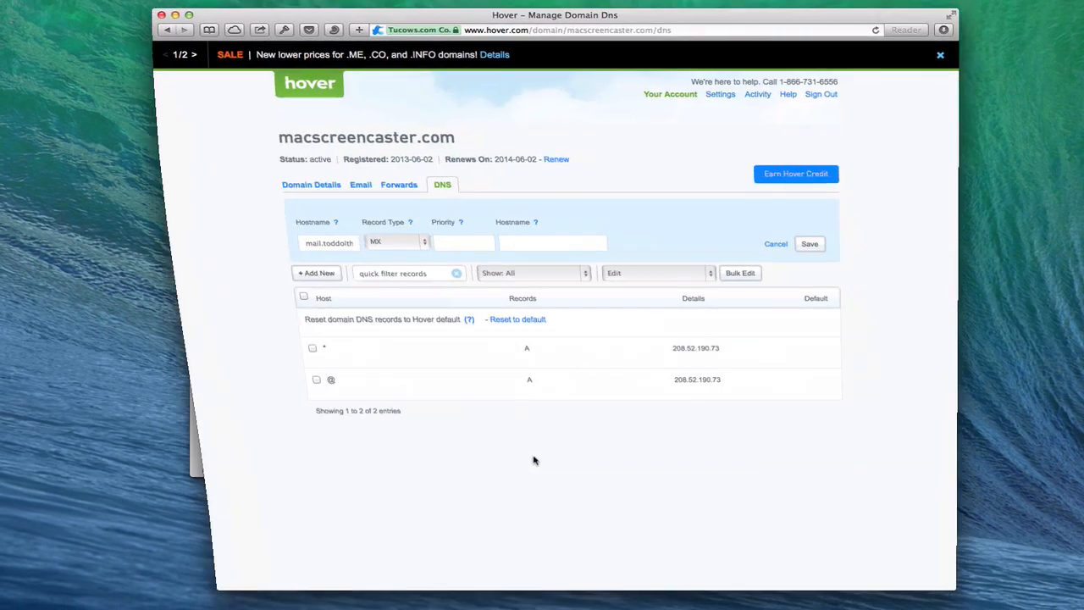
# Step: Switch to Safari's Server tab to show the OS X Server welcome page at server.toddolthoff.com
pyautogui.click(725, 47)
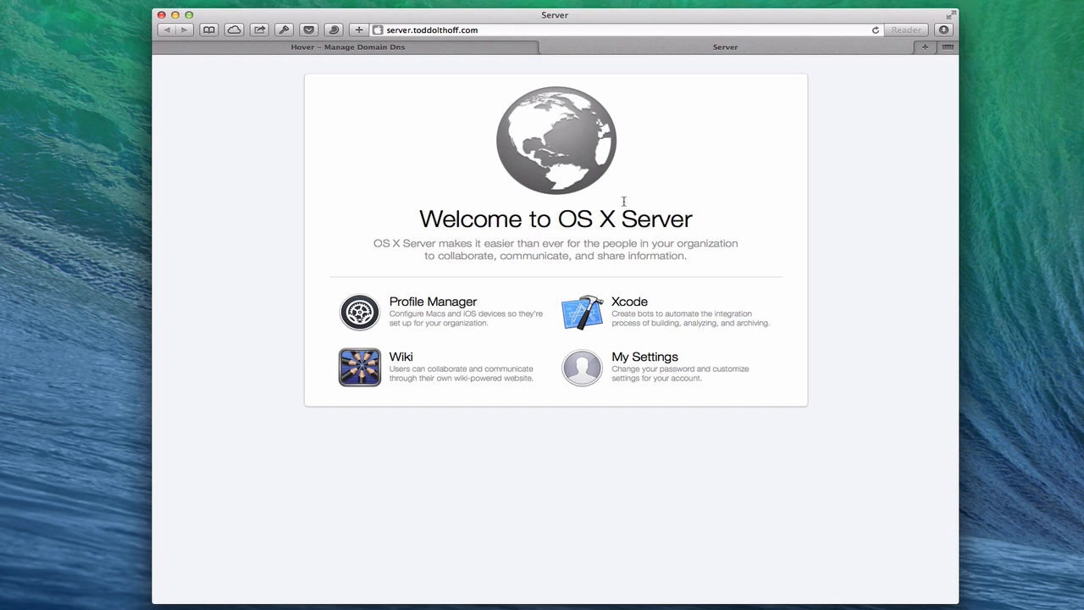
pyautogui.moveTo(573, 407)
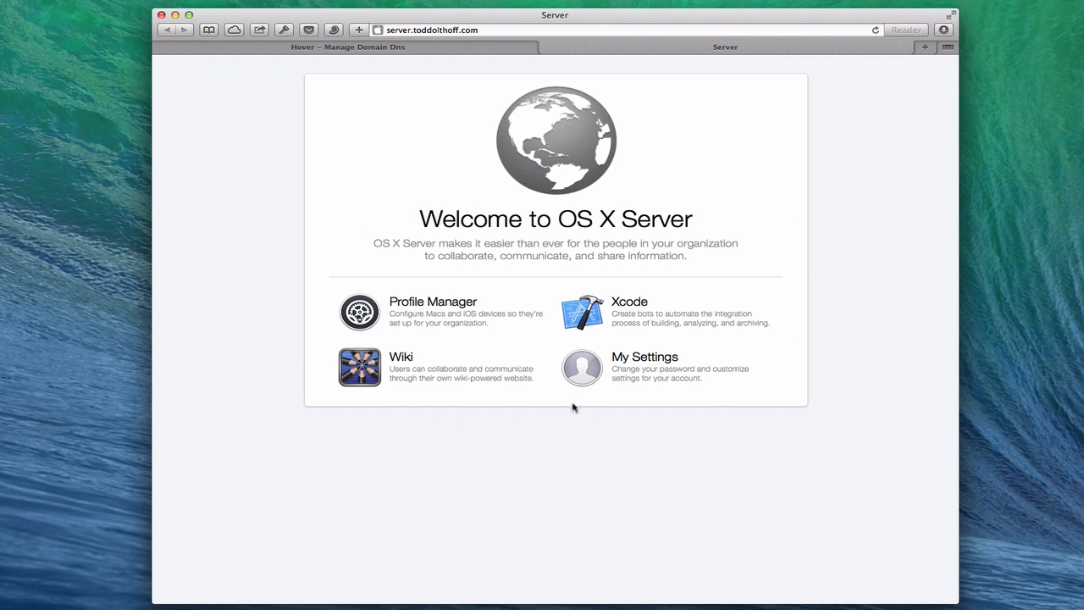
pyautogui.moveTo(662, 315)
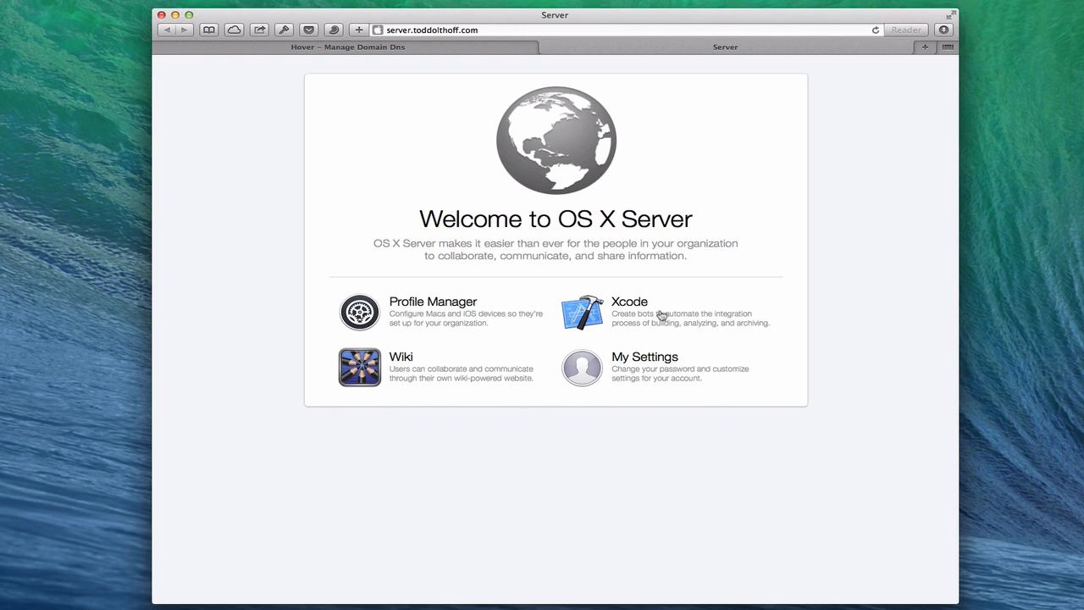
pyautogui.moveTo(636, 376)
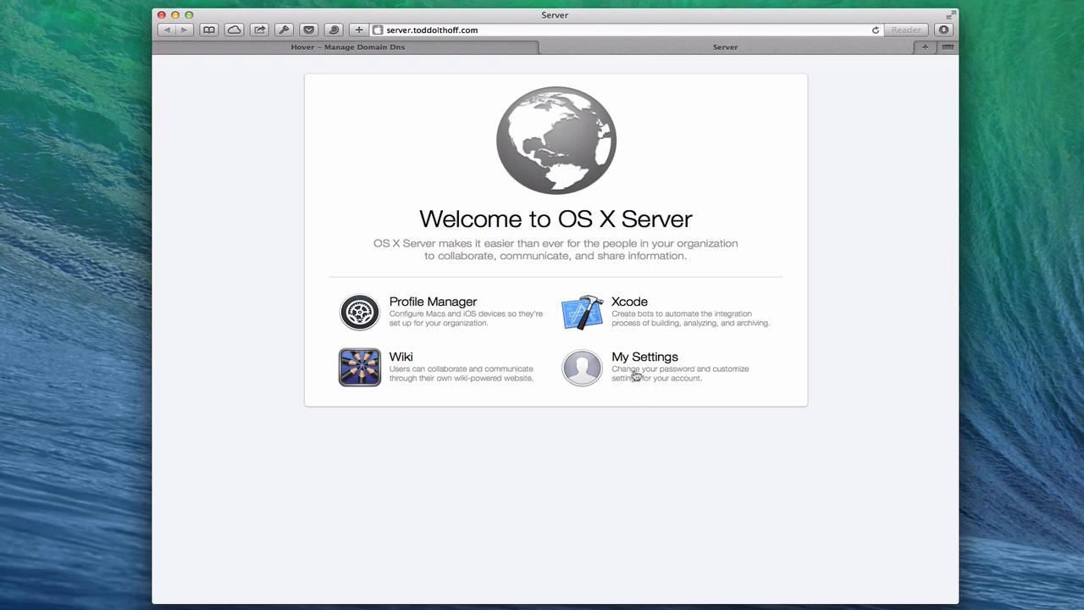
pyautogui.moveTo(719, 375)
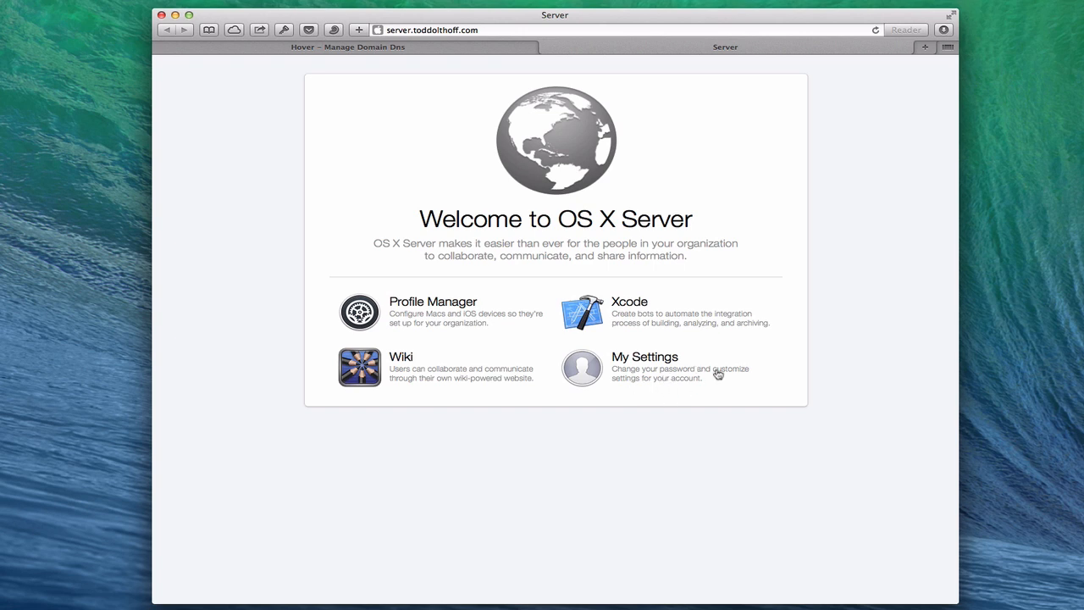
pyautogui.moveTo(404, 390)
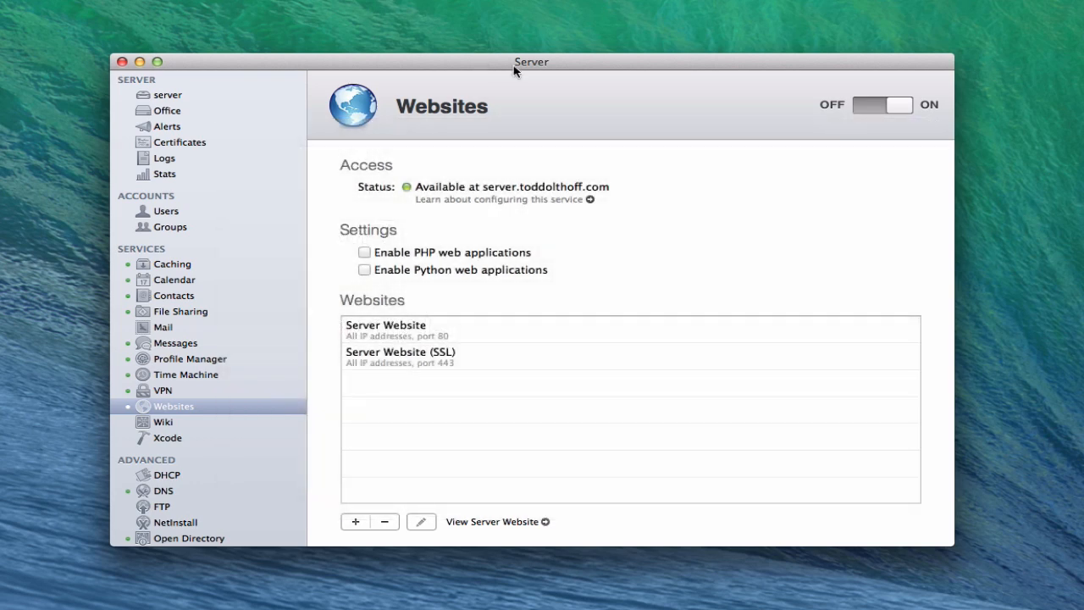
pyautogui.moveTo(500, 359)
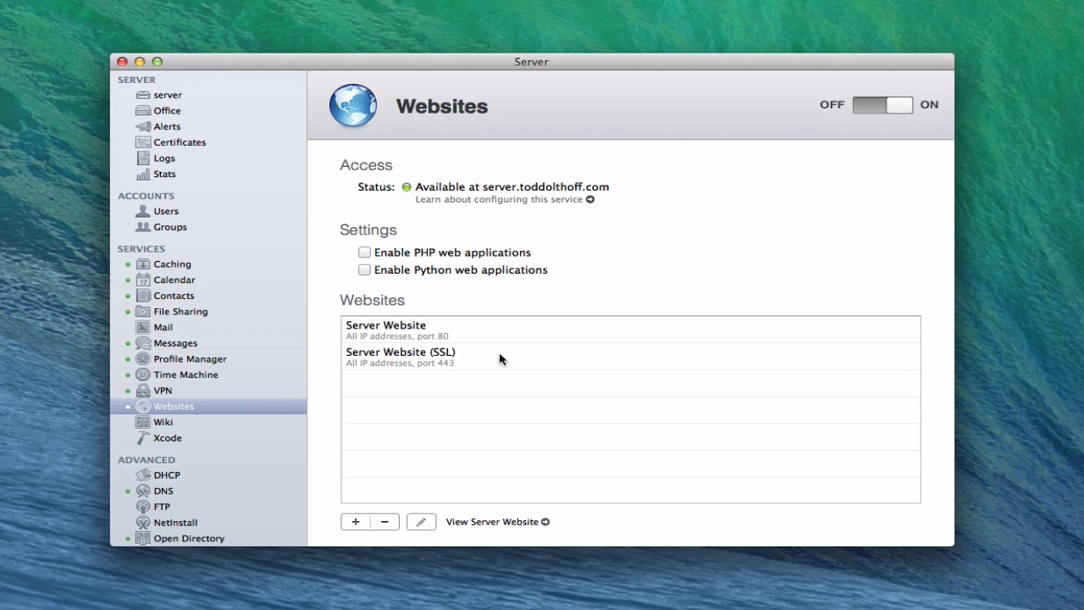
pyautogui.moveTo(487, 371)
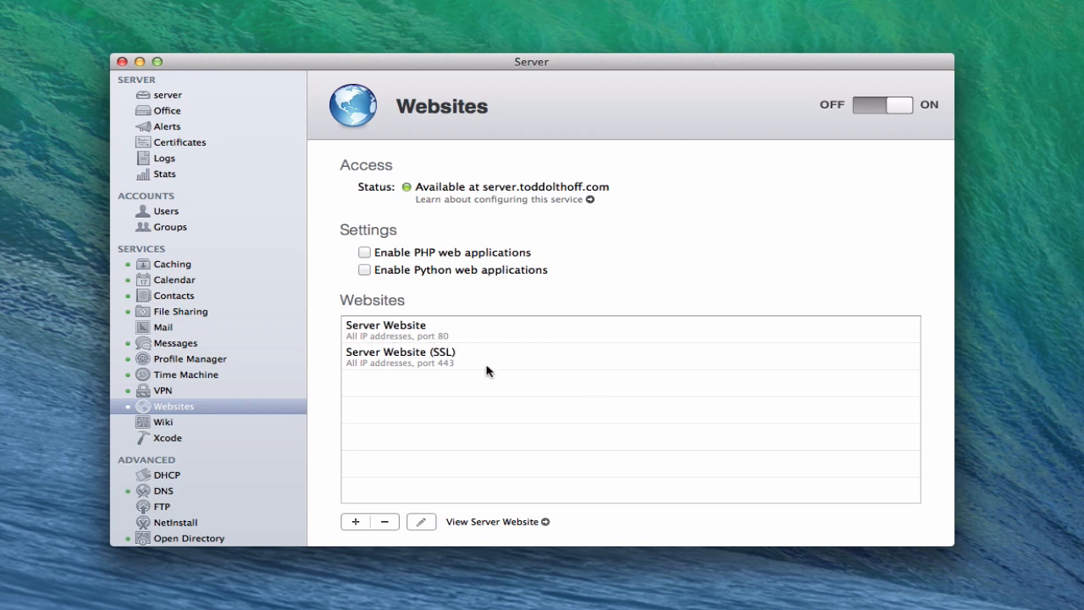
pyautogui.moveTo(459, 364)
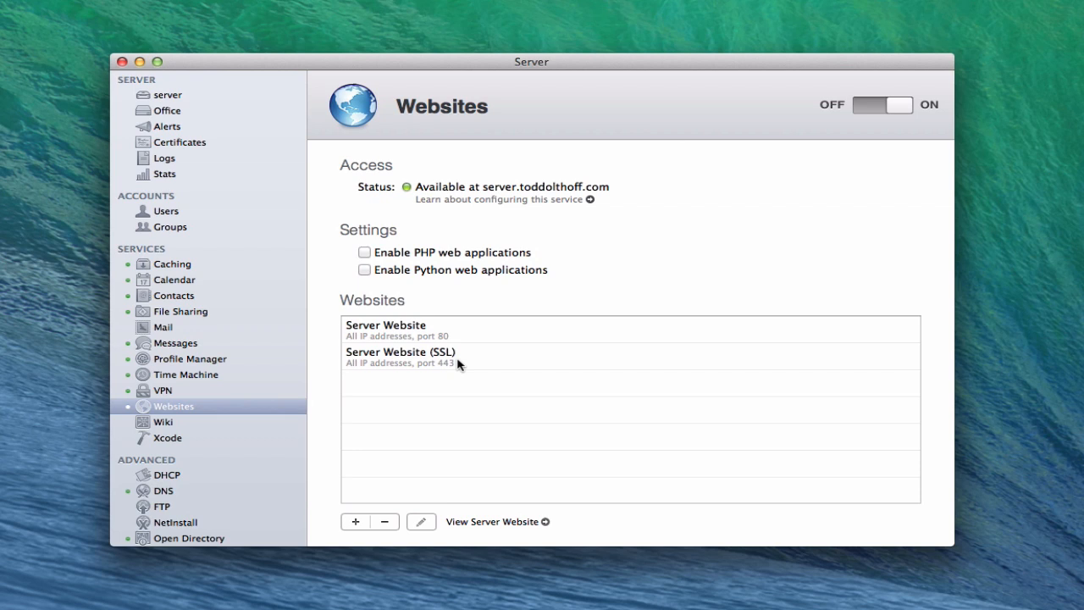
pyautogui.moveTo(462, 327)
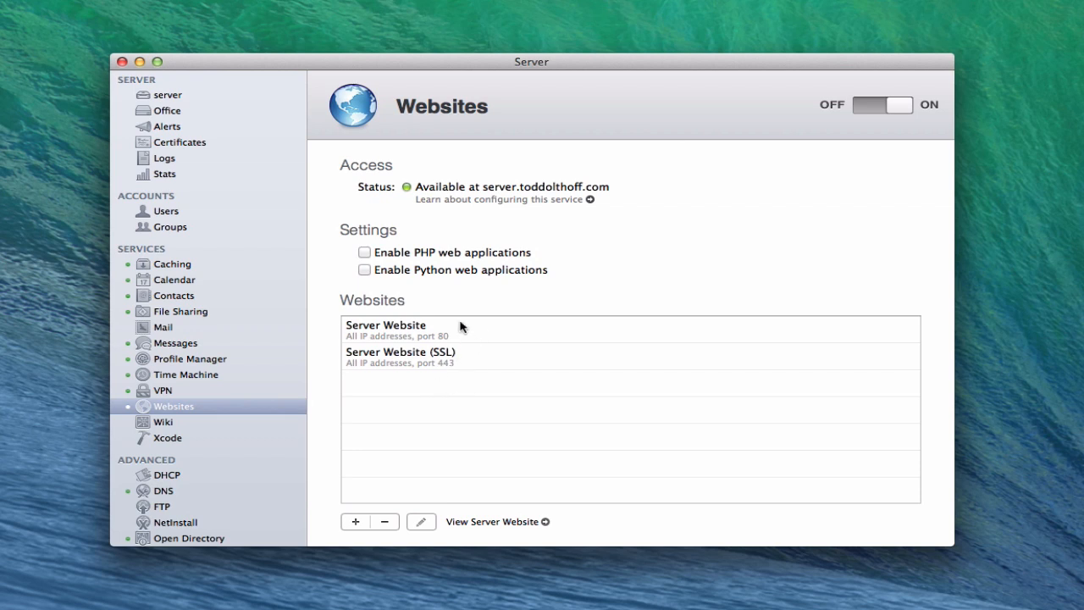
pyautogui.moveTo(455, 322)
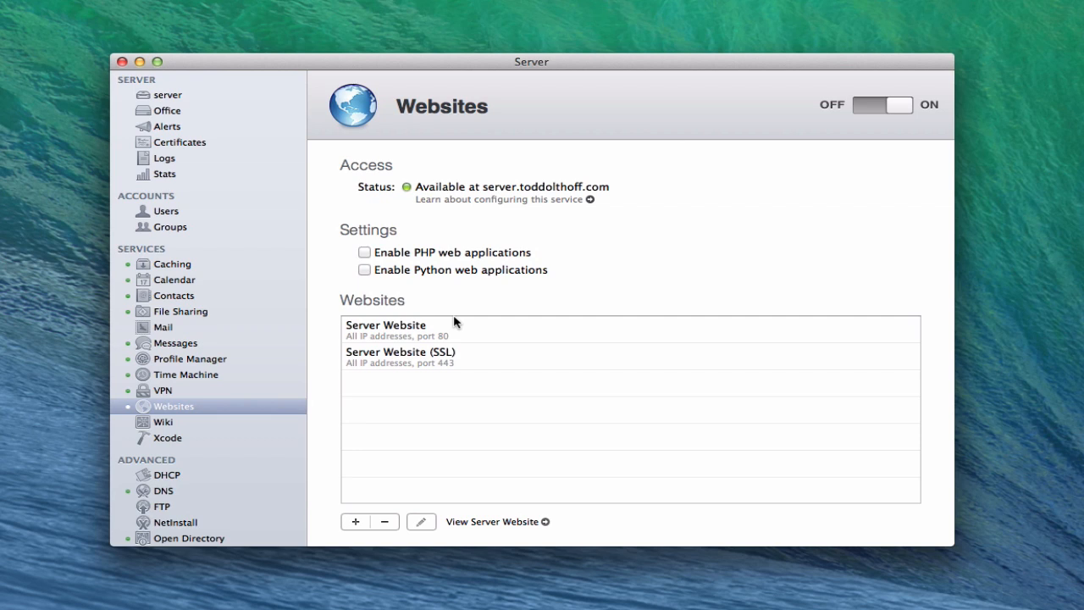
pyautogui.moveTo(585, 193)
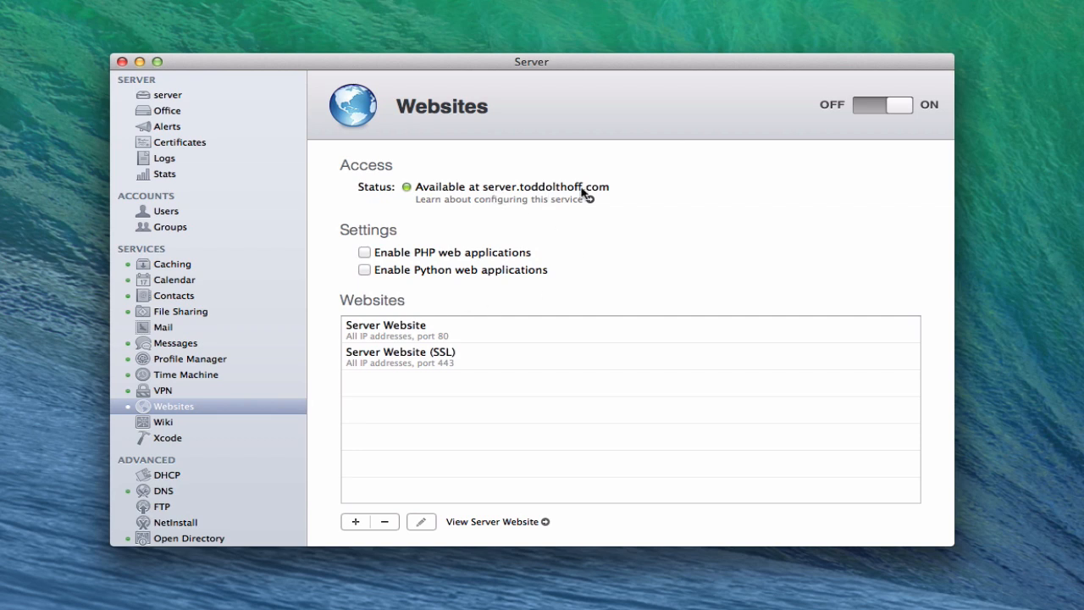
pyautogui.moveTo(526, 356)
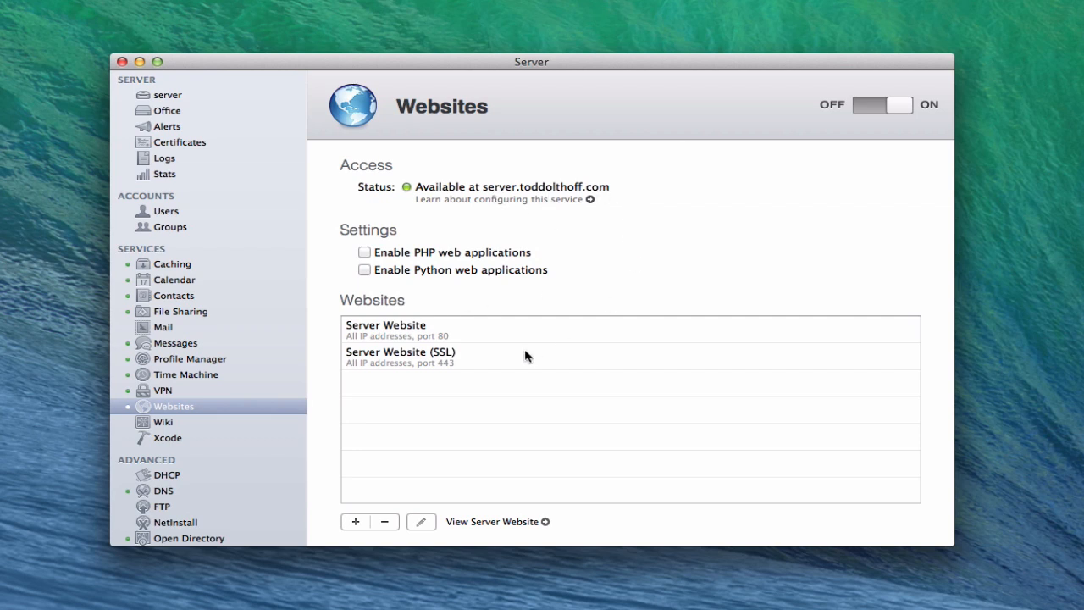
pyautogui.moveTo(413, 390)
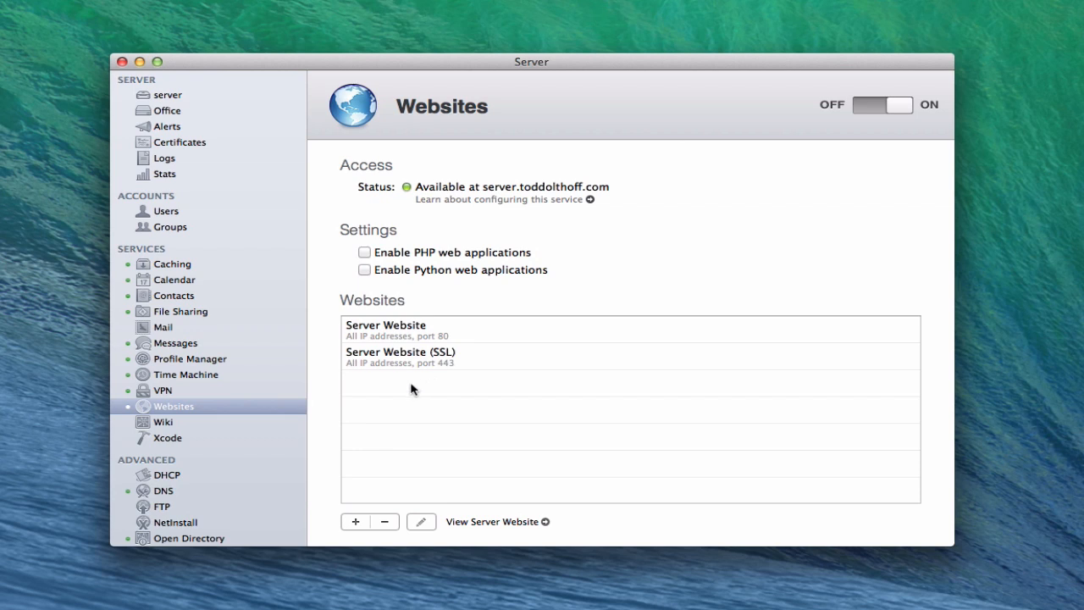
pyautogui.moveTo(437, 380)
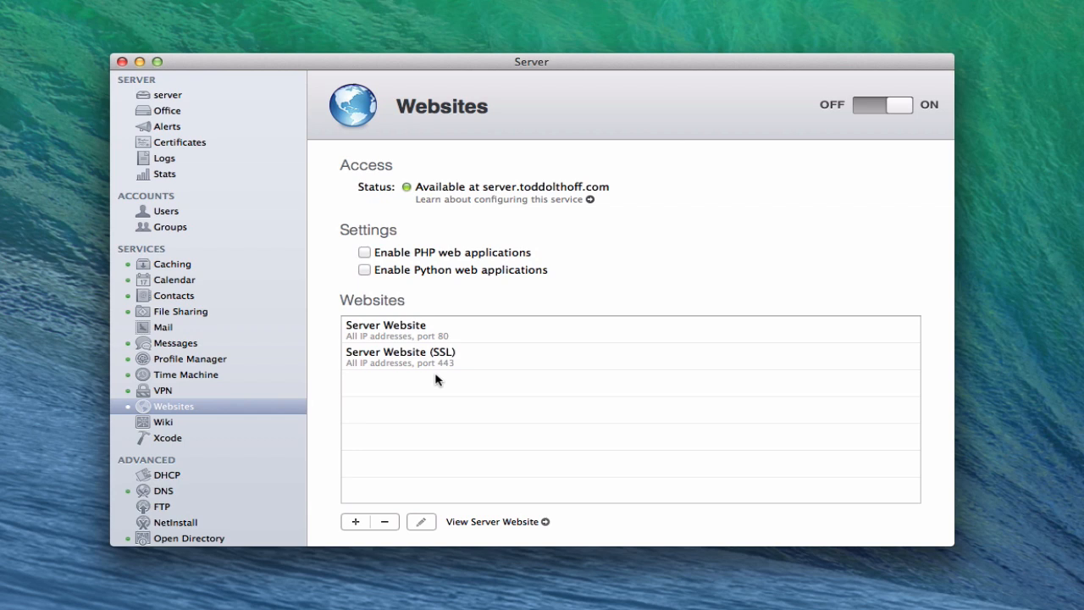
pyautogui.moveTo(434, 320)
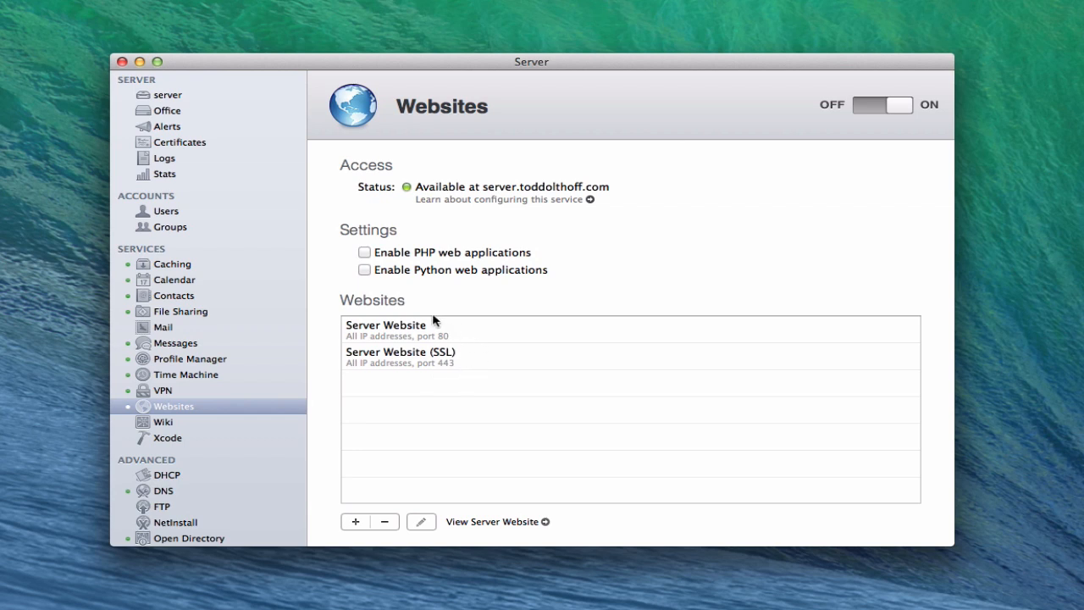
pyautogui.moveTo(445, 378)
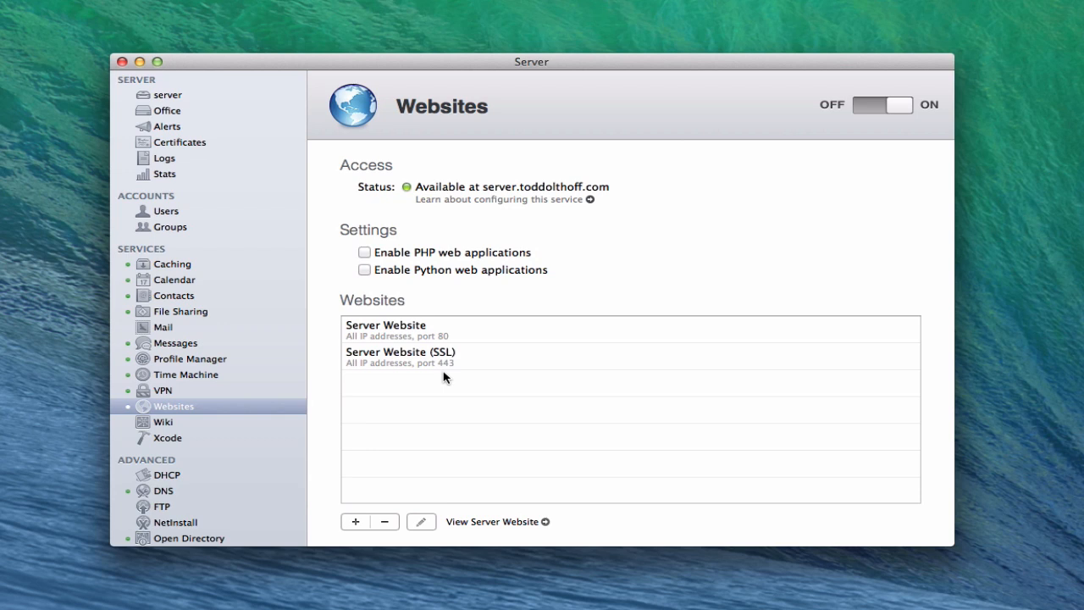
pyautogui.moveTo(444, 338)
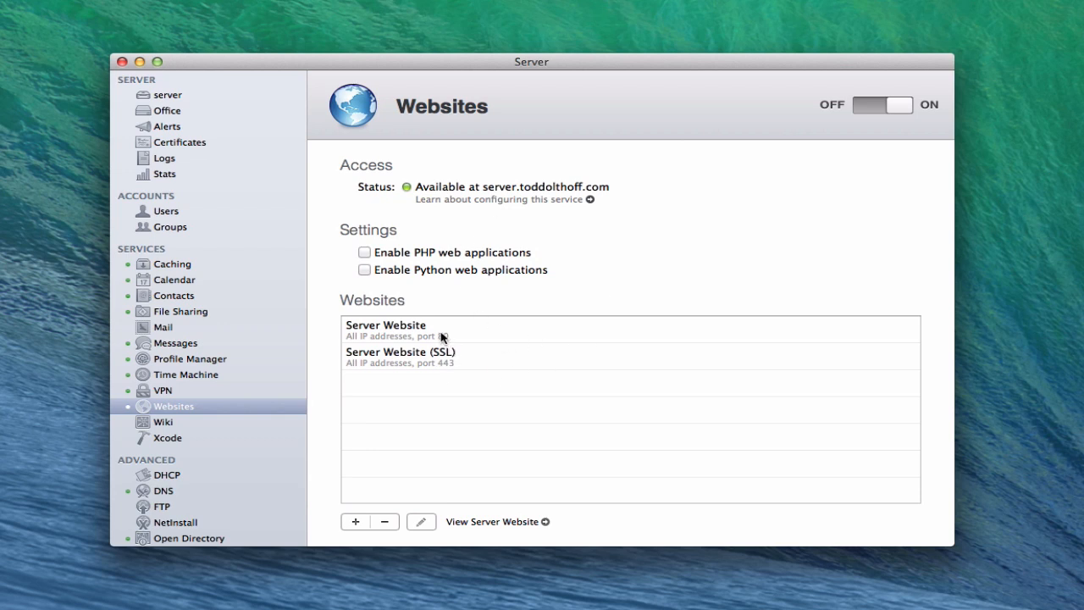
pyautogui.moveTo(449, 325)
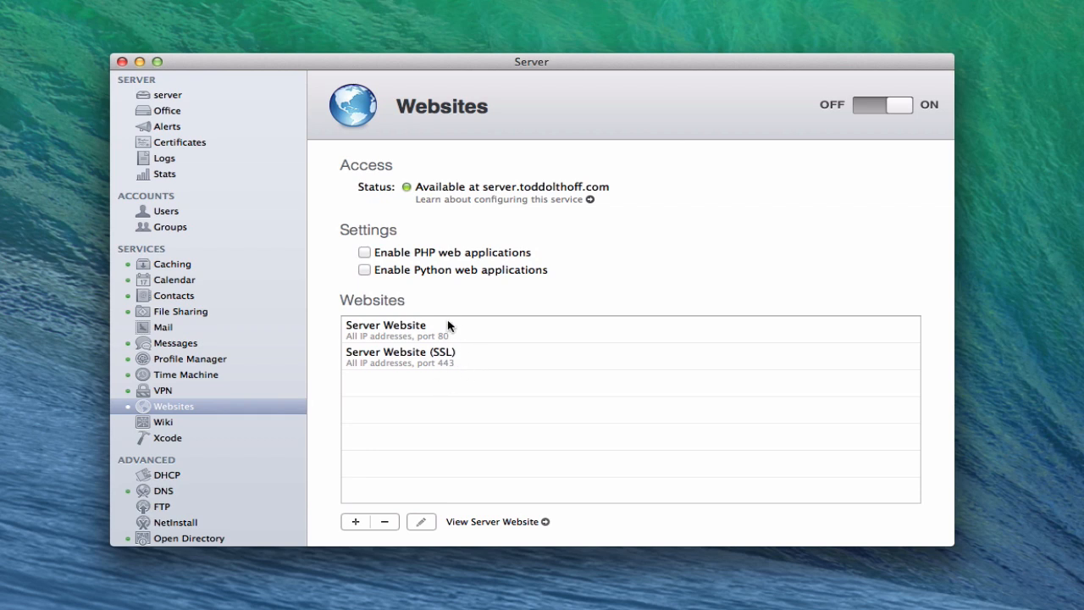
pyautogui.moveTo(487, 372)
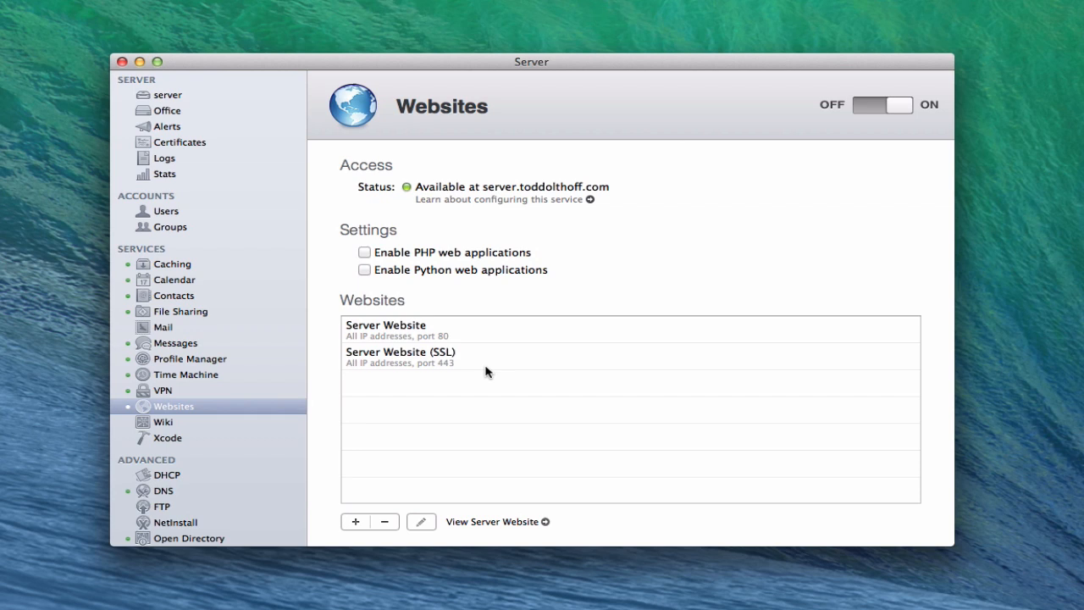
pyautogui.moveTo(588, 260)
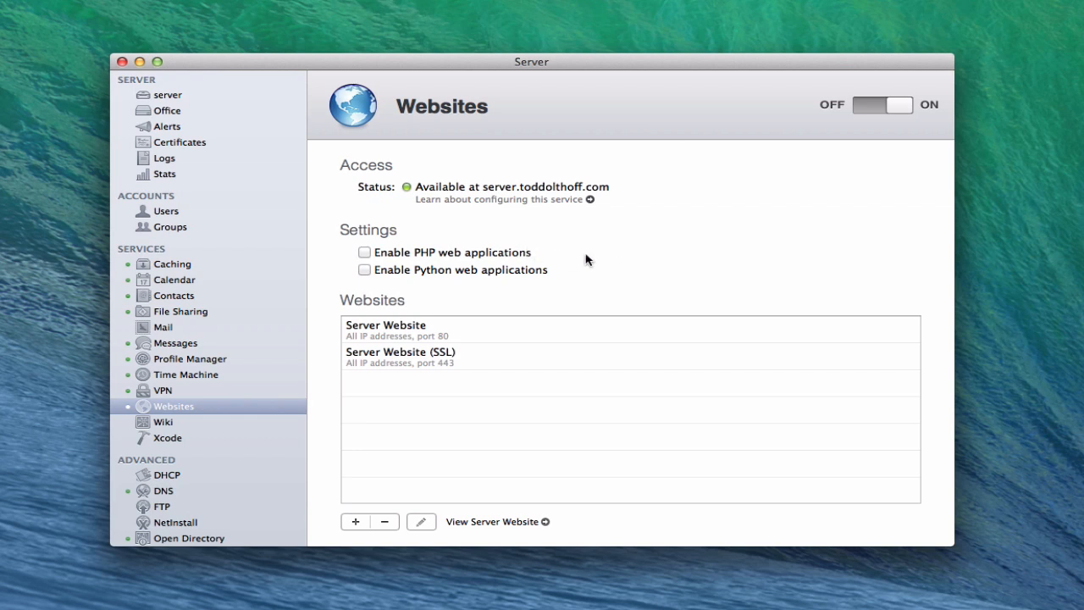
pyautogui.moveTo(398, 268)
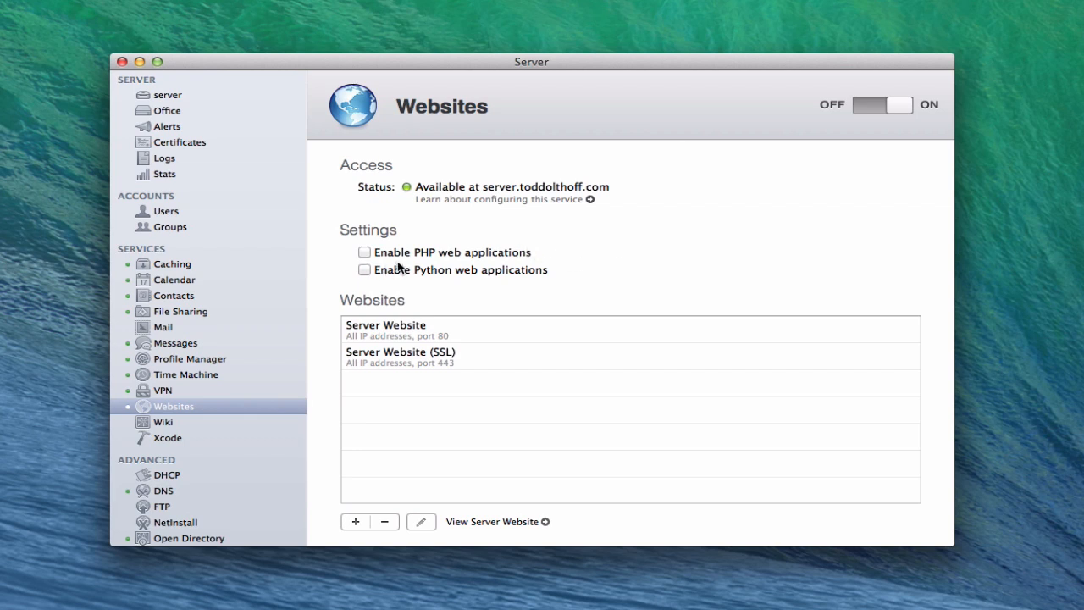
pyautogui.moveTo(398, 287)
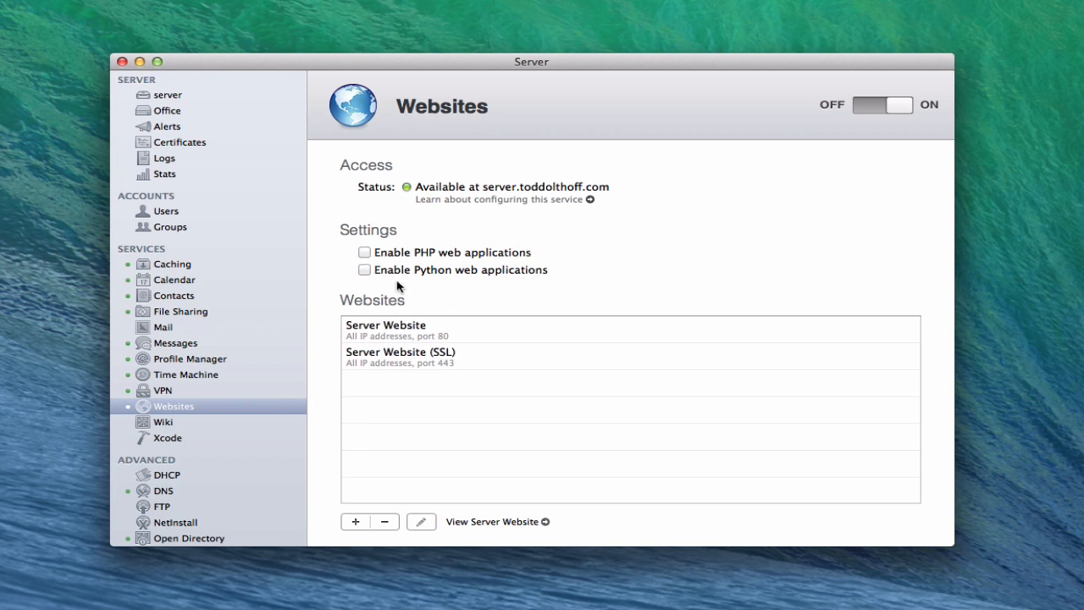
pyautogui.moveTo(519, 290)
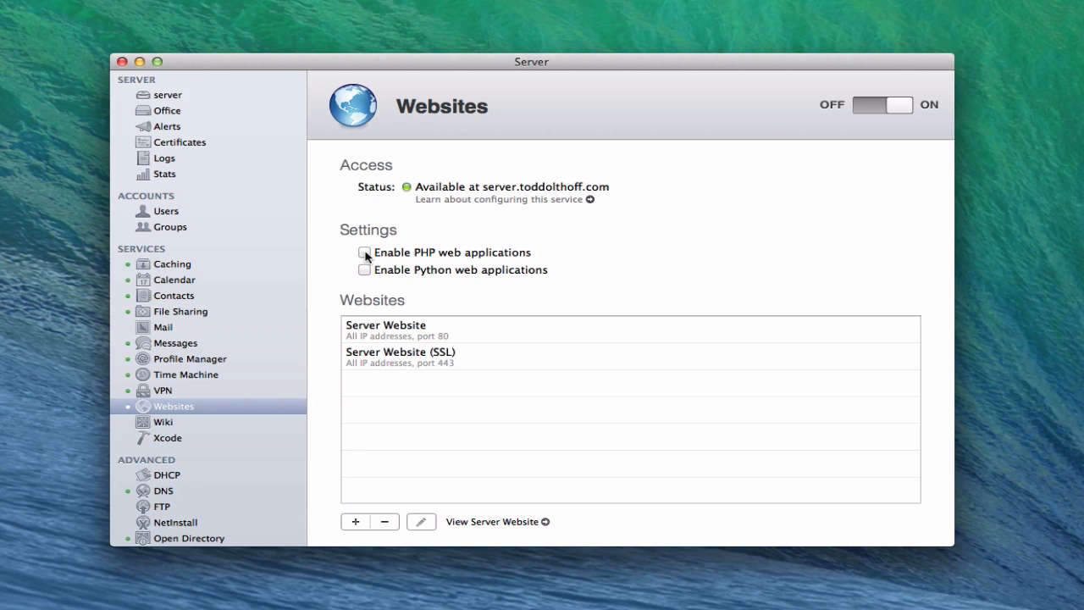
pyautogui.moveTo(568, 320)
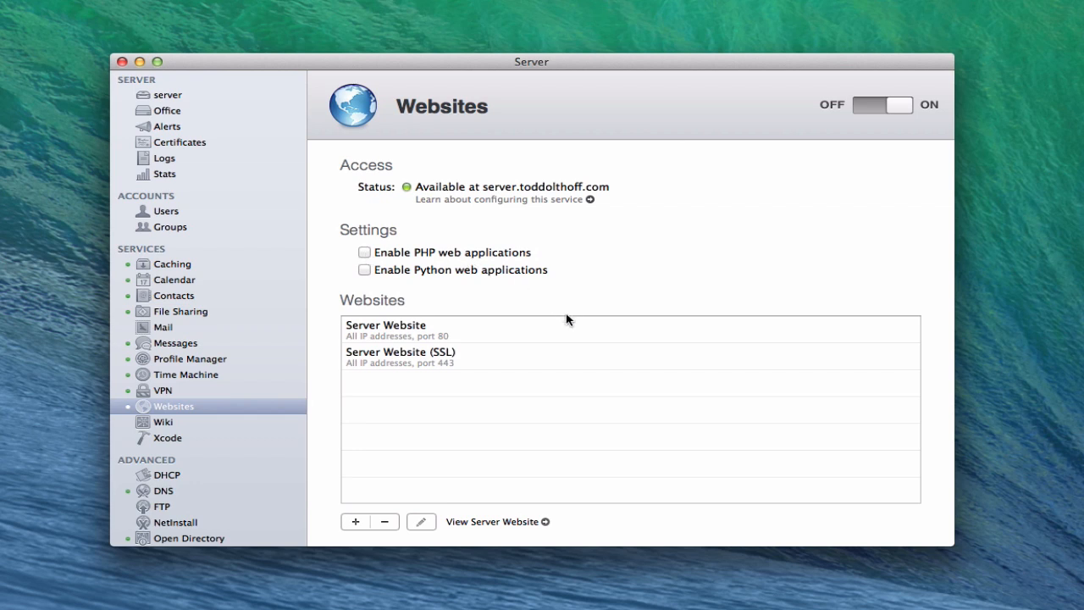
pyautogui.moveTo(404, 335)
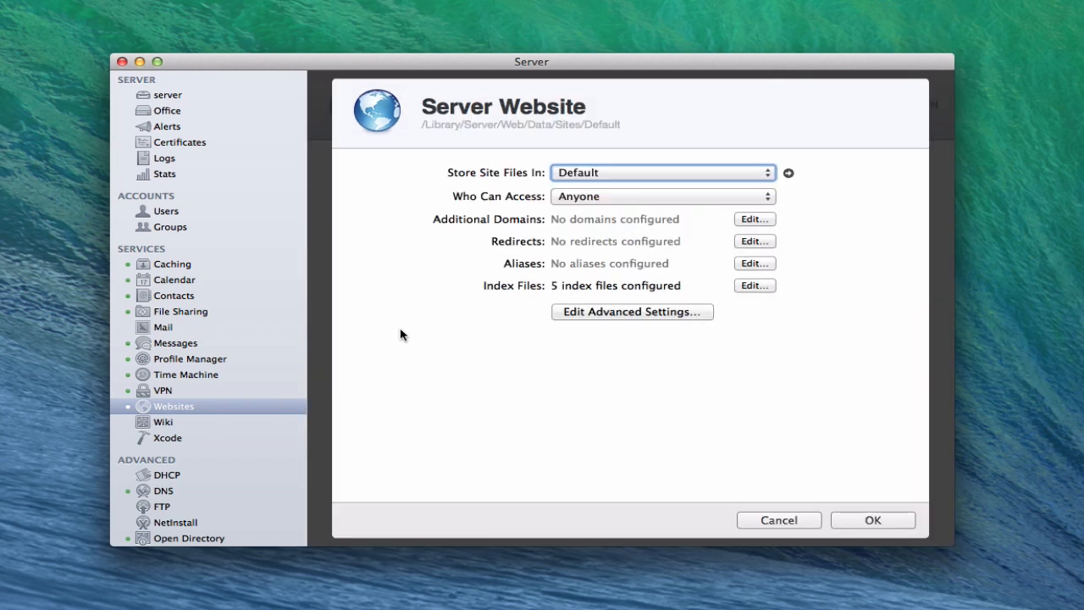
pyautogui.moveTo(872, 227)
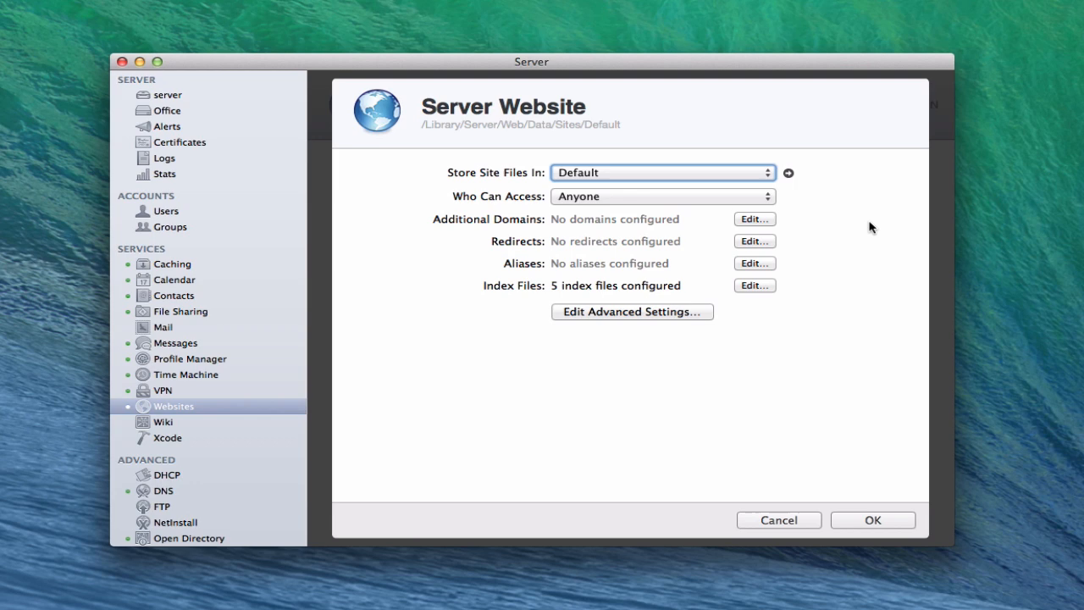
pyautogui.moveTo(819, 341)
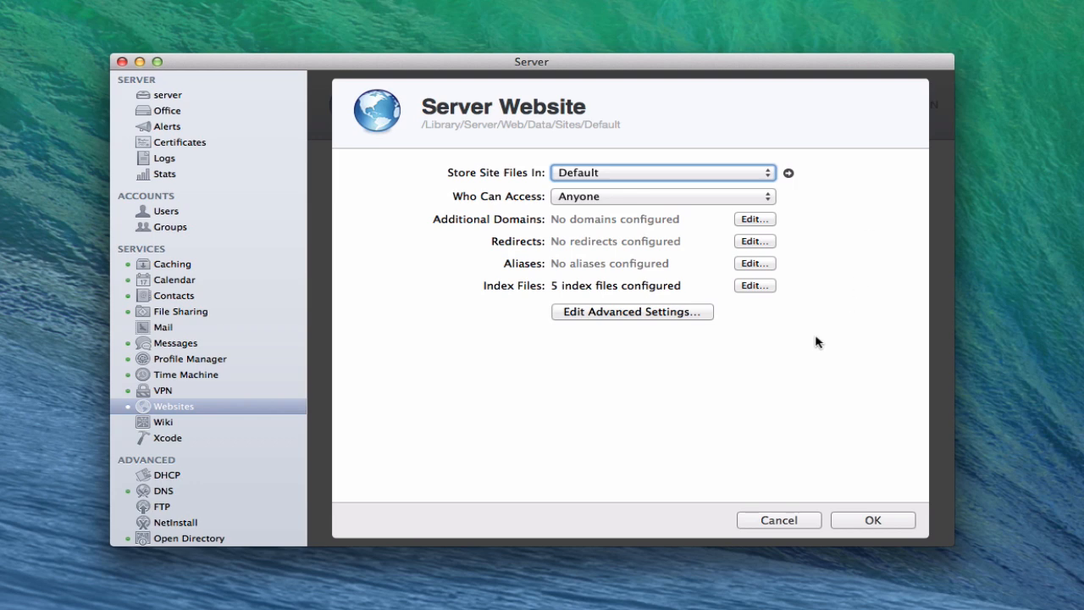
pyautogui.moveTo(437, 186)
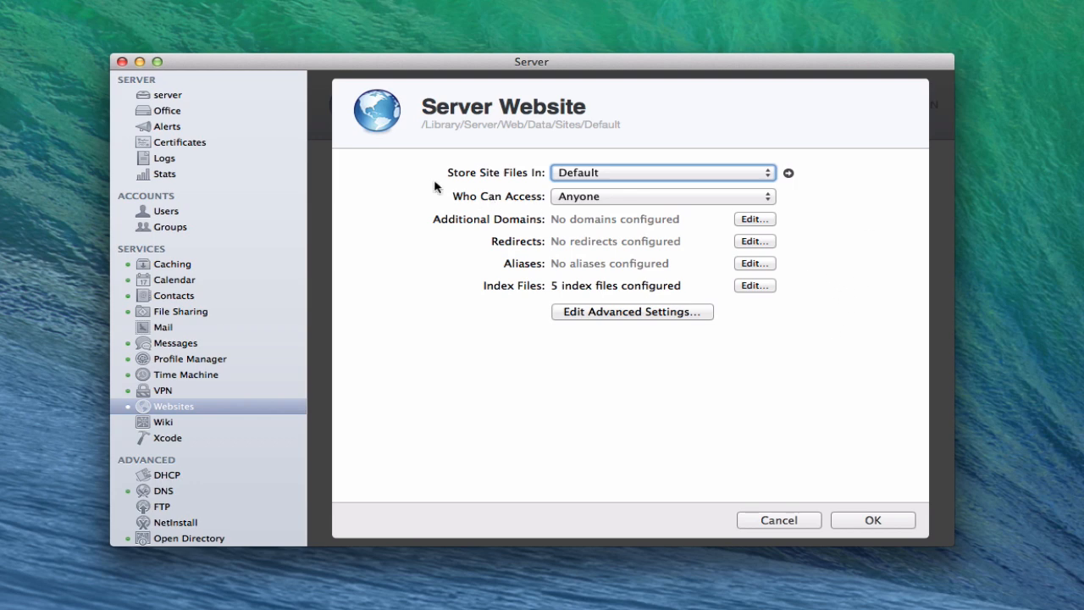
pyautogui.moveTo(521, 182)
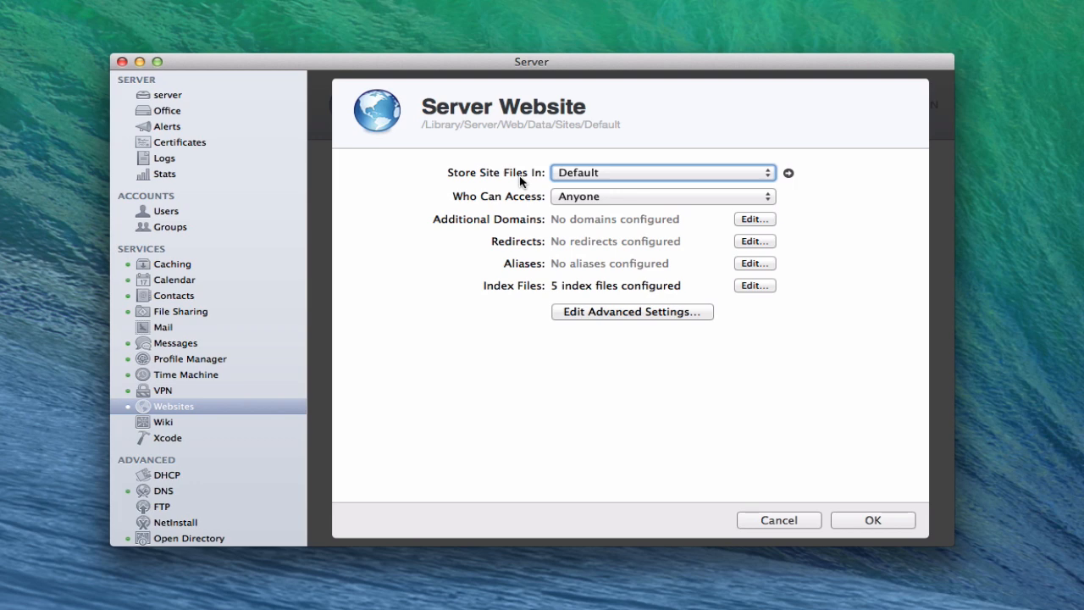
pyautogui.moveTo(618, 189)
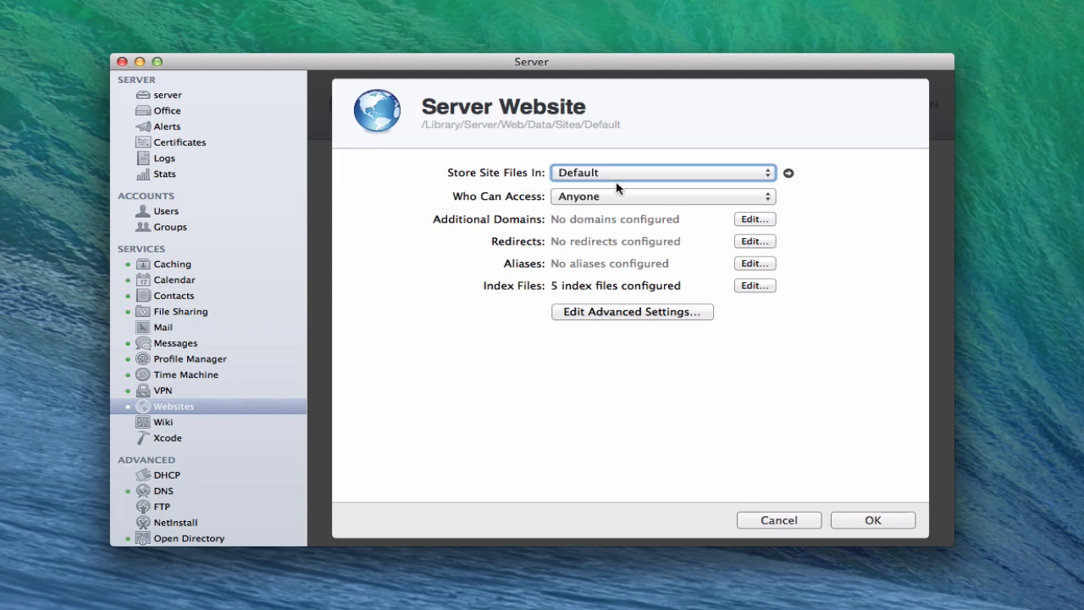
pyautogui.moveTo(769, 182)
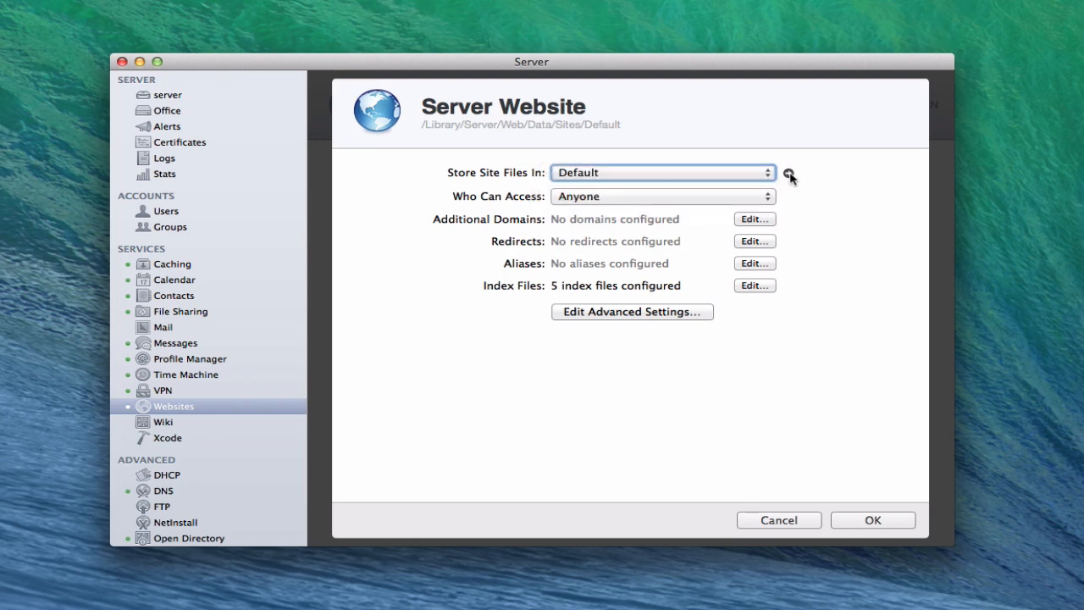
pyautogui.click(767, 172)
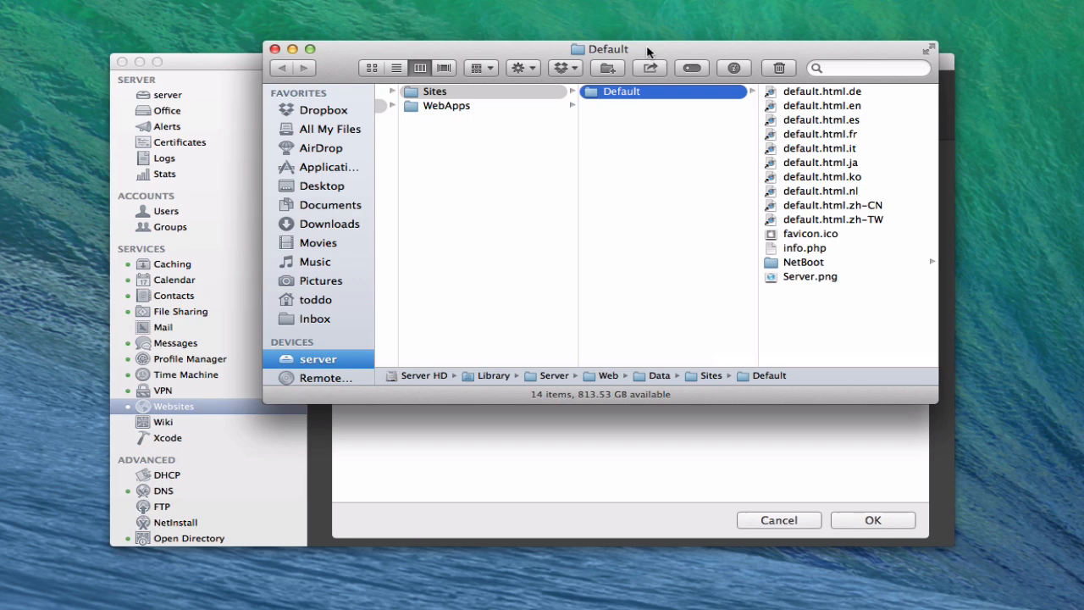
pyautogui.moveTo(607, 49); pyautogui.dragTo(531, 116)
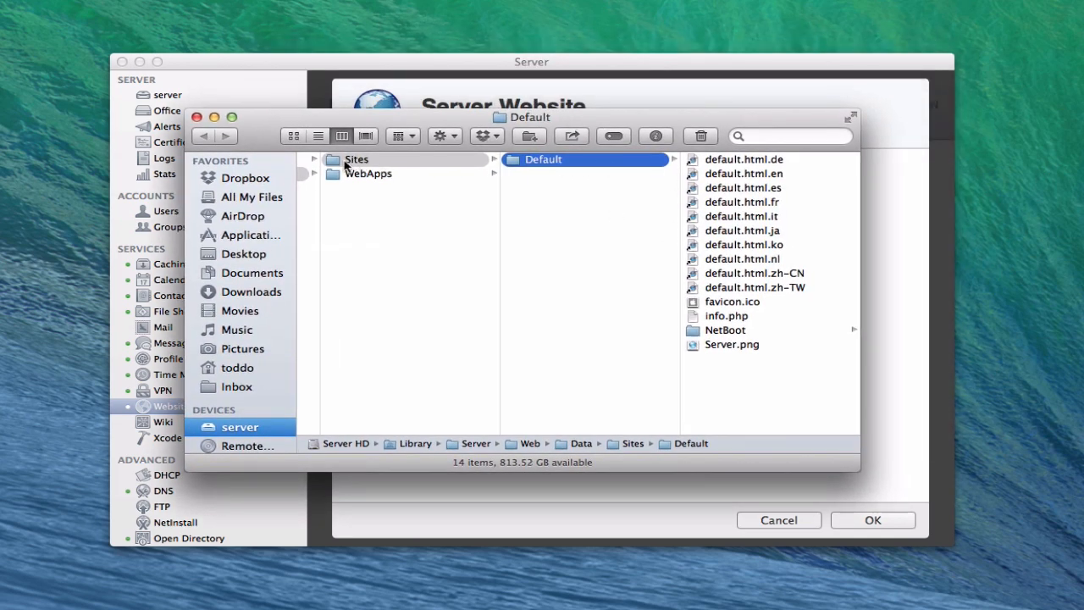
pyautogui.moveTo(415, 457)
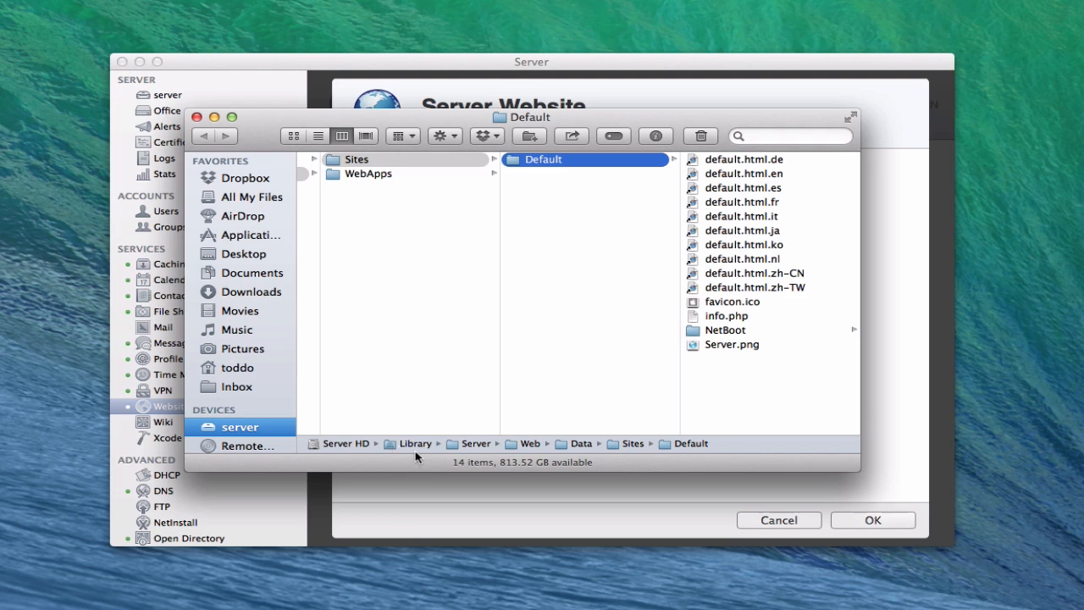
pyautogui.moveTo(656, 458)
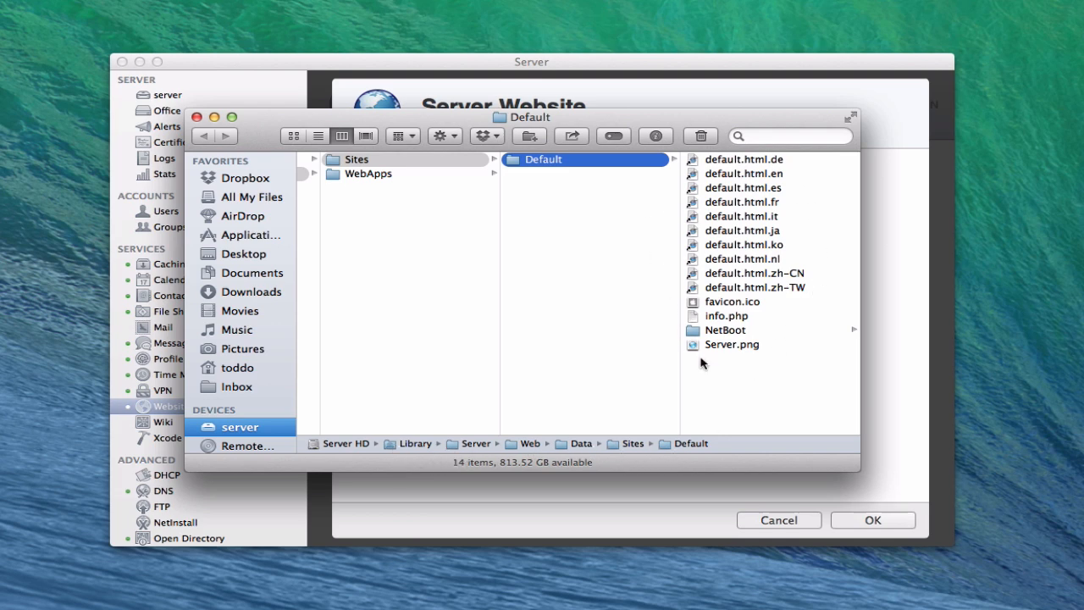
pyautogui.moveTo(754, 334)
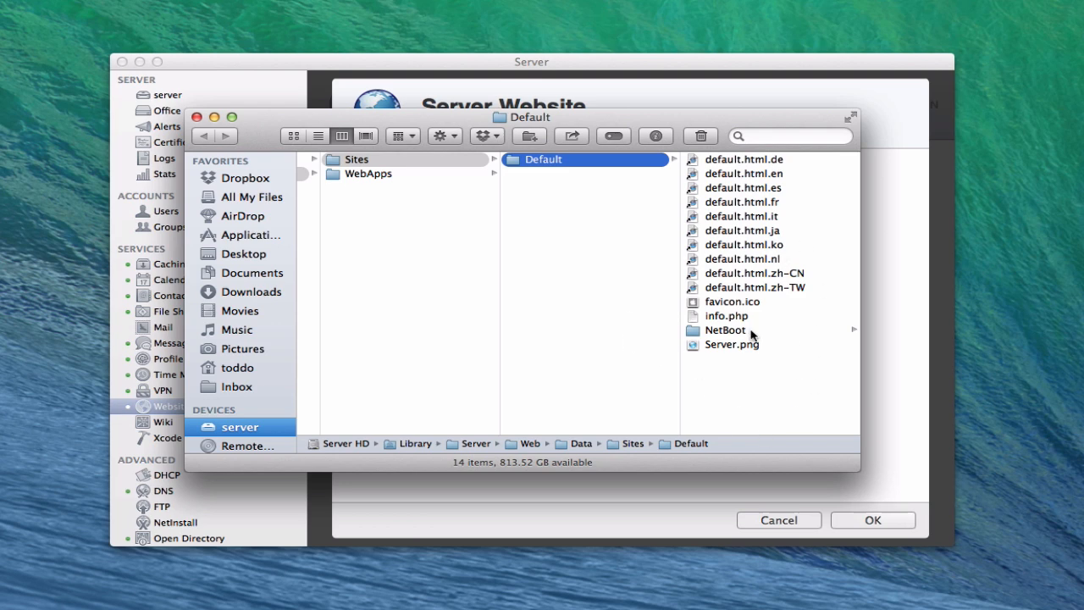
pyautogui.moveTo(753, 344)
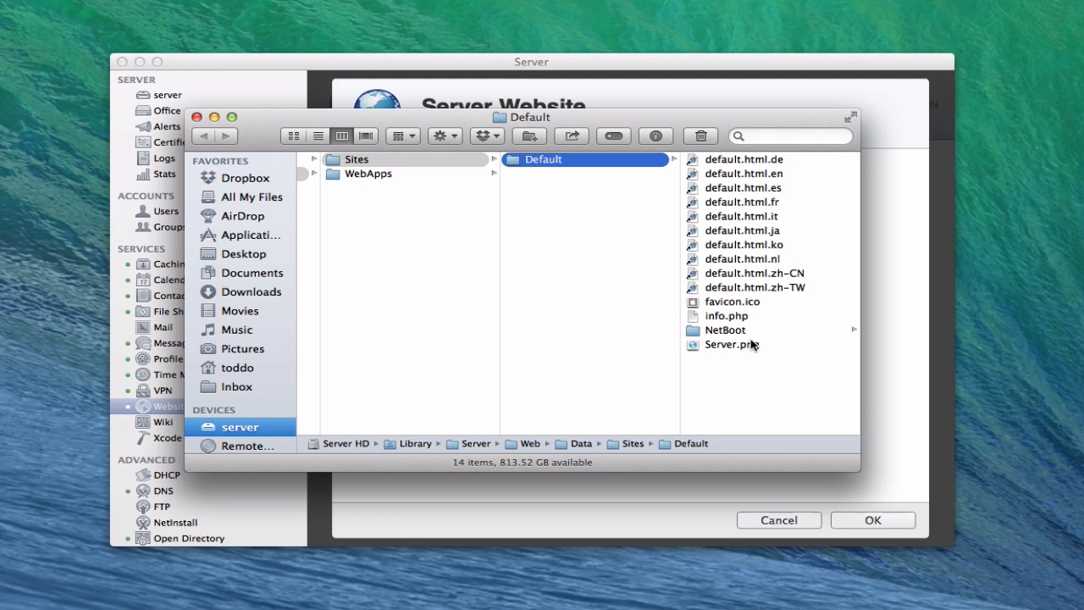
pyautogui.moveTo(329, 223)
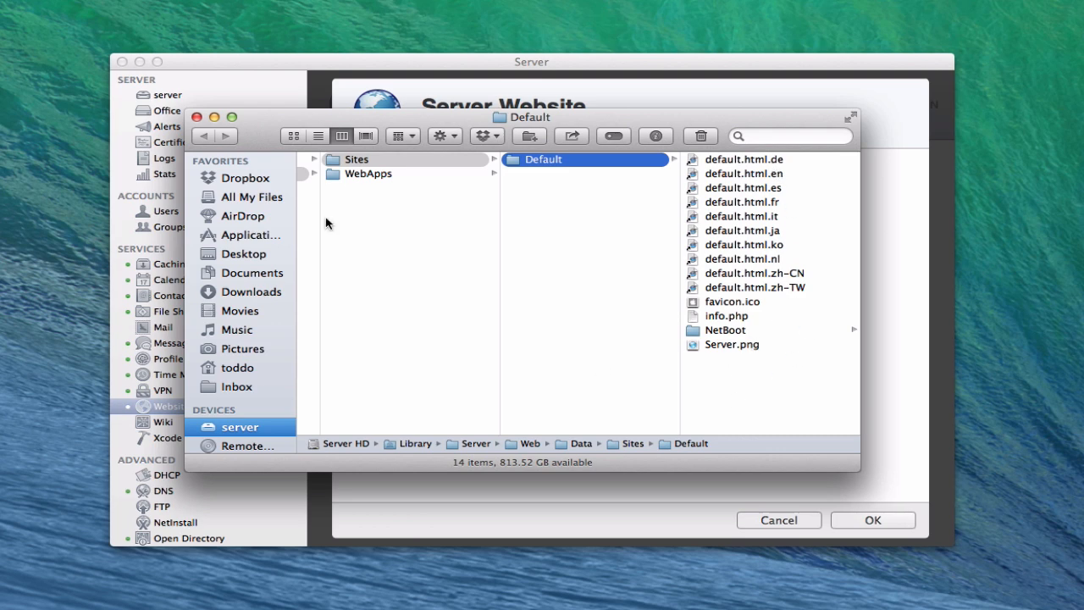
pyautogui.moveTo(758, 237)
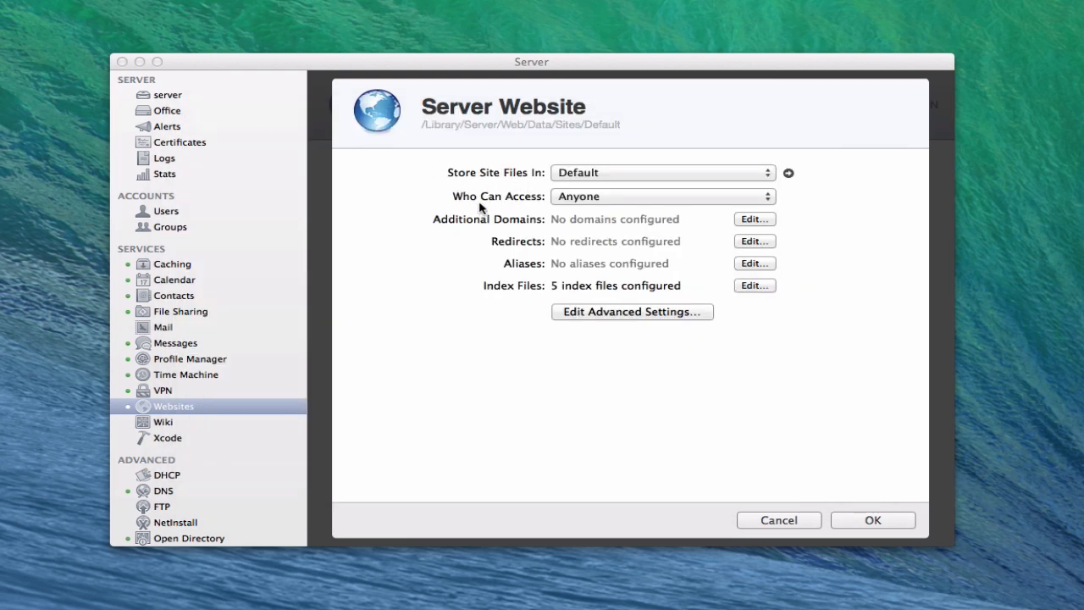
pyautogui.click(663, 196)
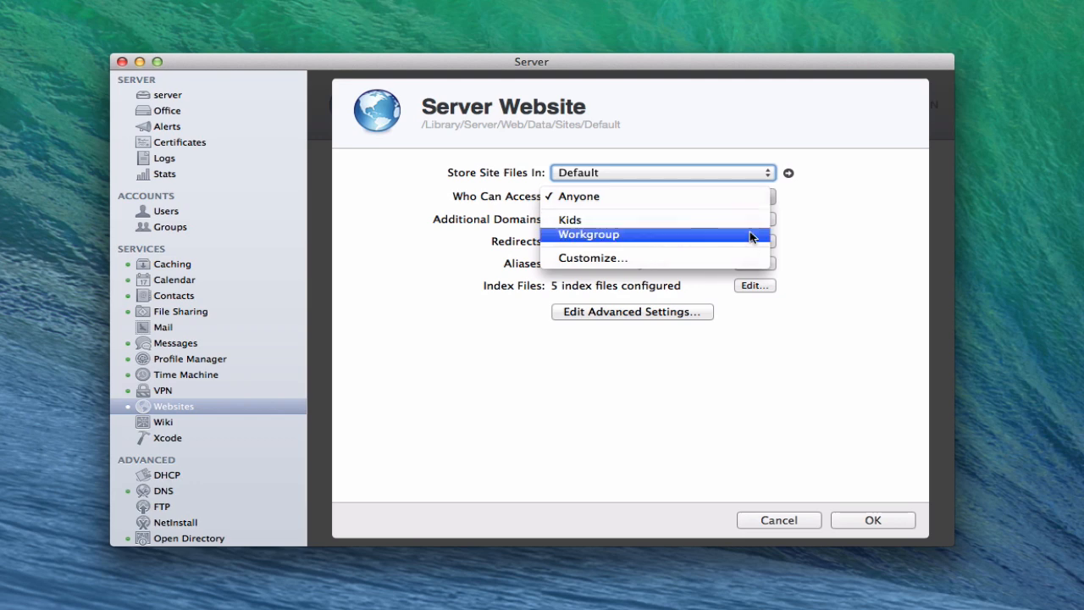
pyautogui.moveTo(749, 249)
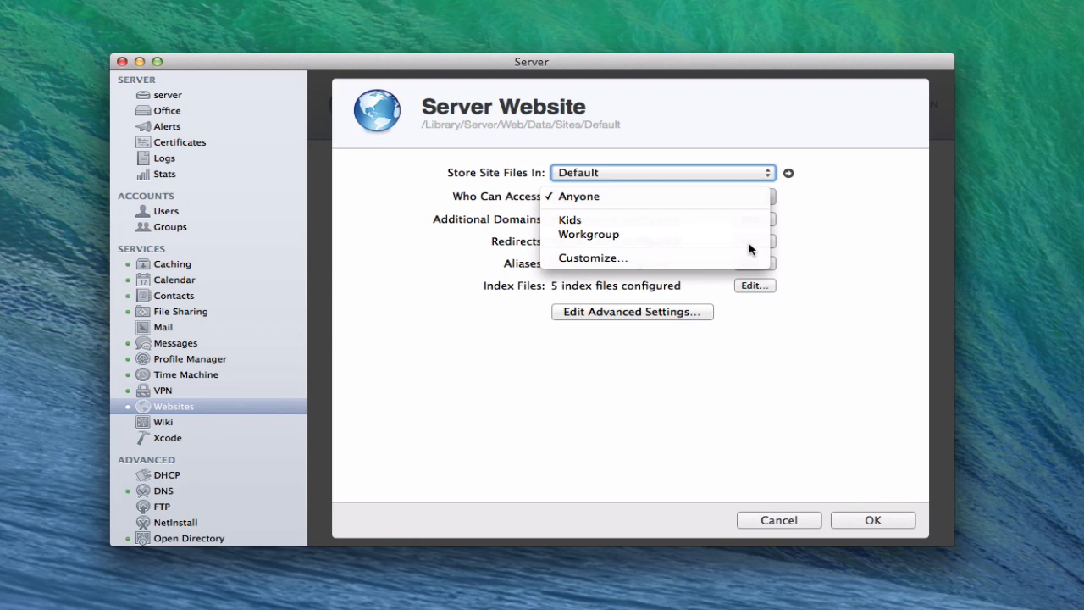
pyautogui.click(578, 196)
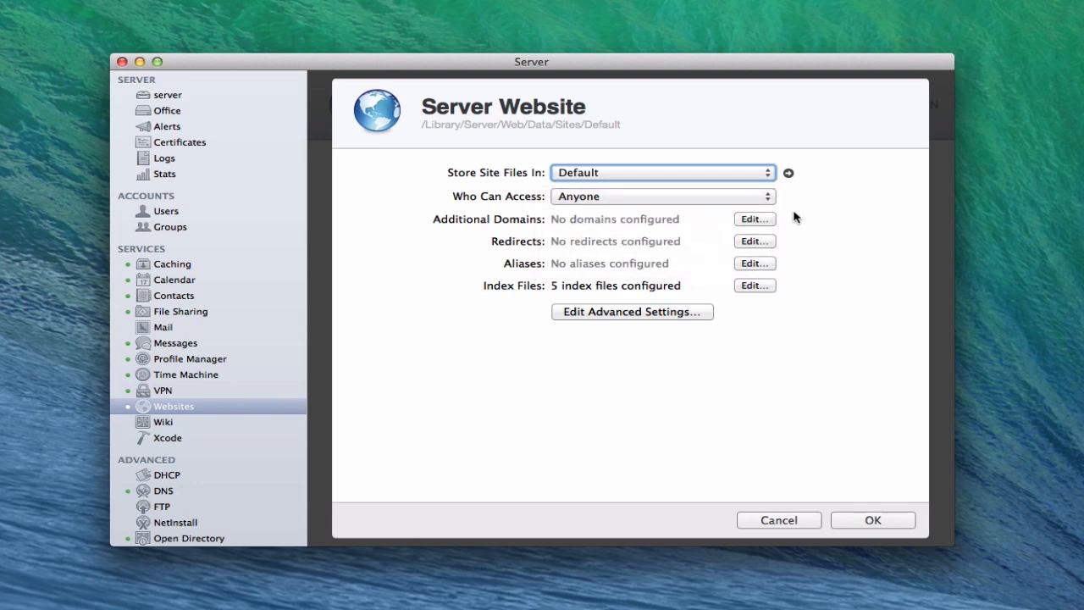
pyautogui.moveTo(497, 229)
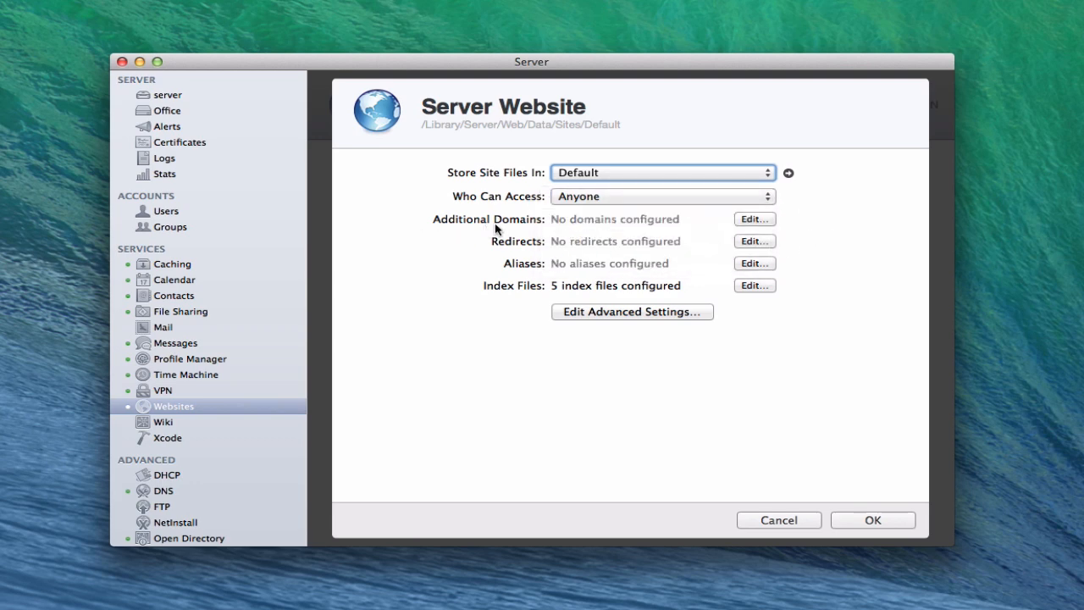
pyautogui.click(753, 219)
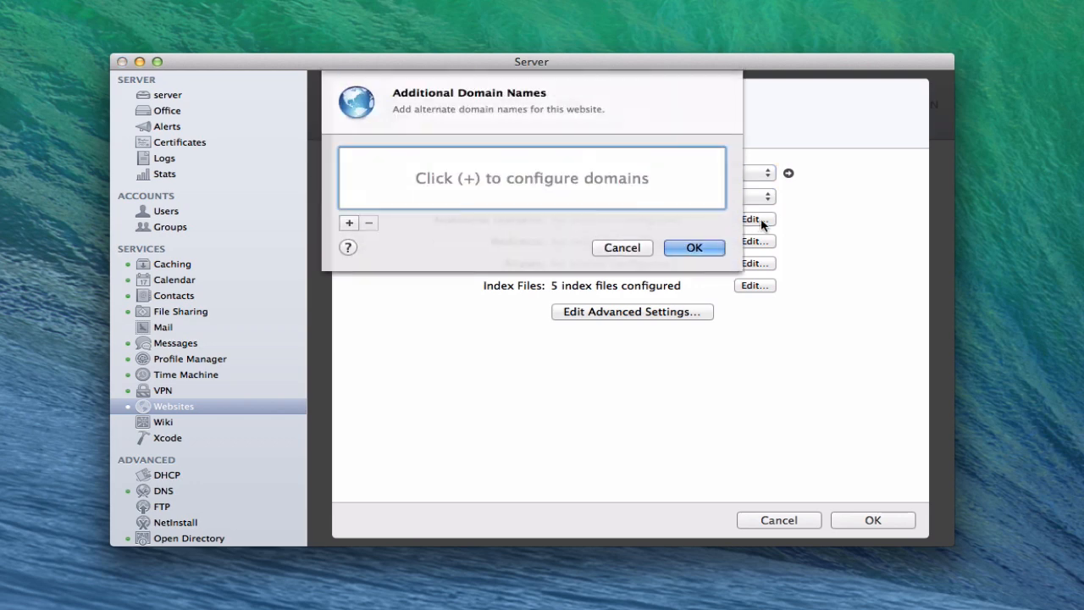
pyautogui.moveTo(432, 201)
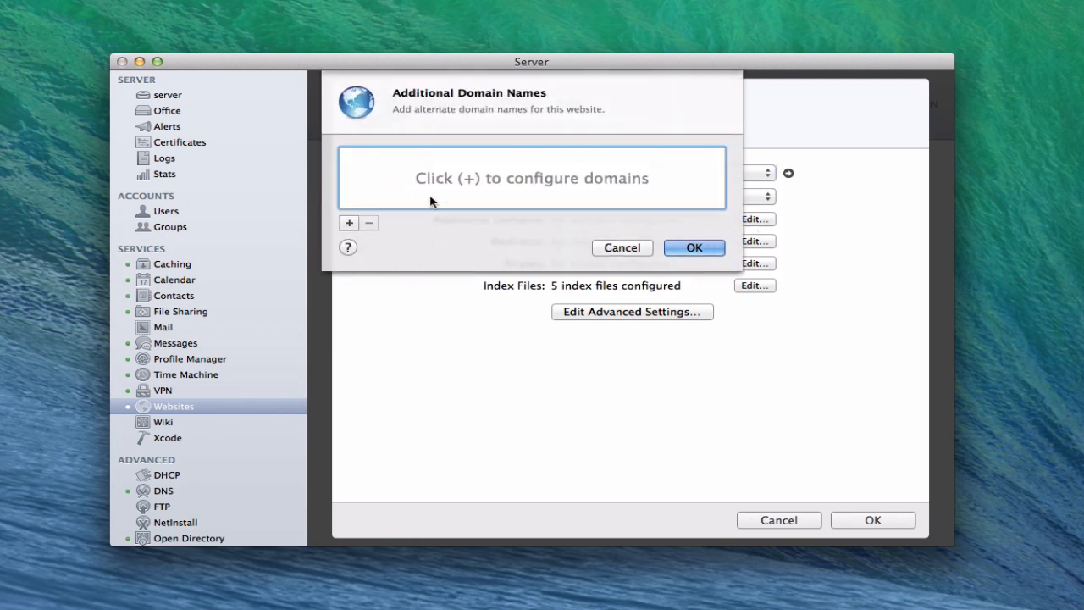
pyautogui.moveTo(435, 211)
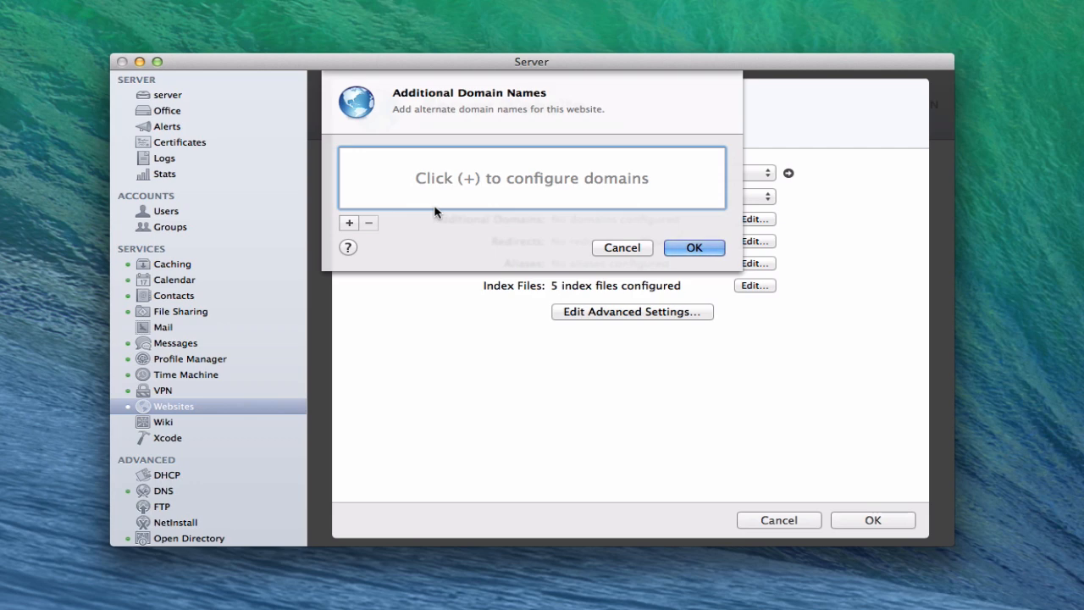
pyautogui.moveTo(485, 183)
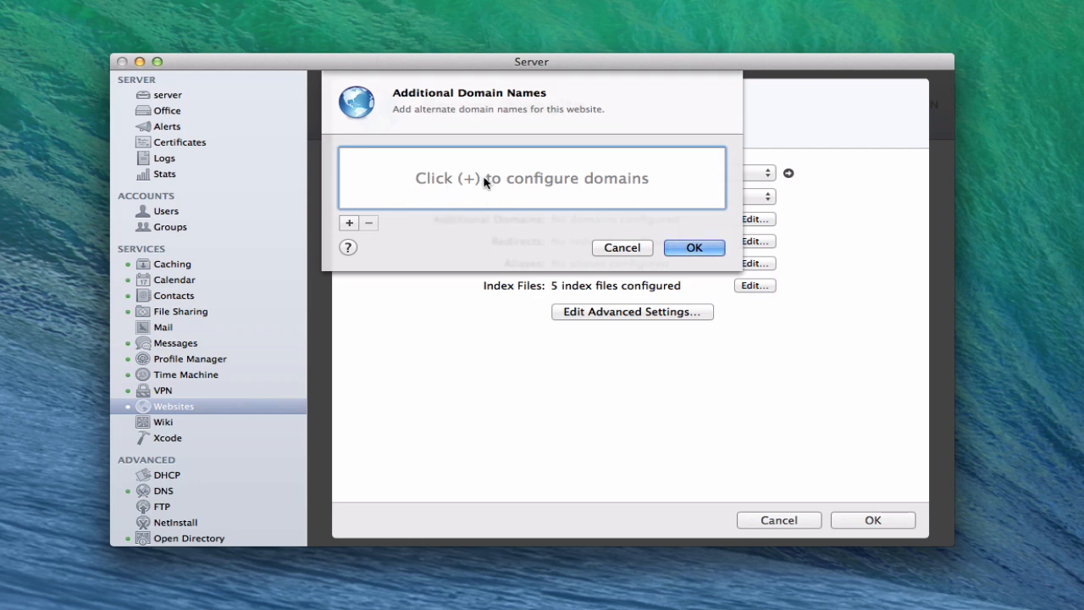
pyautogui.click(622, 247)
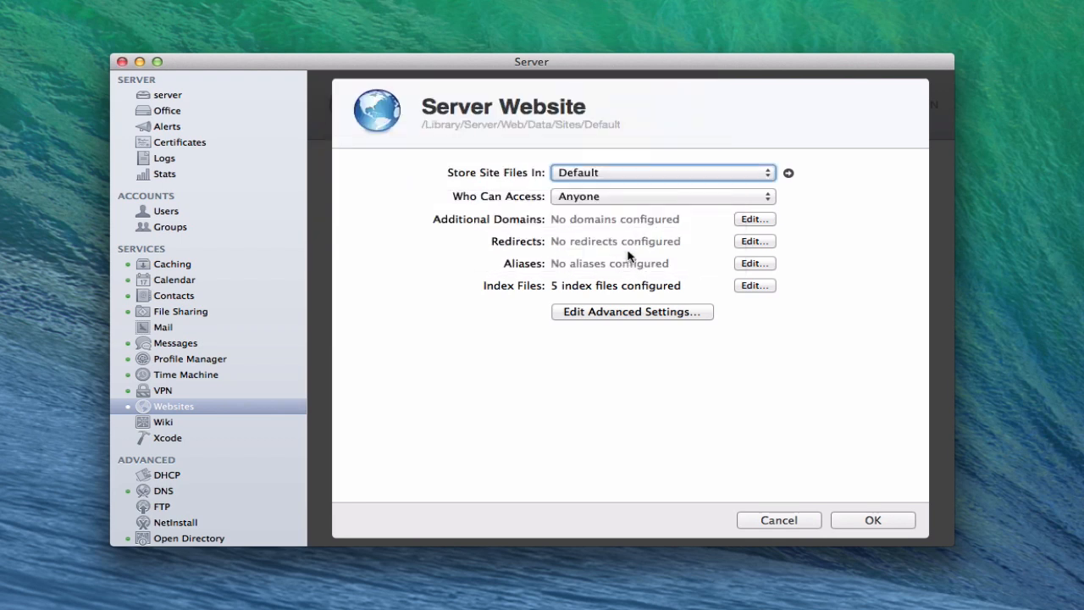
pyautogui.moveTo(623, 220)
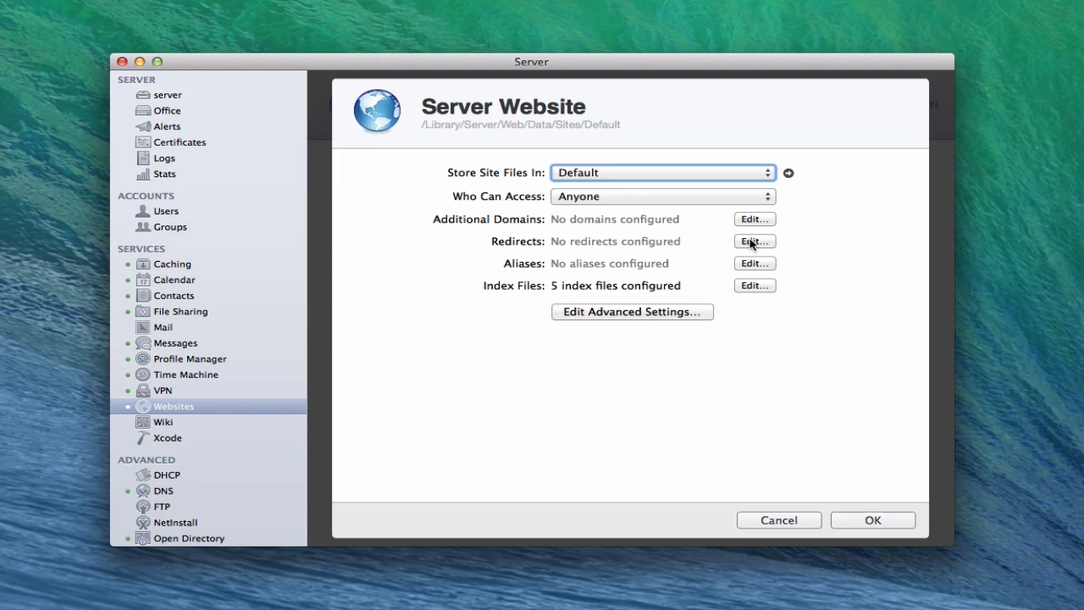
pyautogui.click(753, 241)
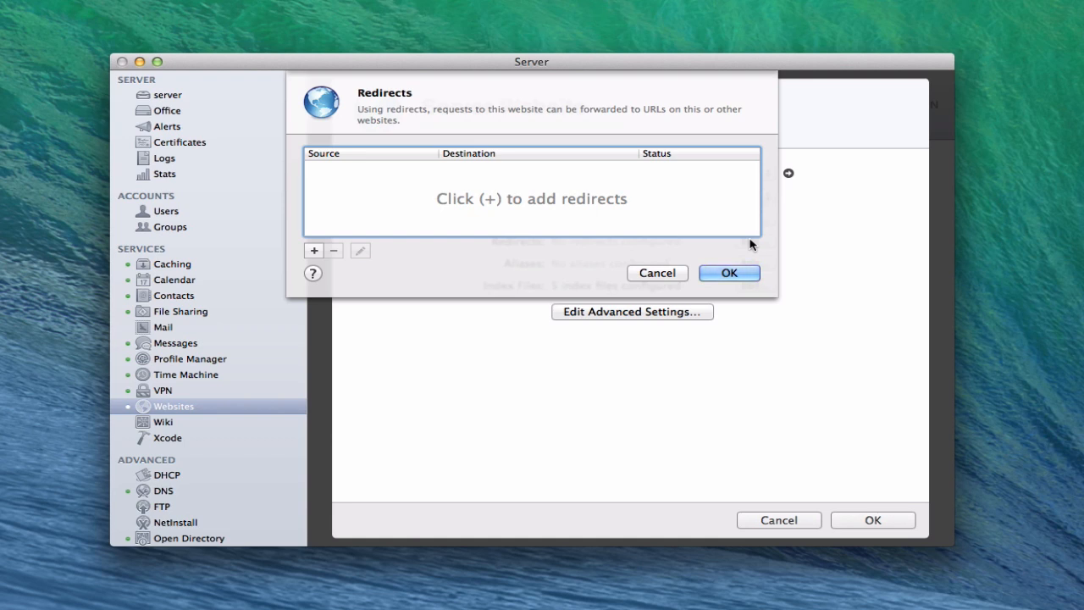
pyautogui.moveTo(657, 273)
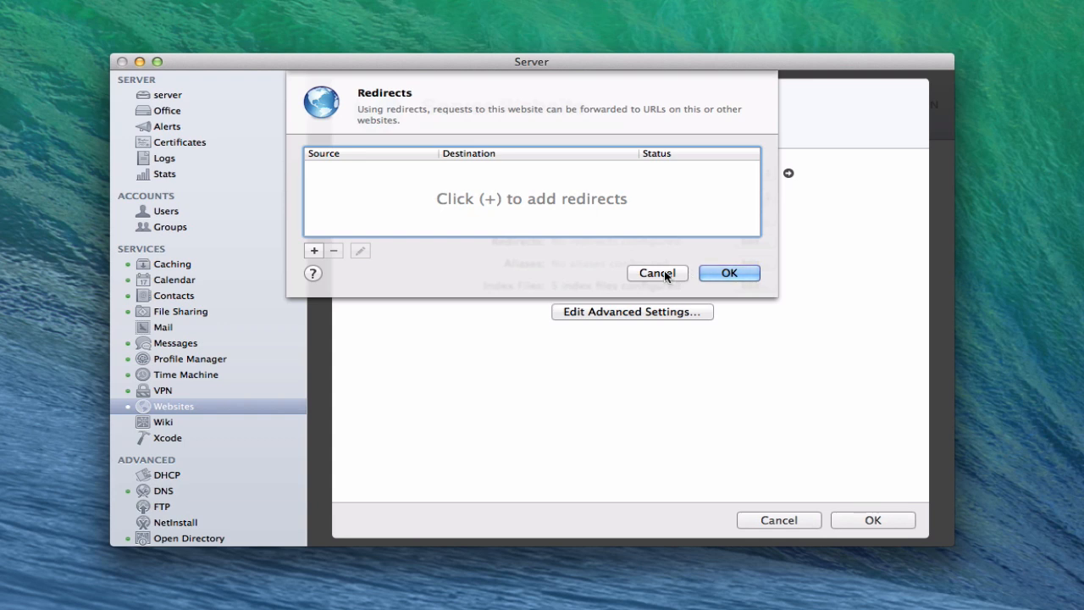
pyautogui.click(657, 272)
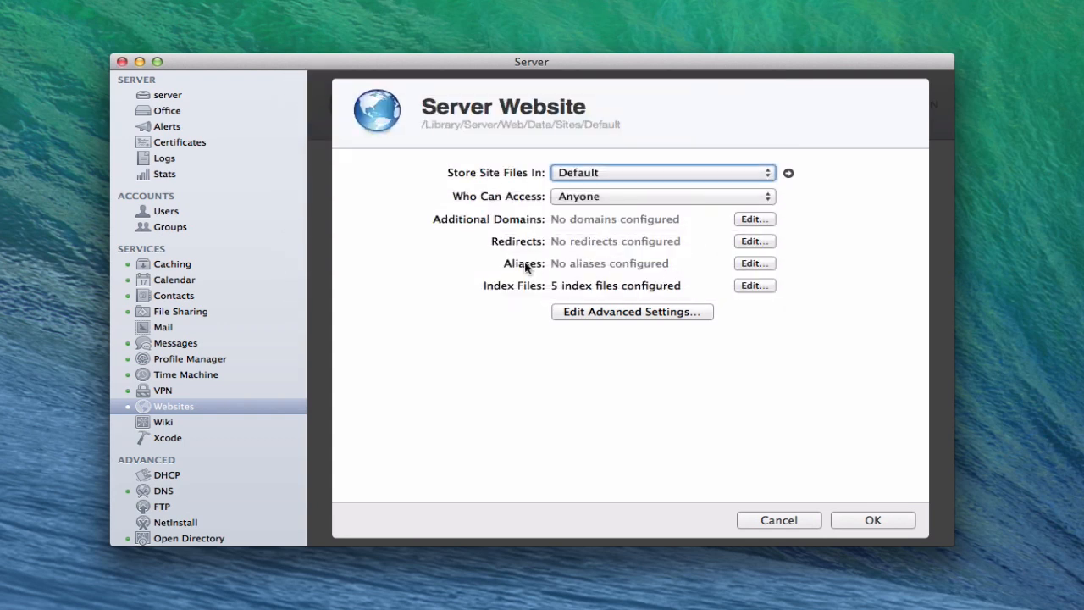
pyautogui.moveTo(586, 277)
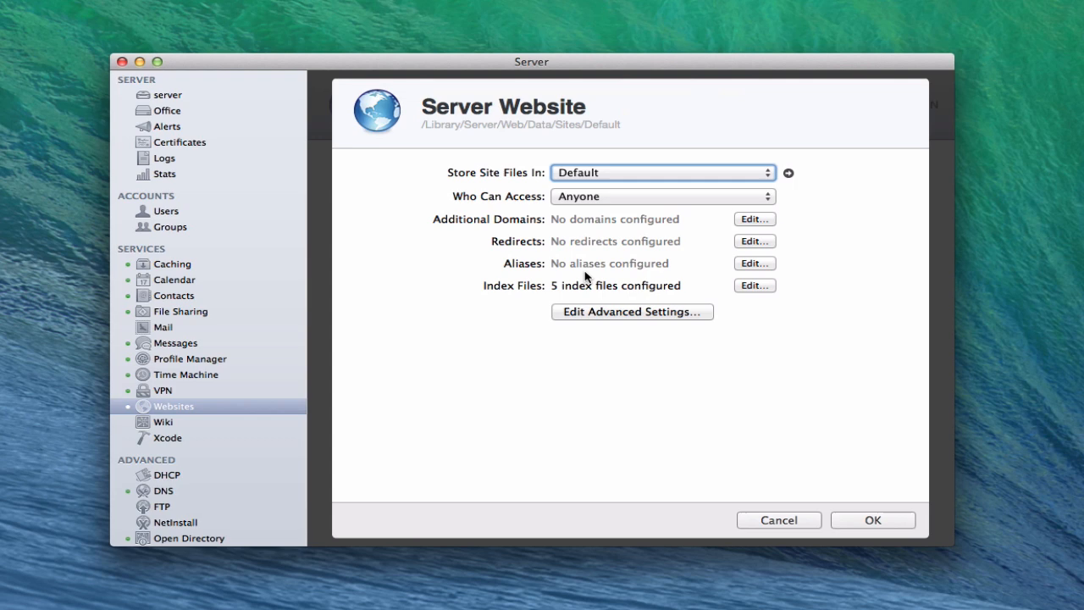
pyautogui.moveTo(727, 280)
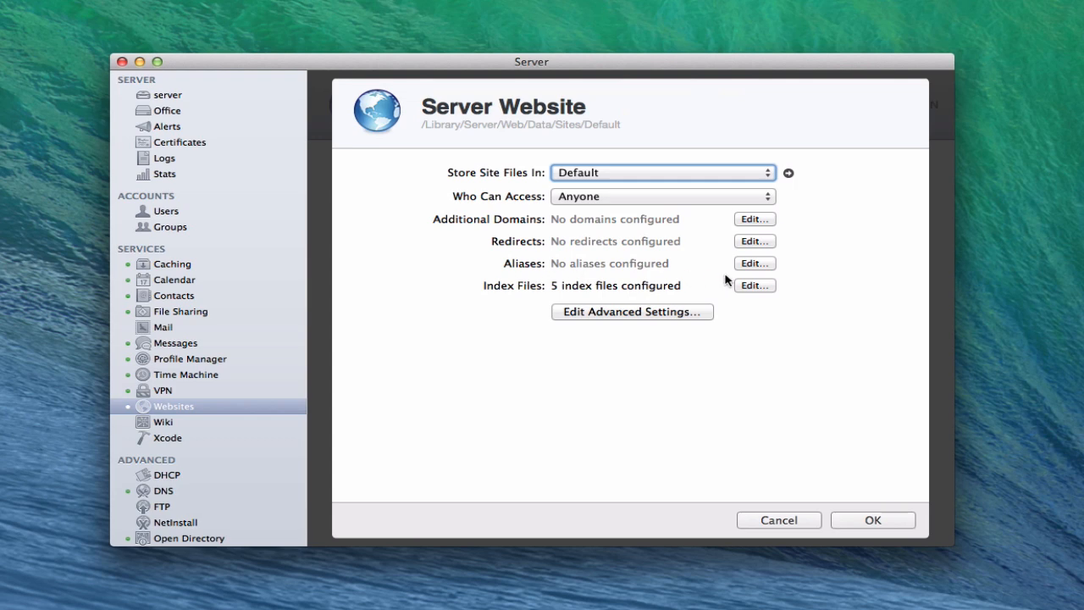
pyautogui.moveTo(606, 295)
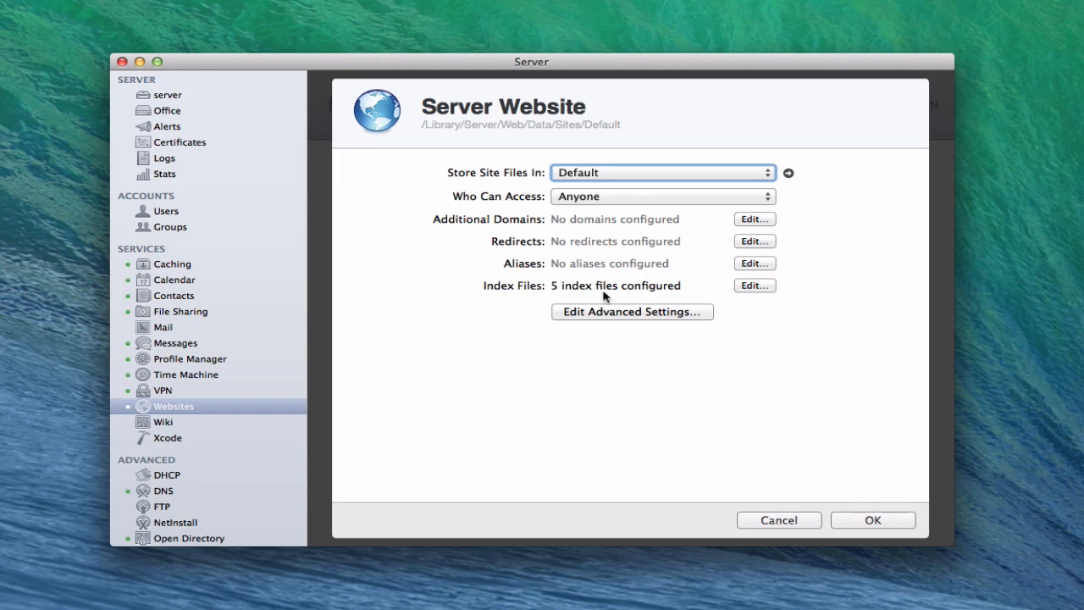
# Step: Review the five index files (index.html, index.php, /xcode/, /wiki/, default.html) and cancel unchanged
pyautogui.click(753, 285)
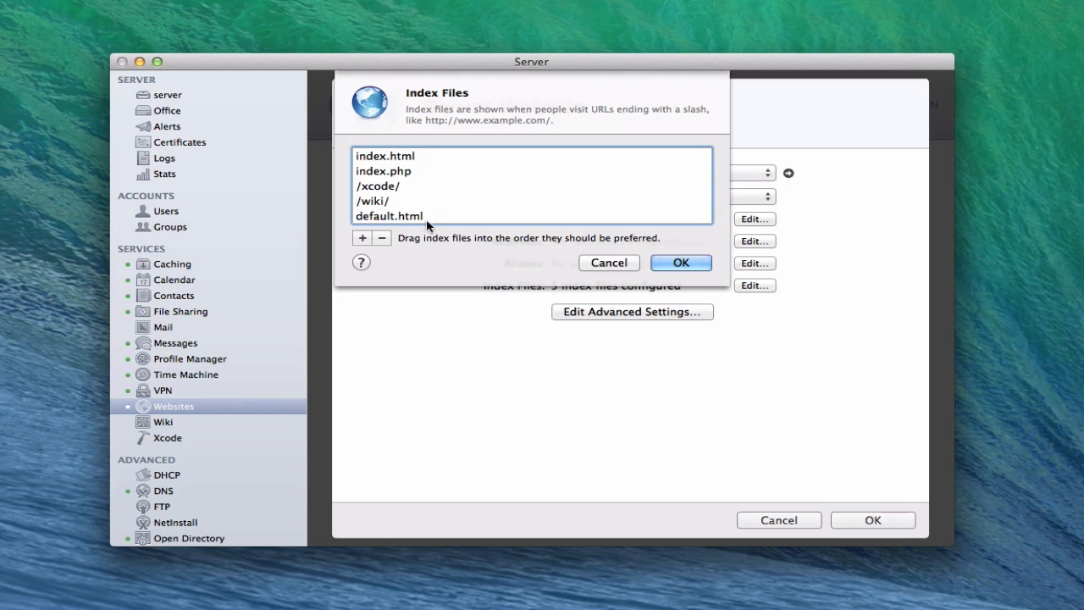
pyautogui.moveTo(435, 173)
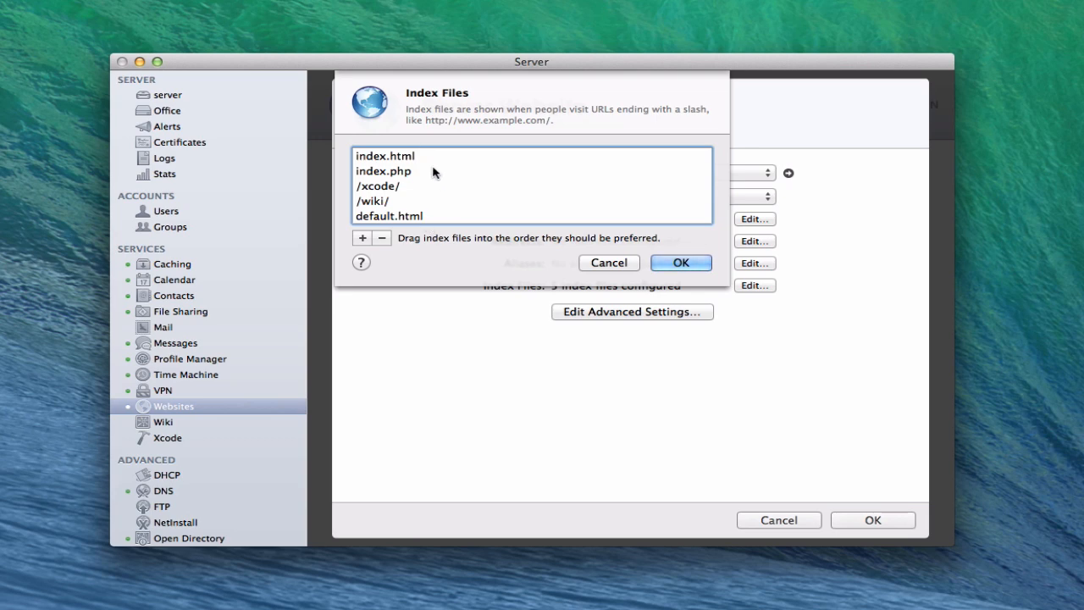
pyautogui.moveTo(425, 162)
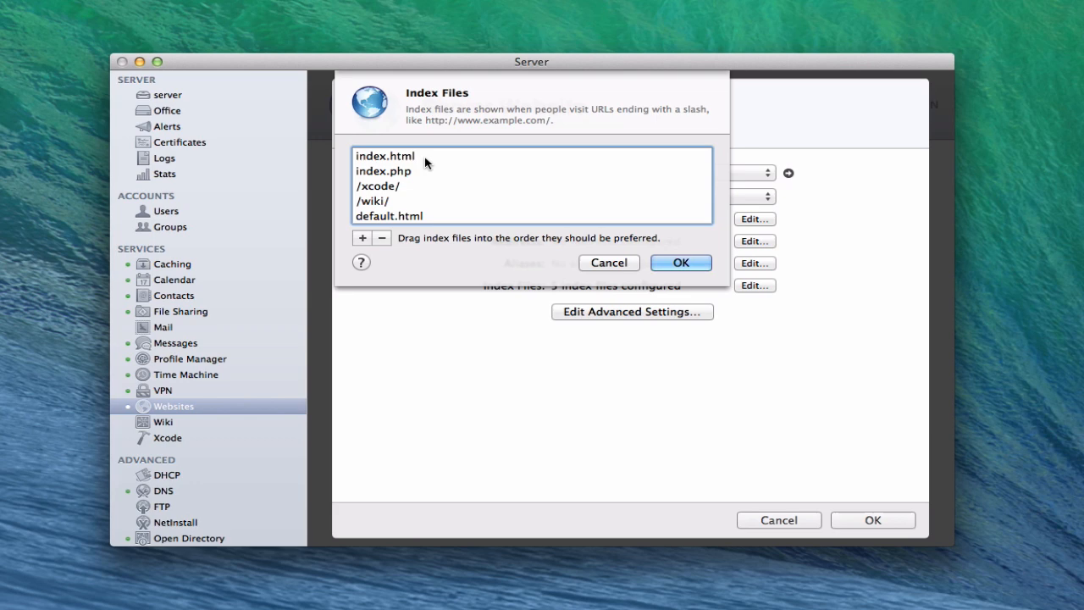
pyautogui.moveTo(416, 178)
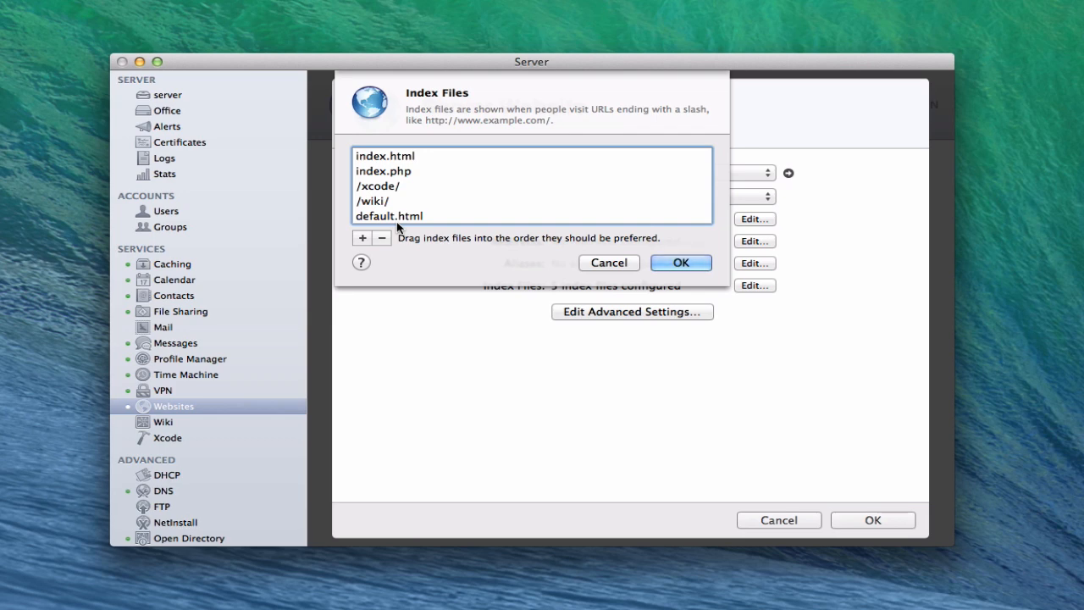
pyautogui.moveTo(415, 212)
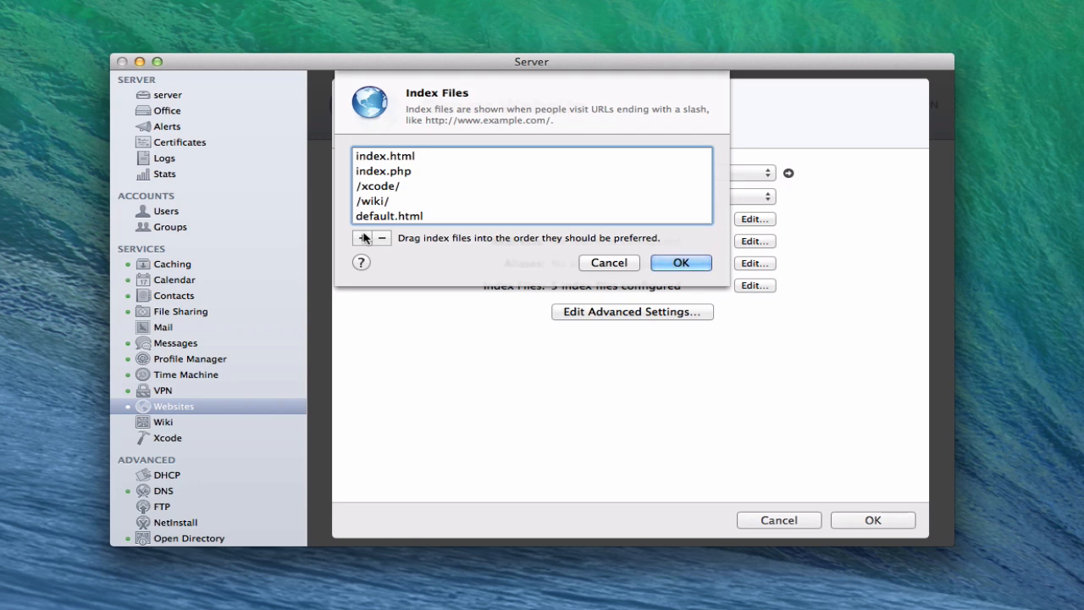
pyautogui.moveTo(411, 199)
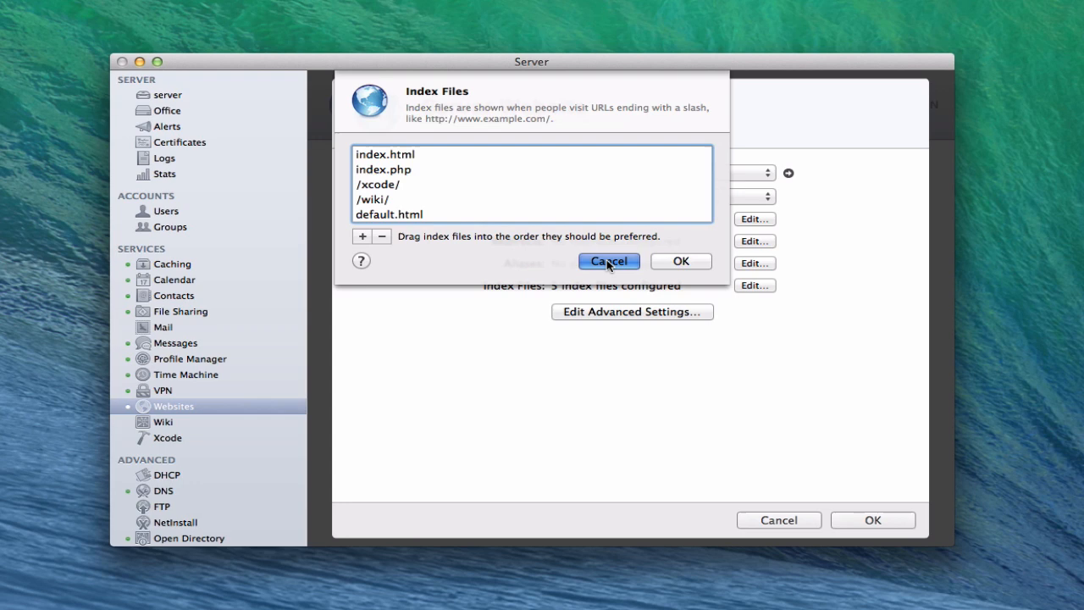
pyautogui.click(609, 261)
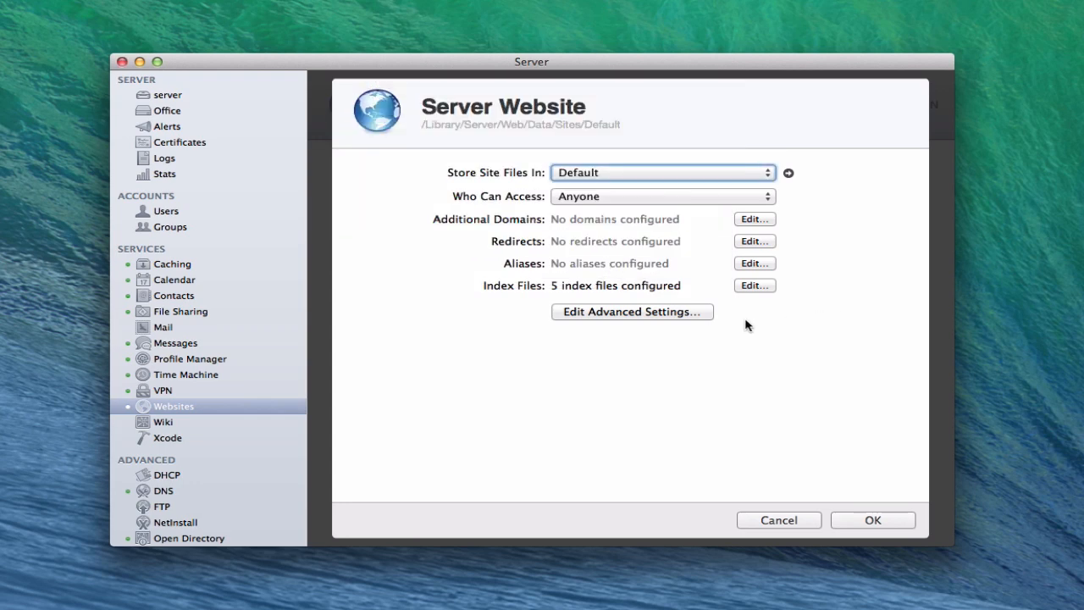
# Step: View the website's Advanced Settings, then cancel the Server Website sheet without saving
pyautogui.click(632, 311)
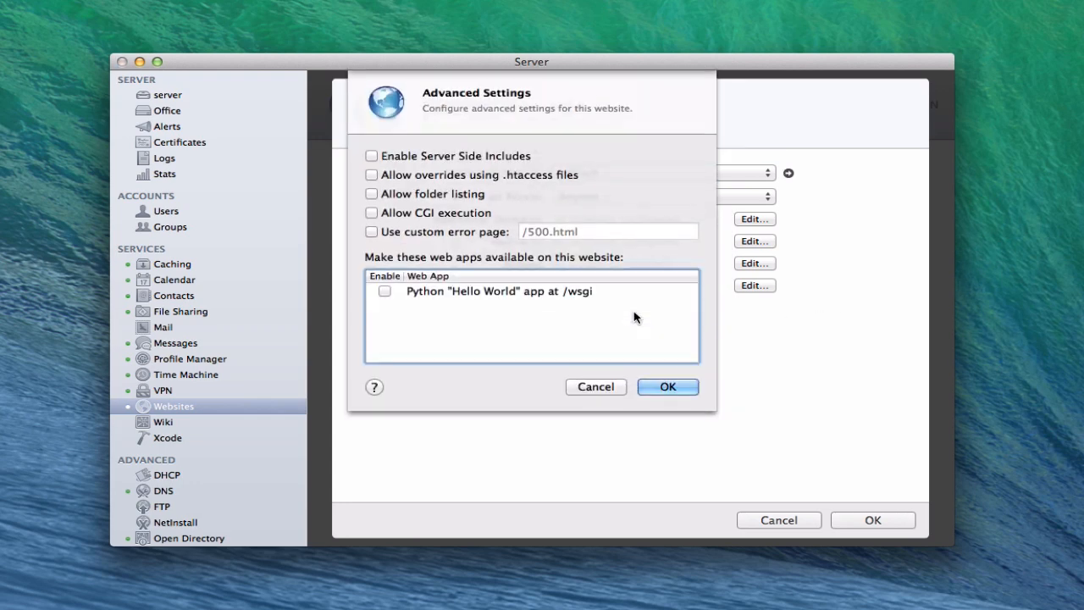
pyautogui.moveTo(536, 159)
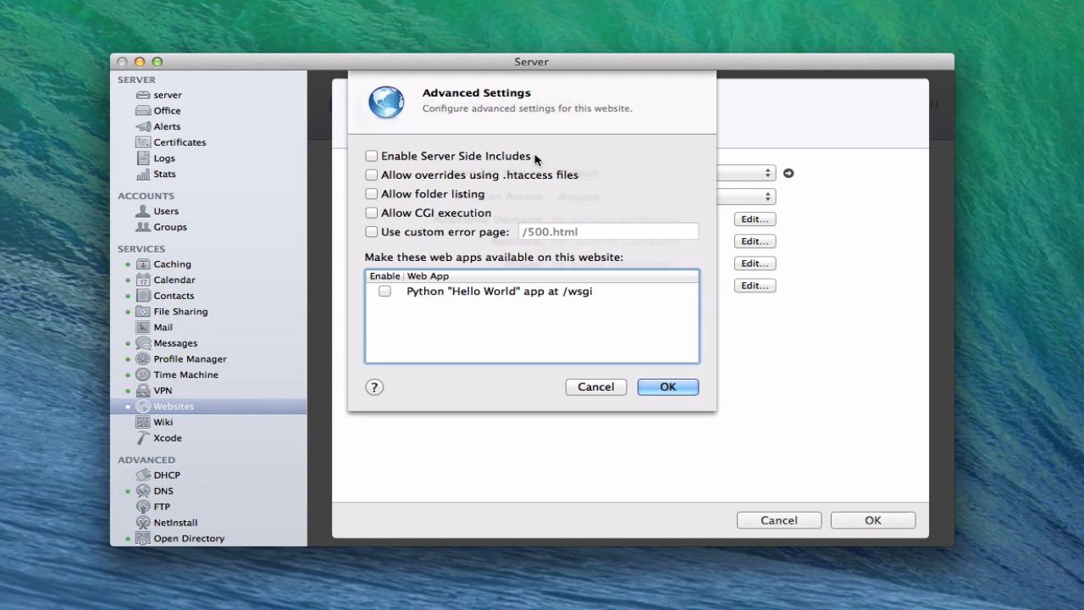
pyautogui.moveTo(561, 192)
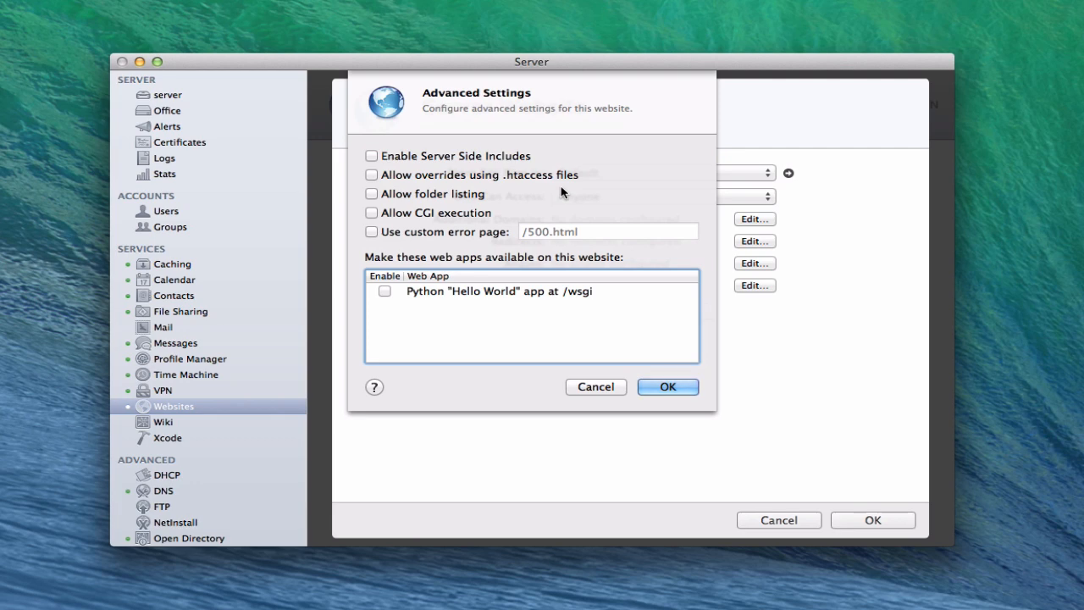
pyautogui.moveTo(557, 183)
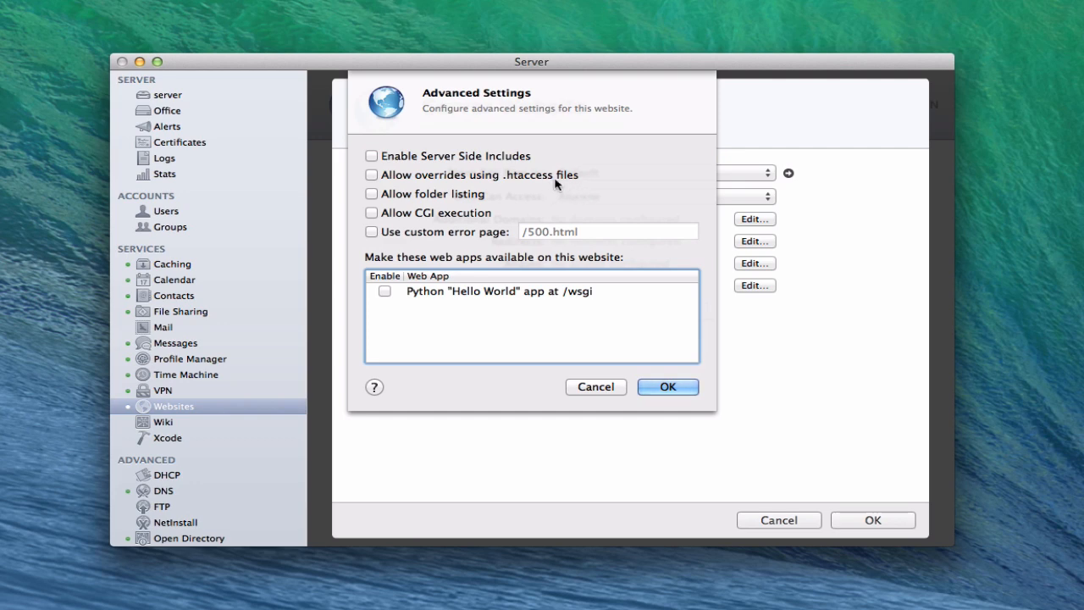
pyautogui.moveTo(495, 206)
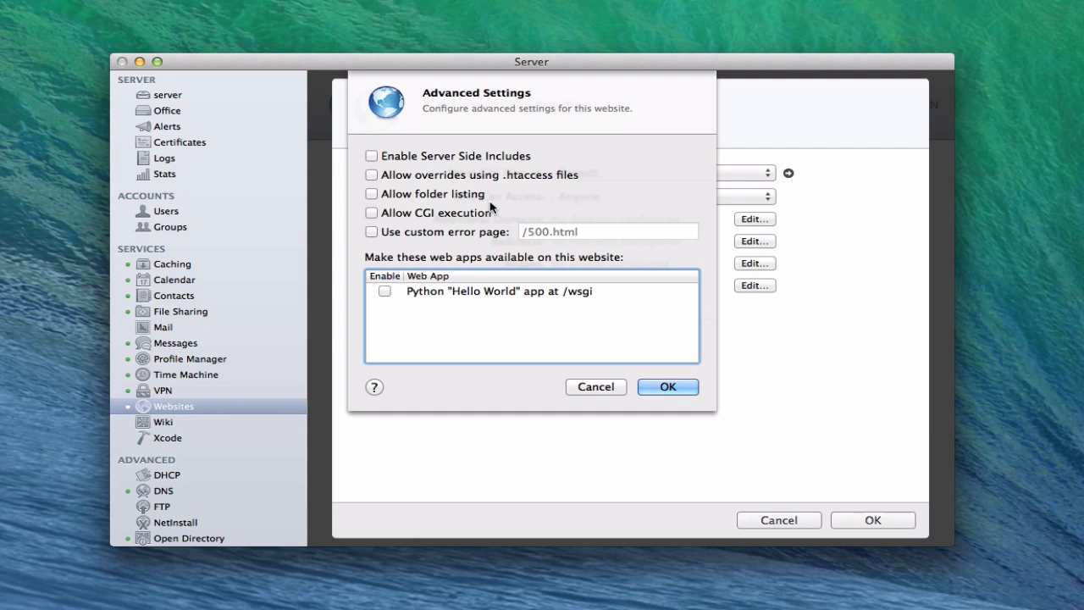
pyautogui.moveTo(459, 223)
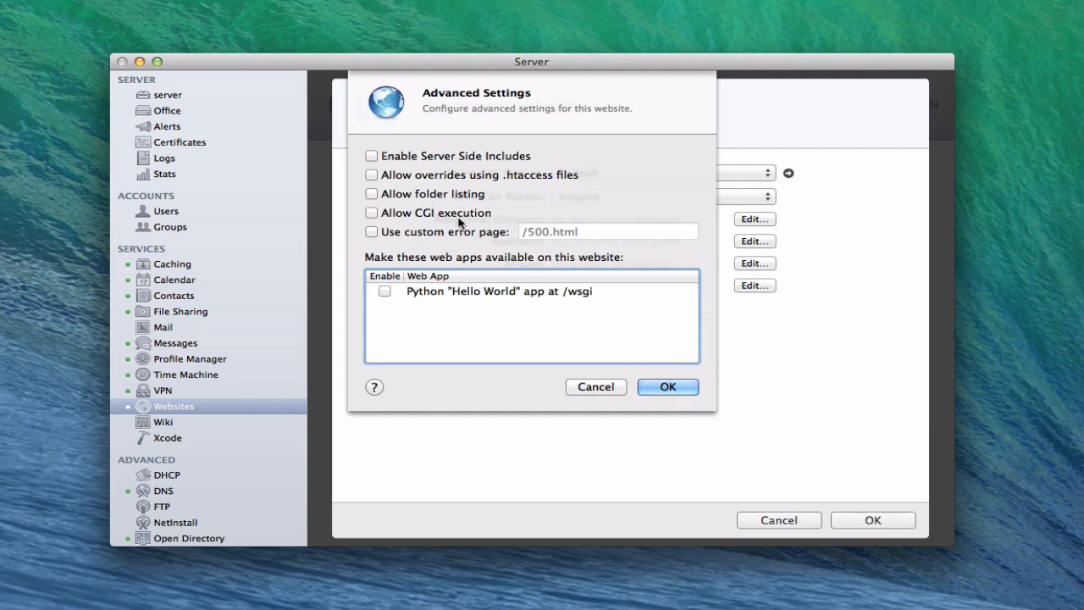
pyautogui.moveTo(445, 152)
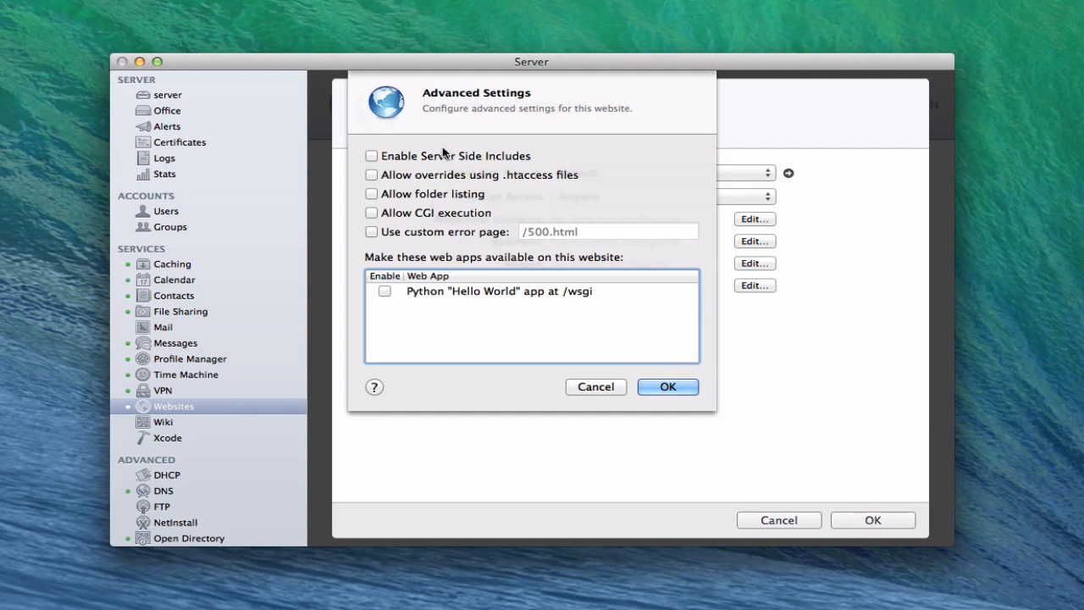
pyautogui.moveTo(438, 247)
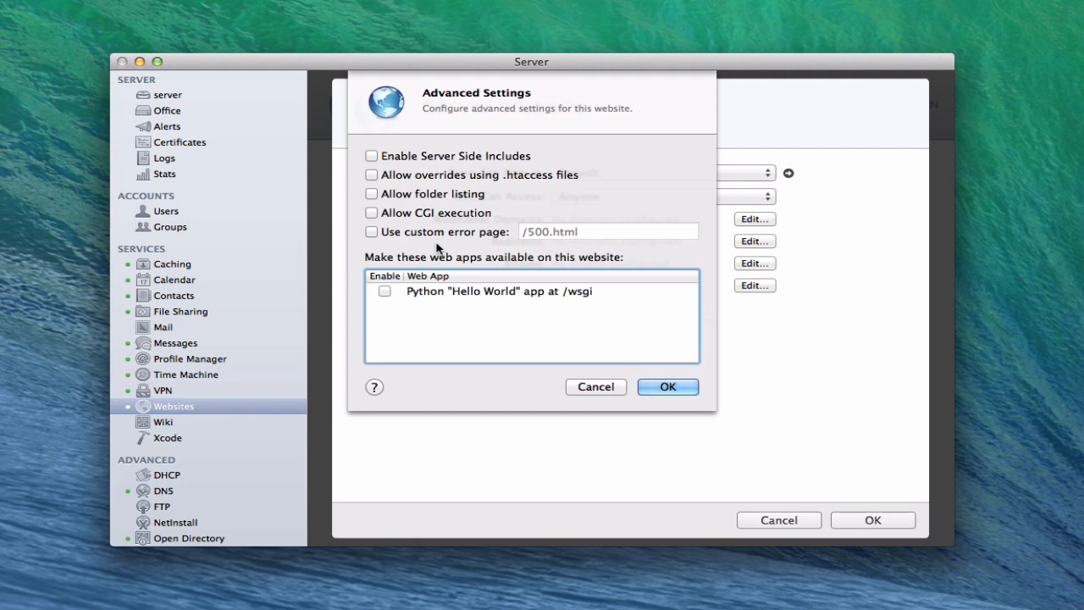
pyautogui.moveTo(426, 273)
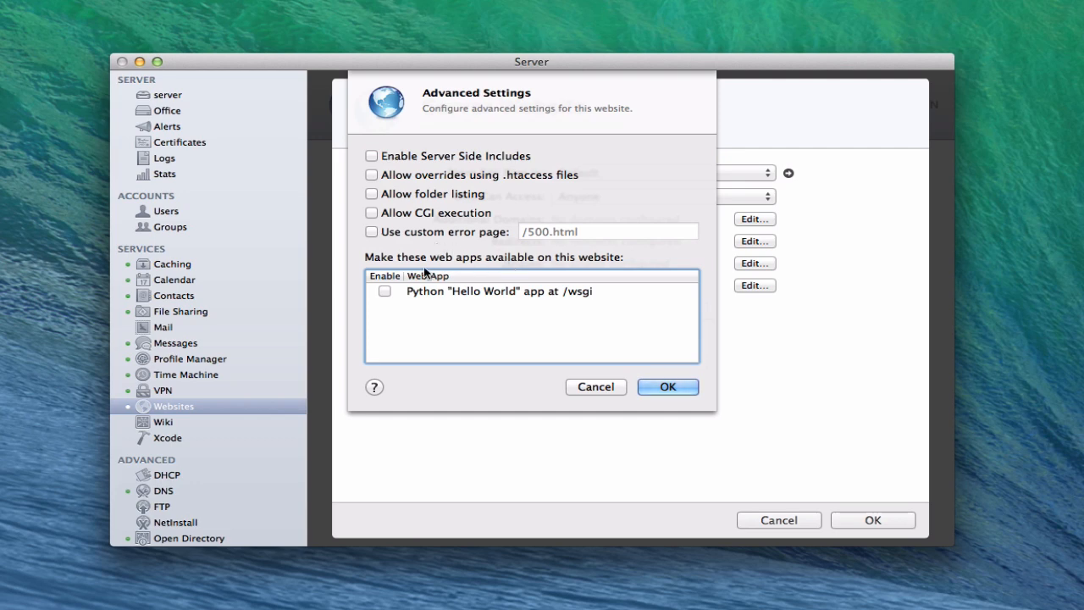
pyautogui.moveTo(618, 294)
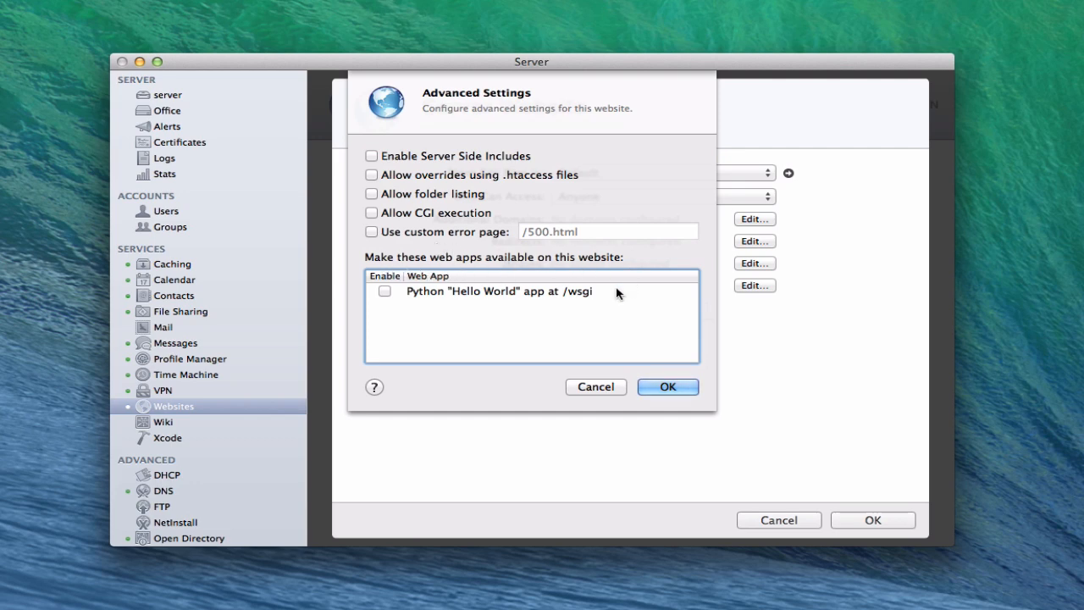
pyautogui.moveTo(565, 294)
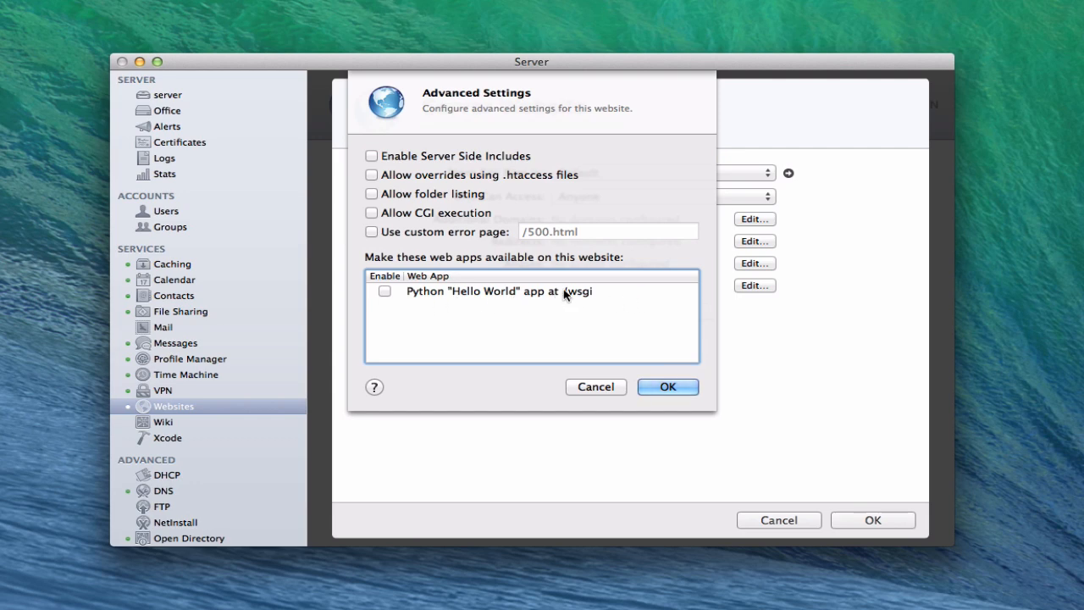
pyautogui.moveTo(416, 314)
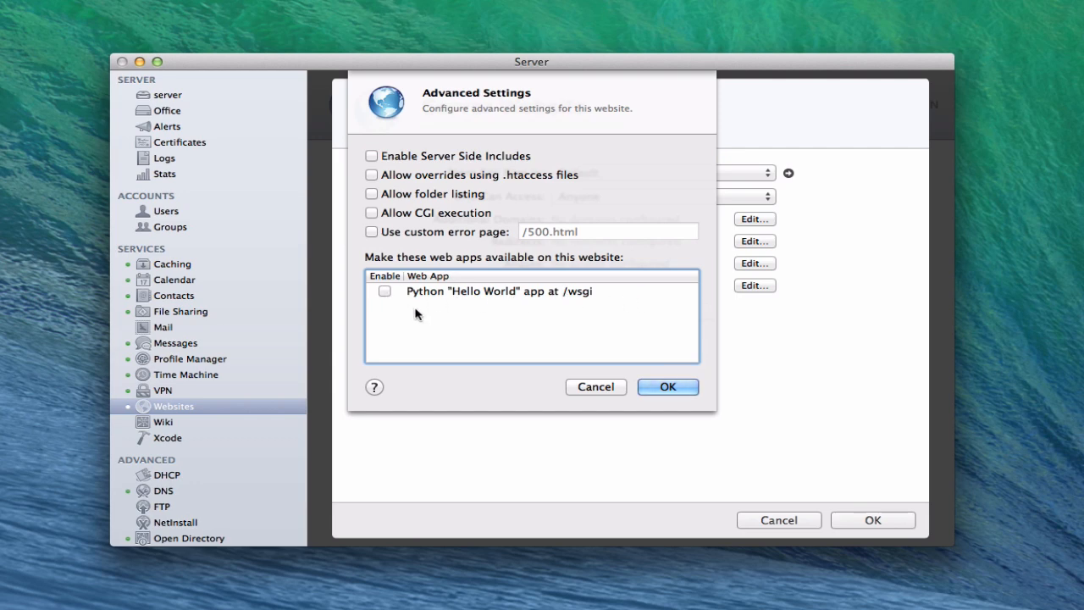
pyautogui.moveTo(371, 212)
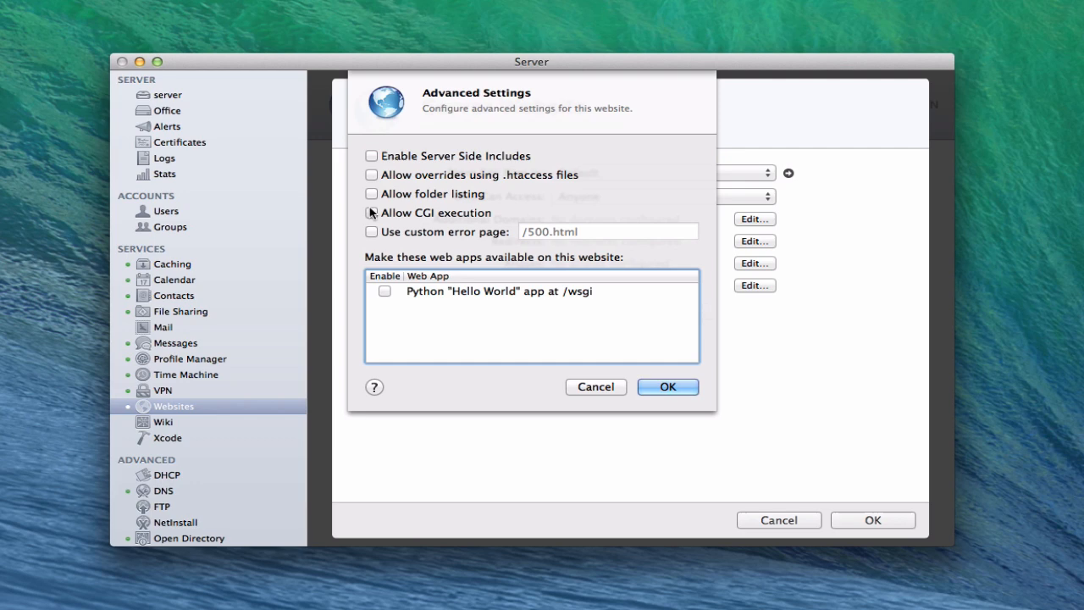
pyautogui.moveTo(520, 324)
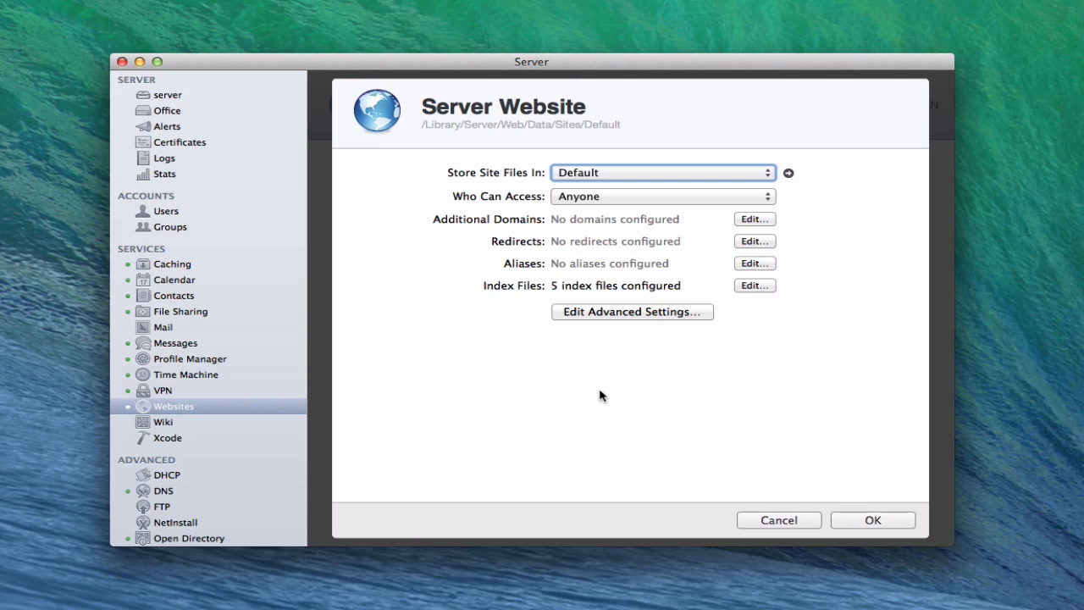
pyautogui.moveTo(804, 407)
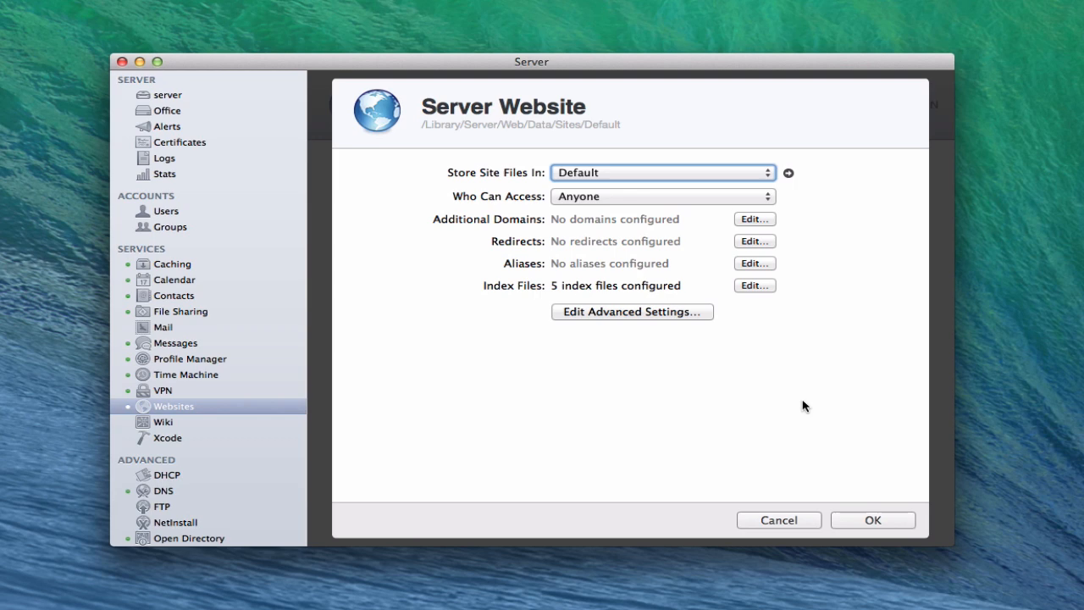
pyautogui.moveTo(786, 525)
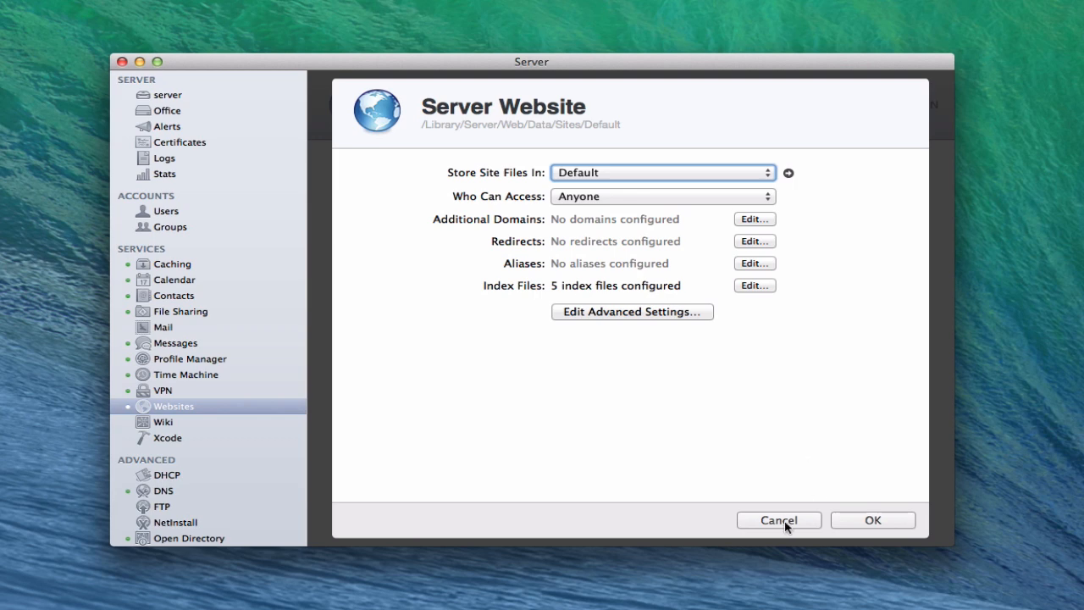
pyautogui.click(778, 519)
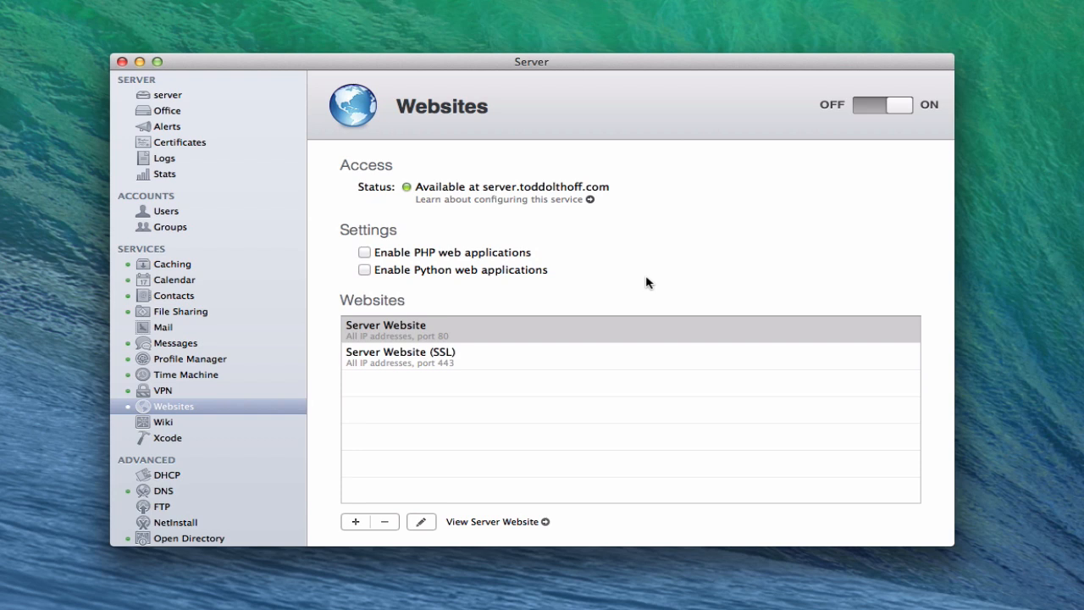
pyautogui.moveTo(217, 408)
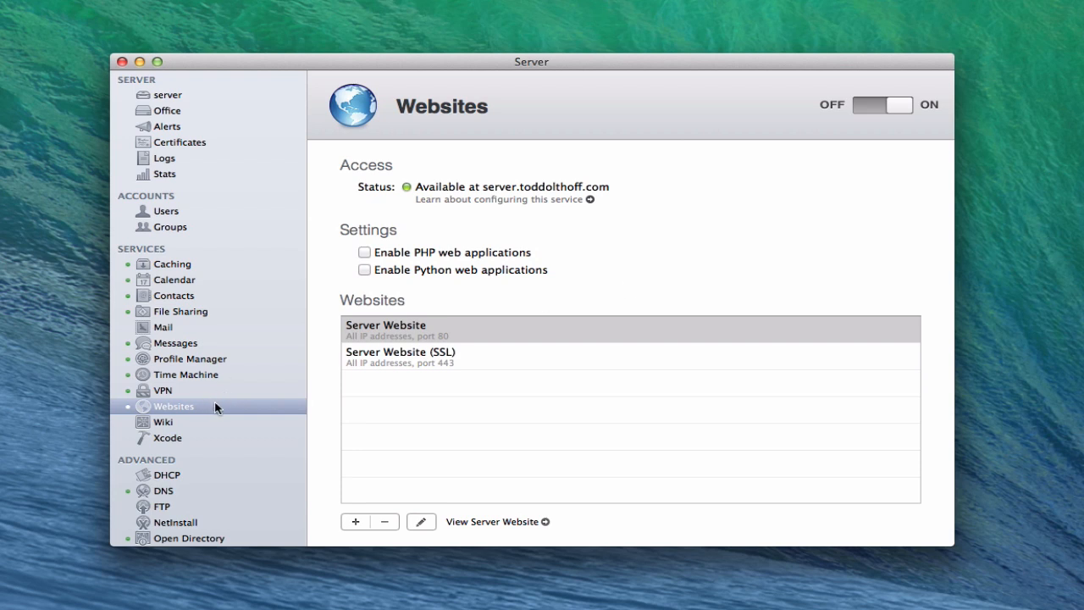
pyautogui.moveTo(183, 413)
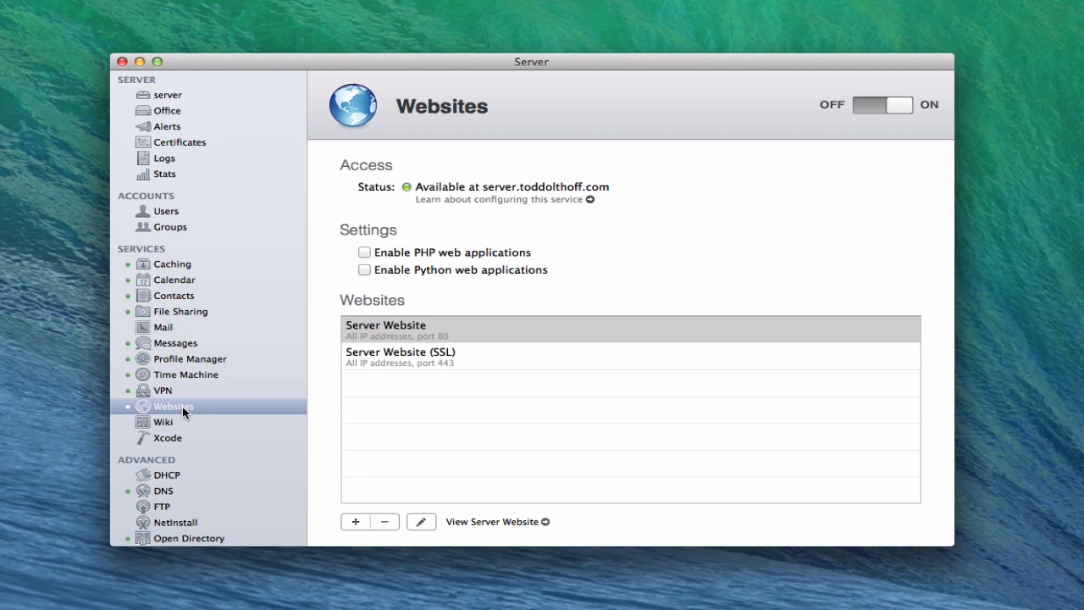
# Step: Open the DNS service showing forwarding servers and the cloud and server zone records
pyautogui.click(161, 490)
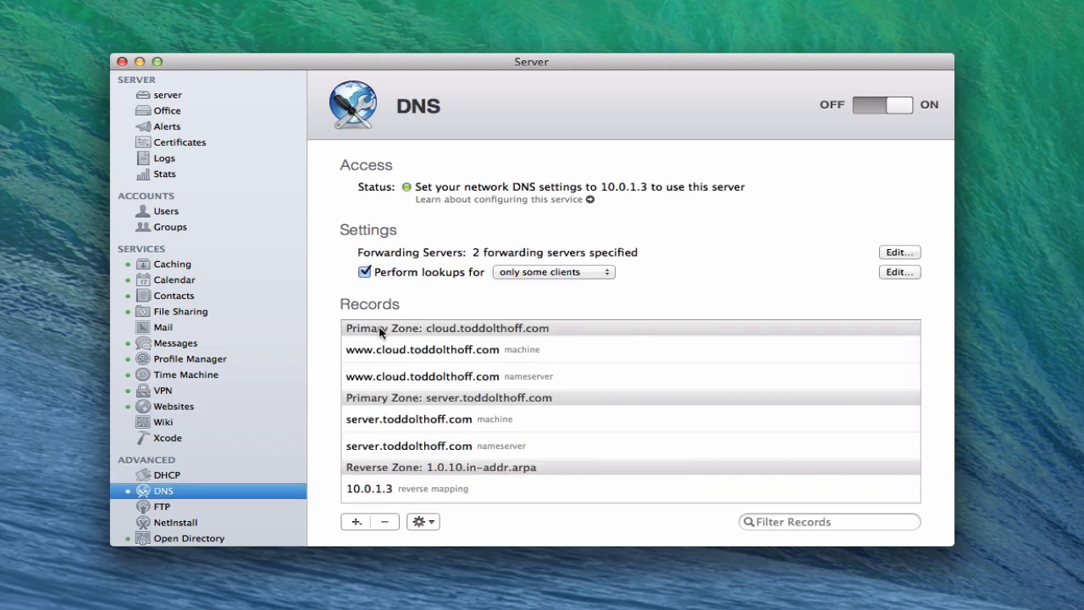
pyautogui.moveTo(495, 339)
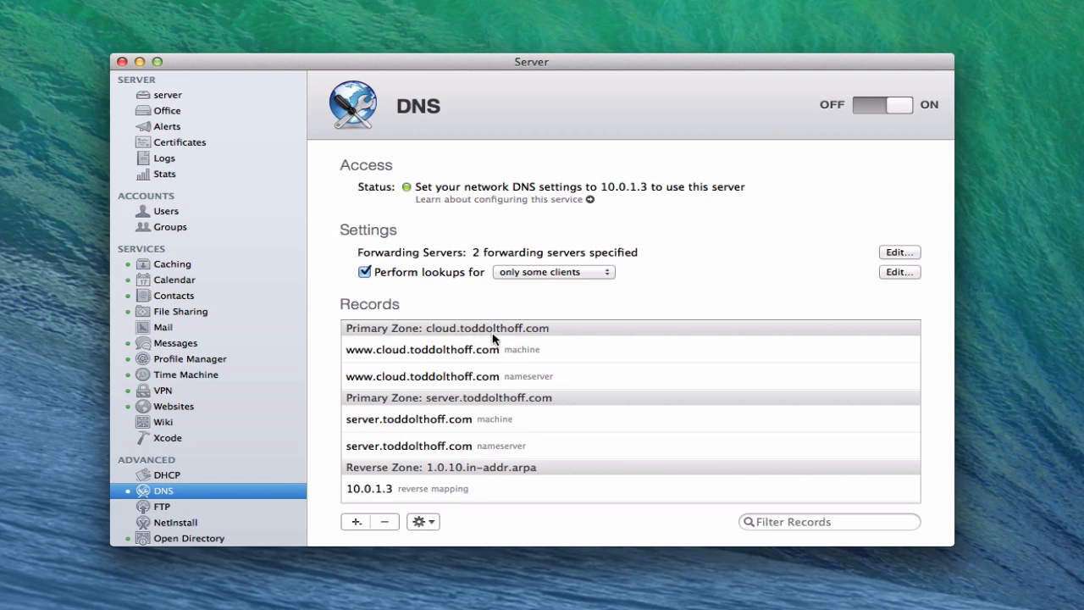
pyautogui.moveTo(562, 339)
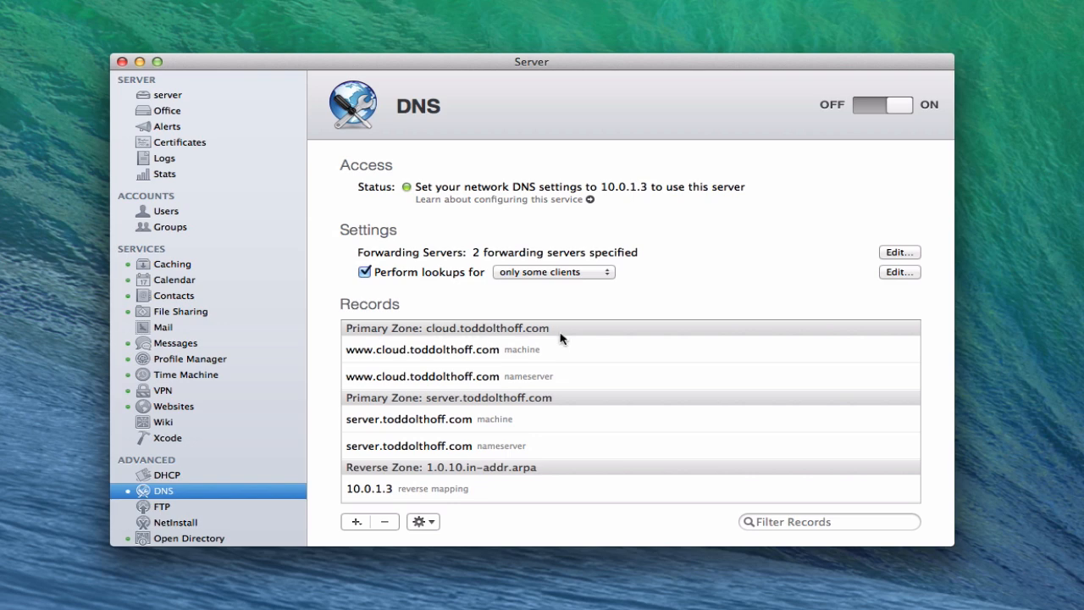
pyautogui.moveTo(534, 362)
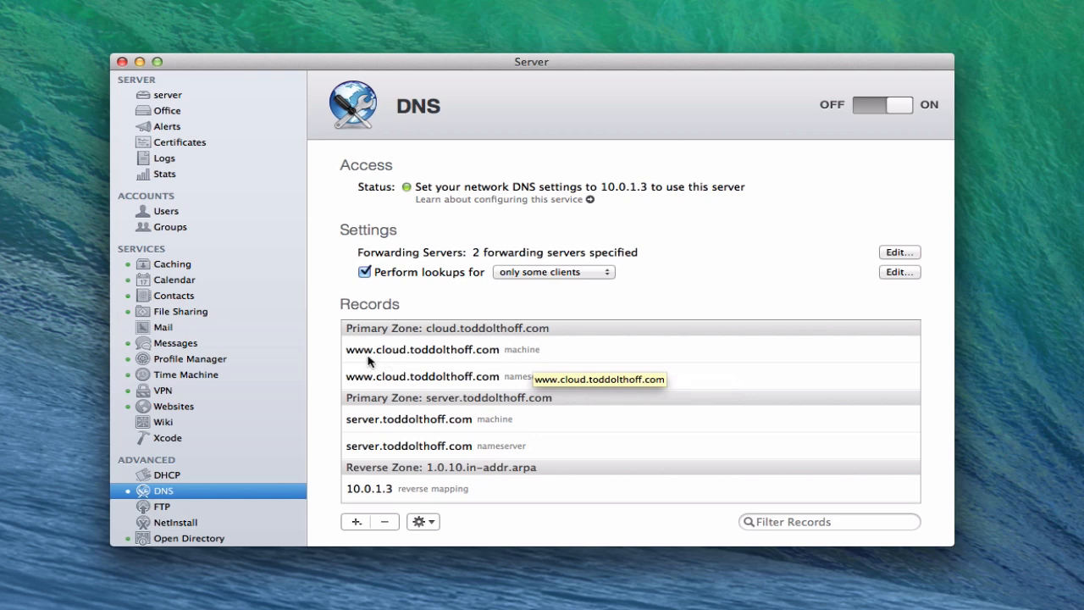
pyautogui.moveTo(394, 390)
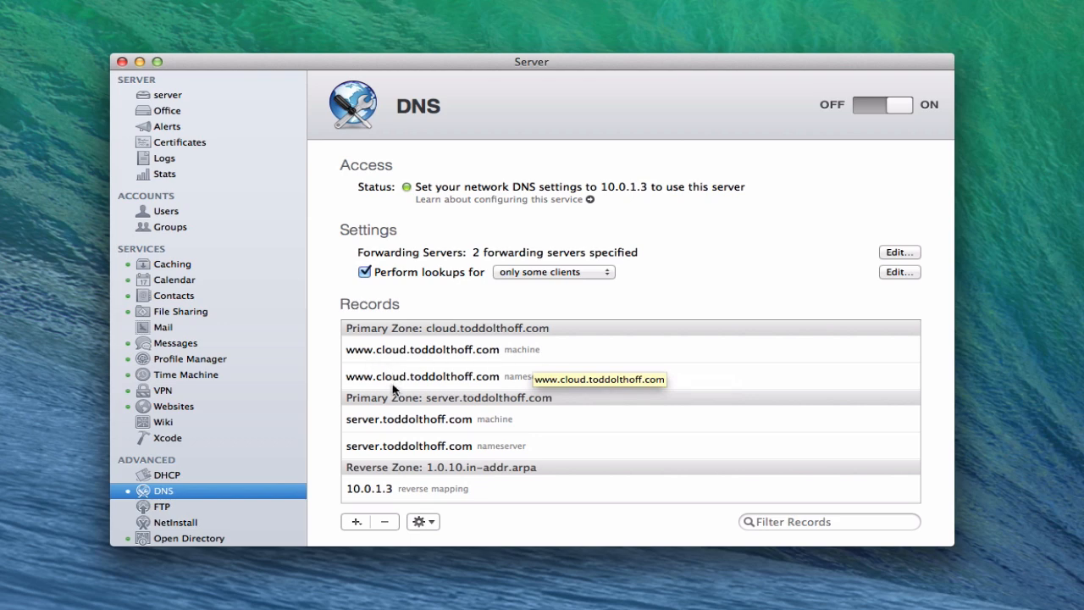
pyautogui.moveTo(447, 330)
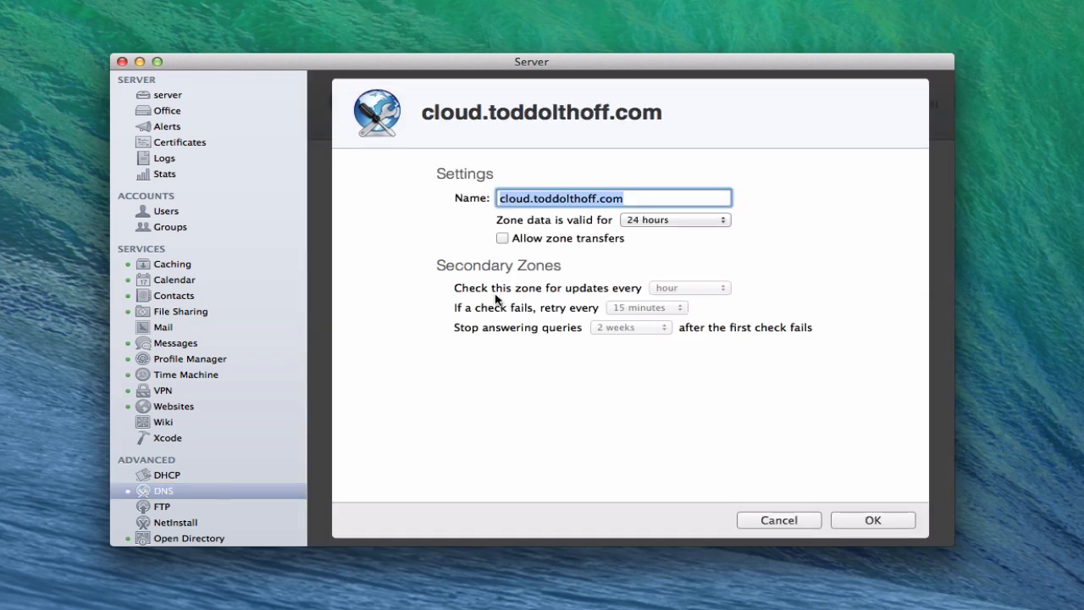
pyautogui.moveTo(651, 202)
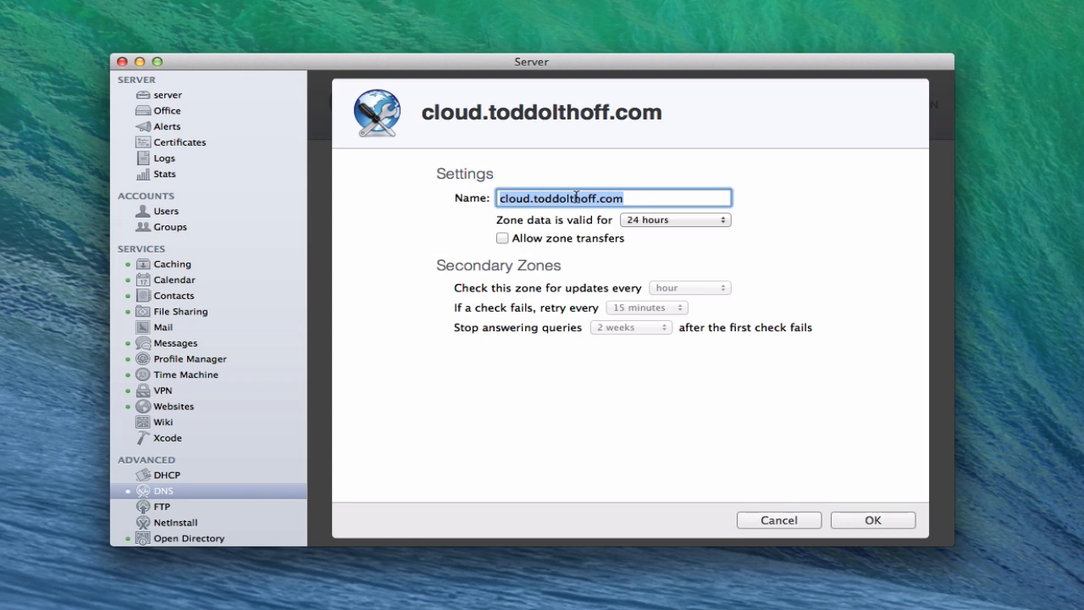
# Step: Close the cloud.toddolthoff.com zone settings (24-hour validity) and select the www machine record
pyautogui.click(872, 519)
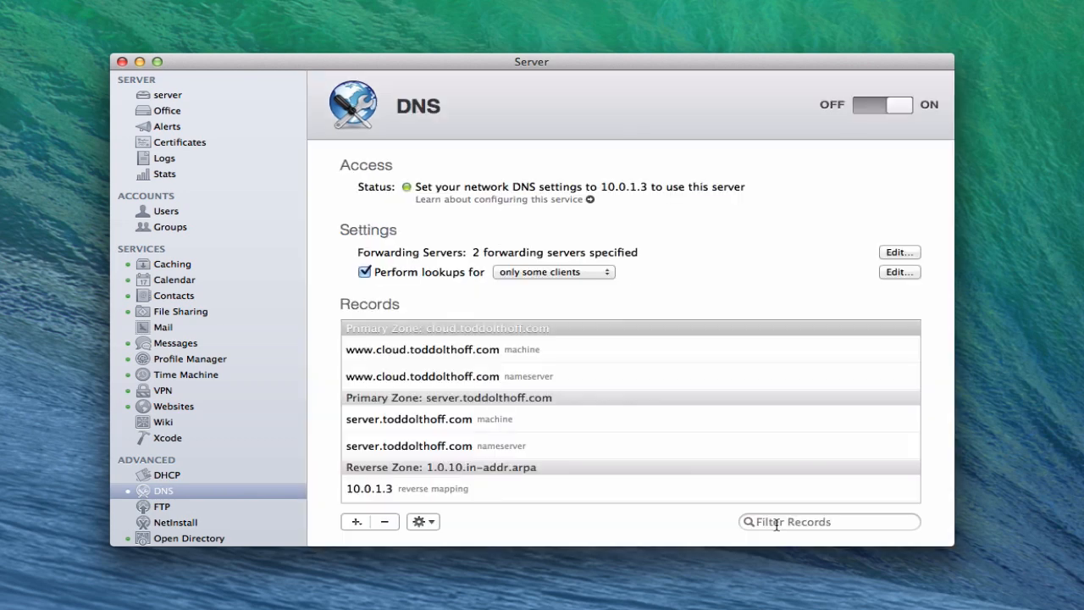
pyautogui.click(422, 349)
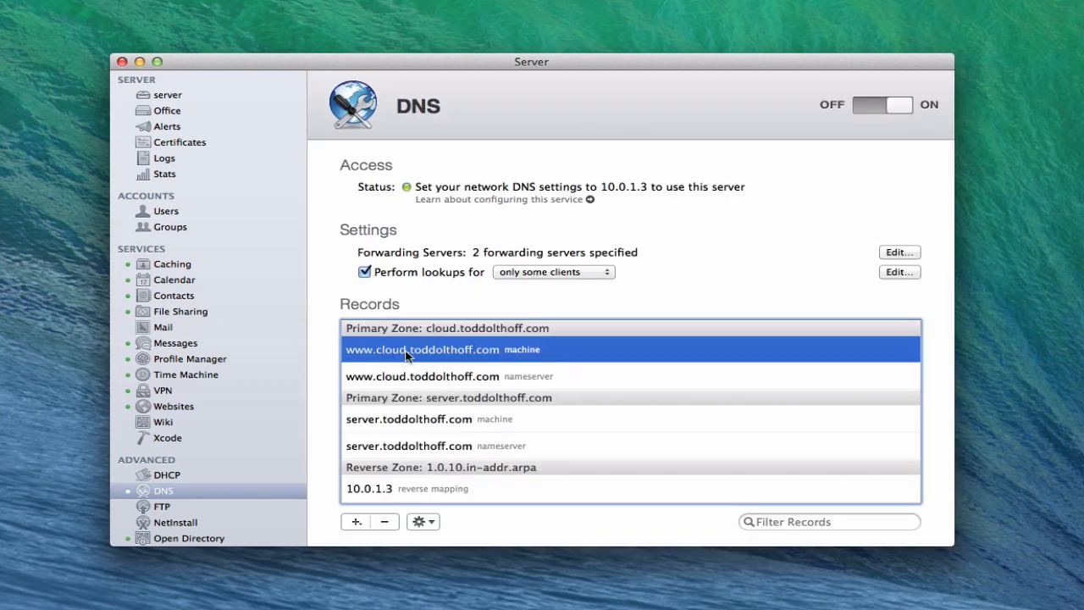
pyautogui.doubleClick(422, 349)
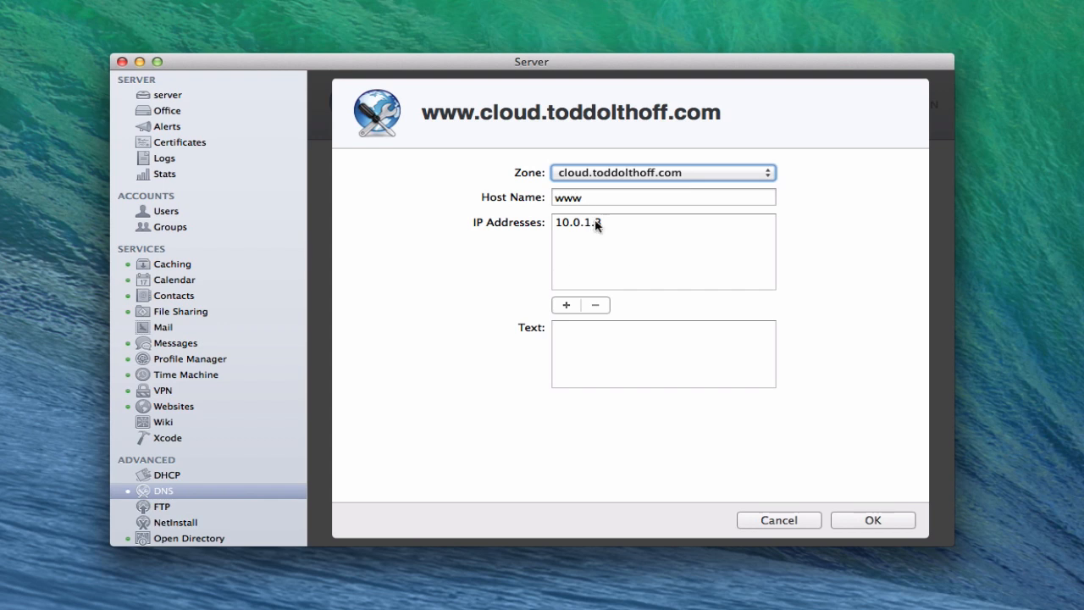
pyautogui.write('3')
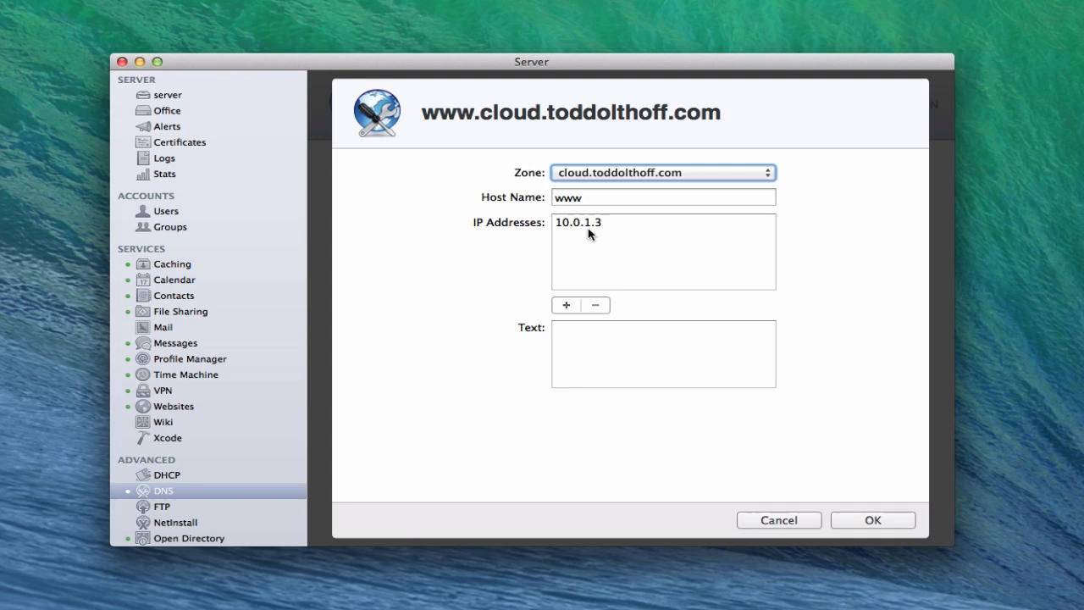
pyautogui.moveTo(610, 236)
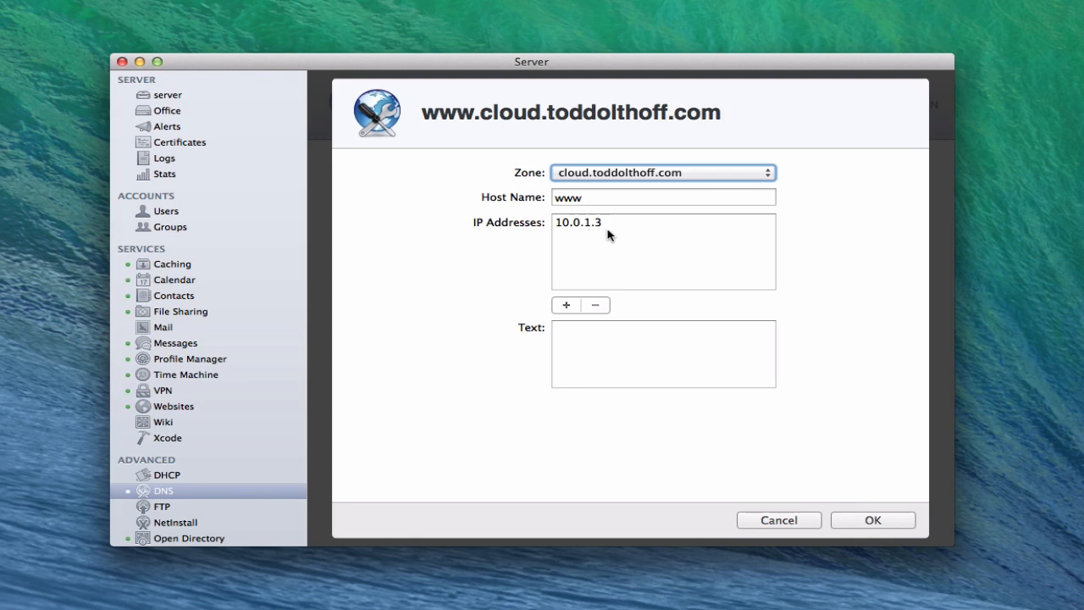
pyautogui.click(872, 519)
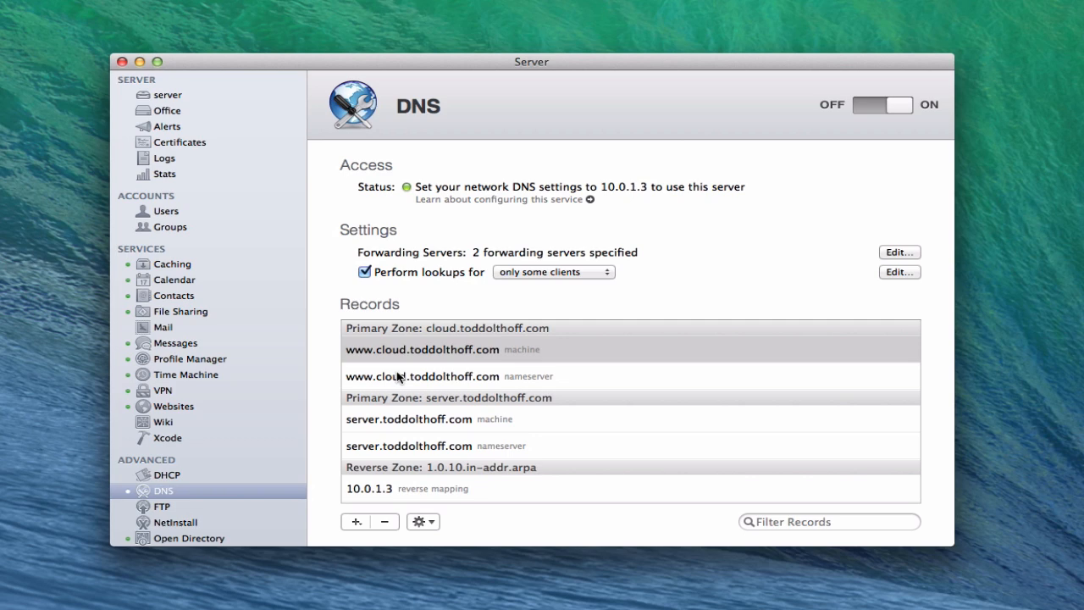
pyautogui.moveTo(187, 446)
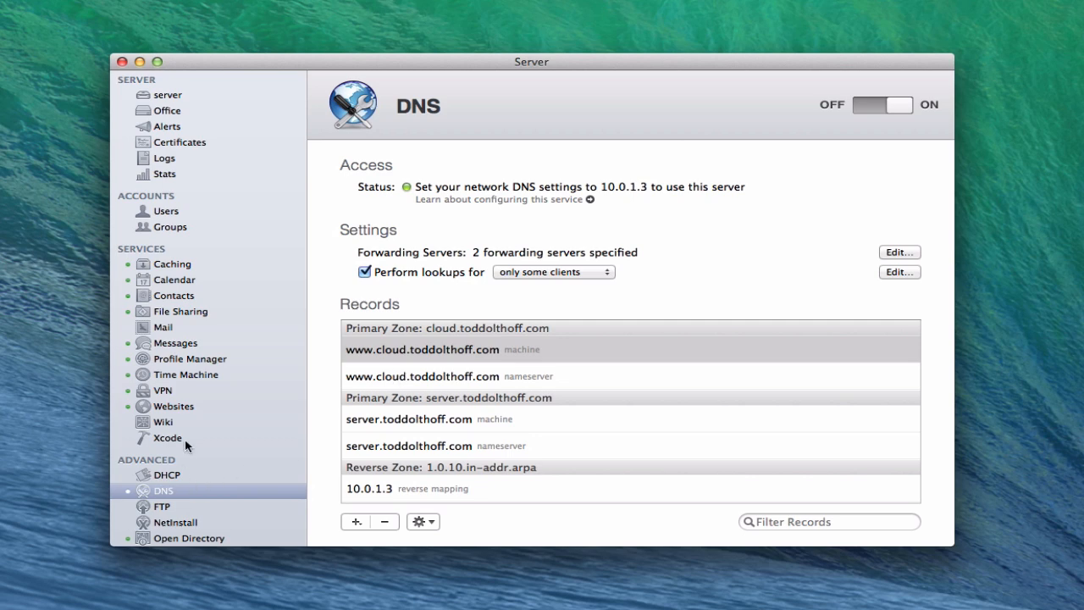
pyautogui.moveTo(178, 413)
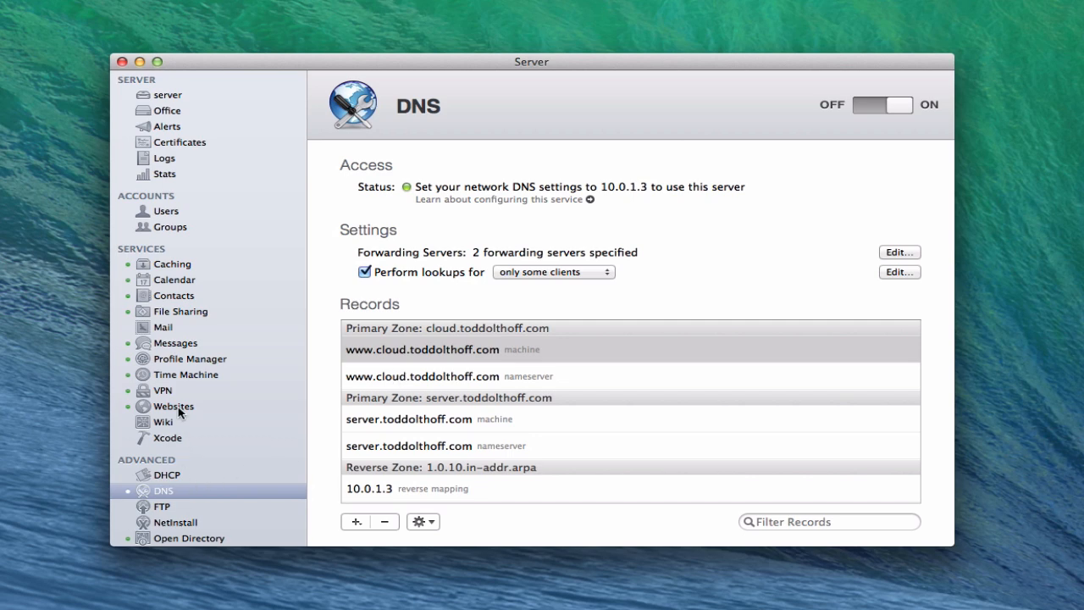
pyautogui.click(173, 406)
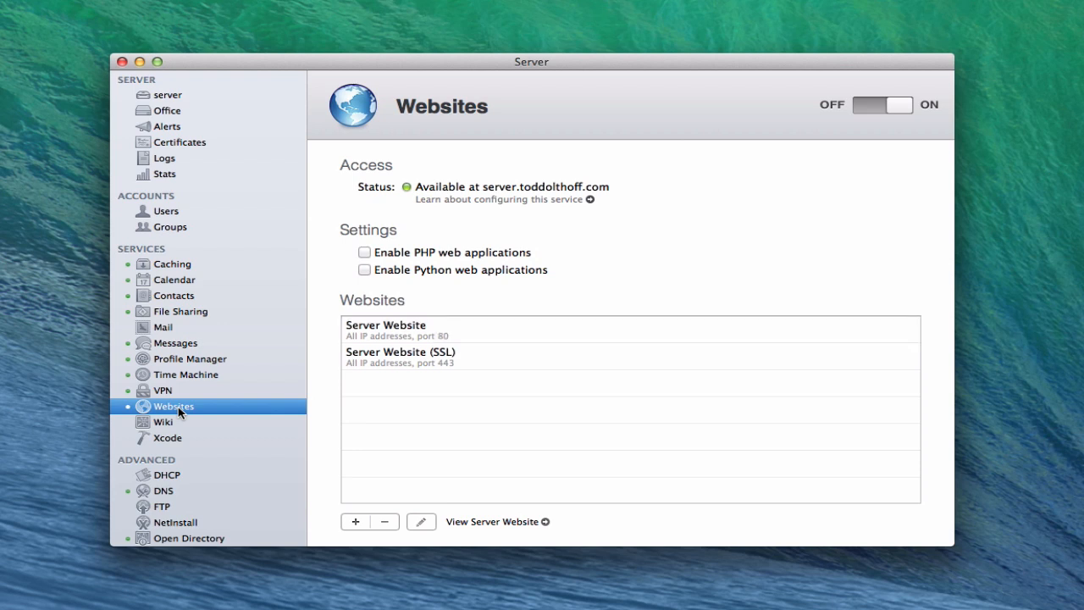
pyautogui.moveTo(354, 522)
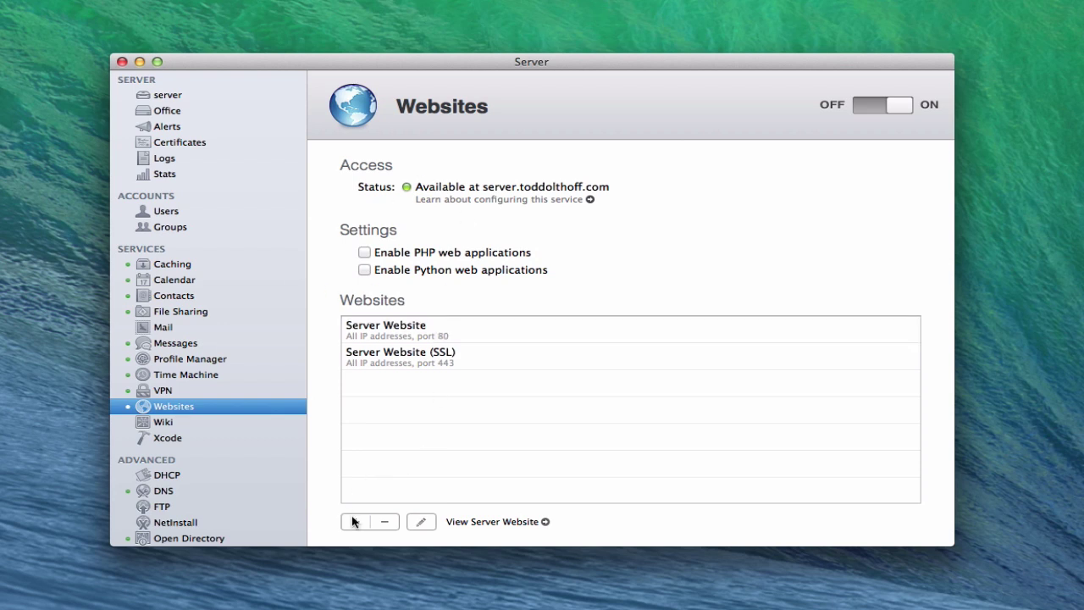
pyautogui.click(357, 521)
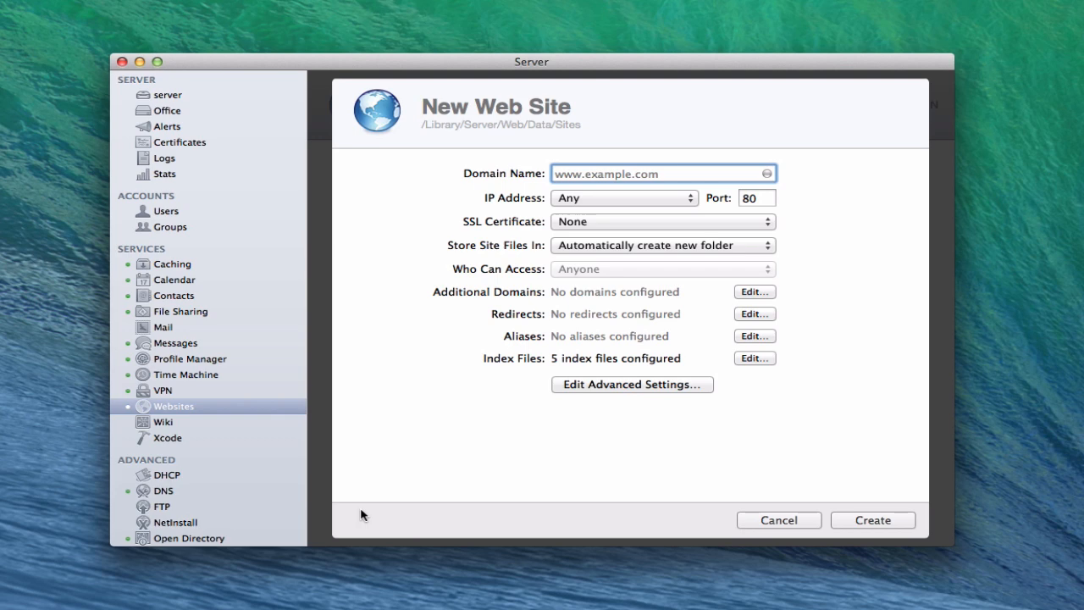
pyautogui.write('www.clou')
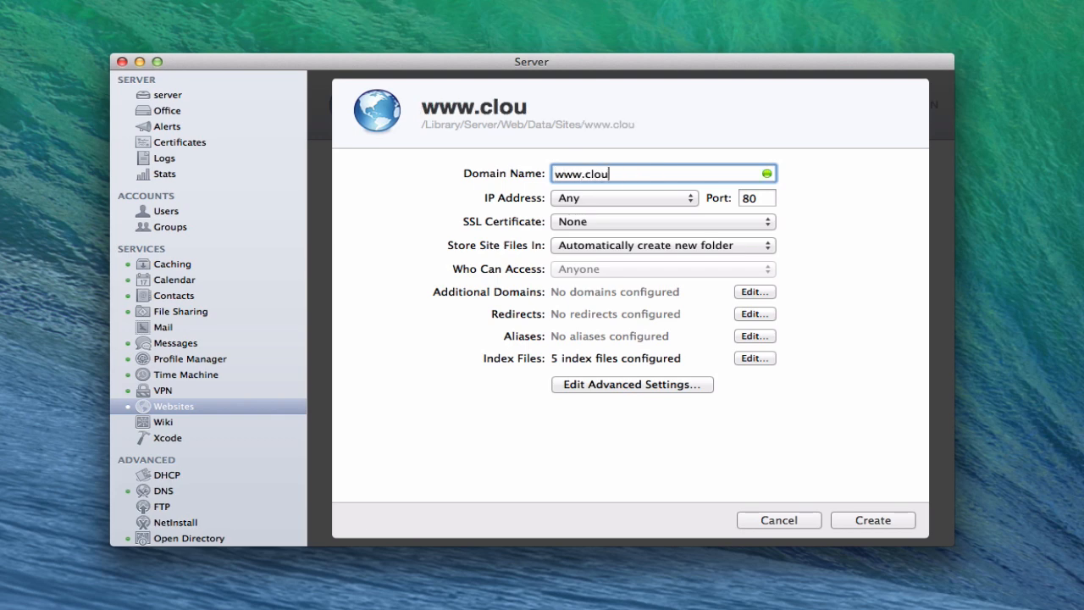
pyautogui.write('d.toddol')
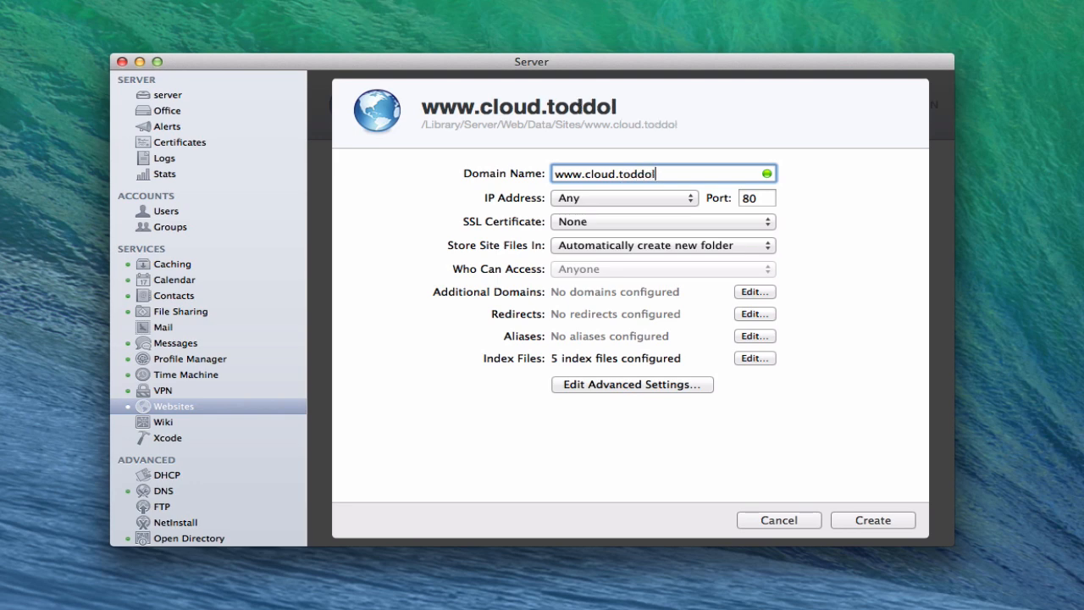
pyautogui.write('thoff.com')
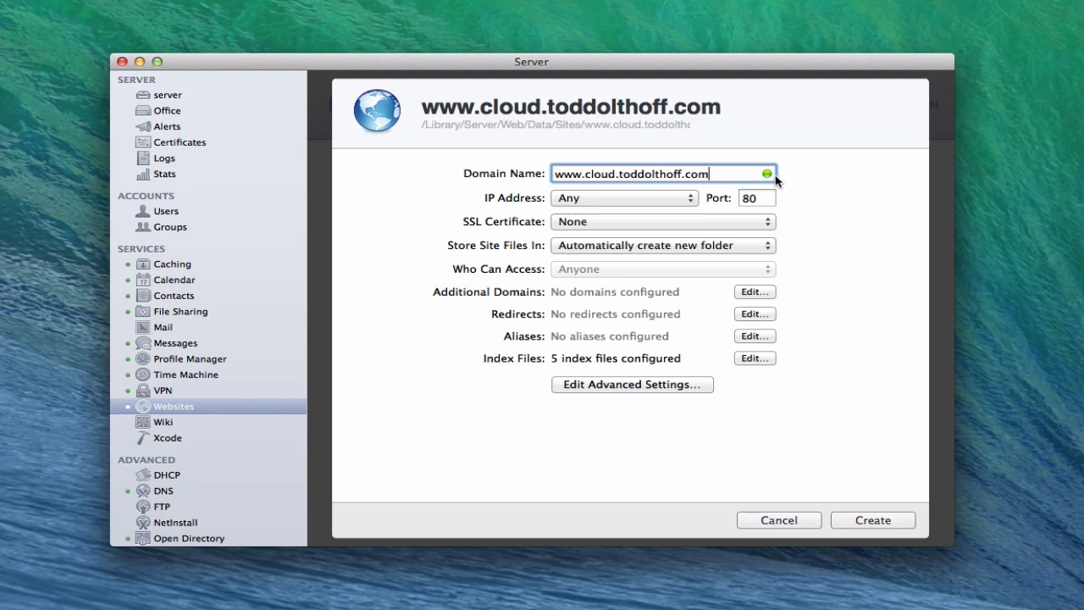
pyautogui.moveTo(788, 183)
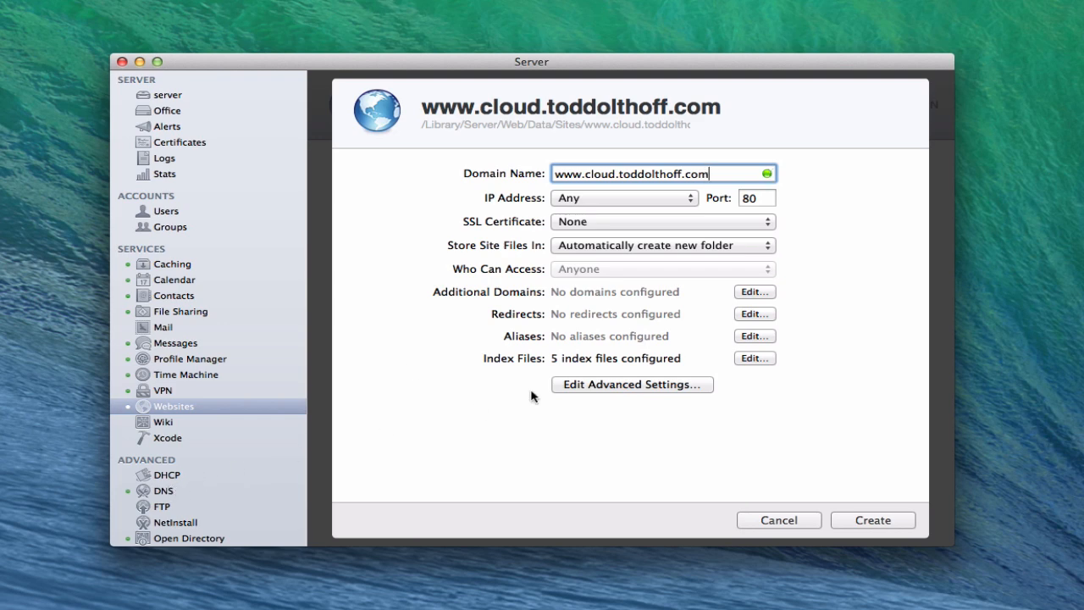
pyautogui.moveTo(699, 198)
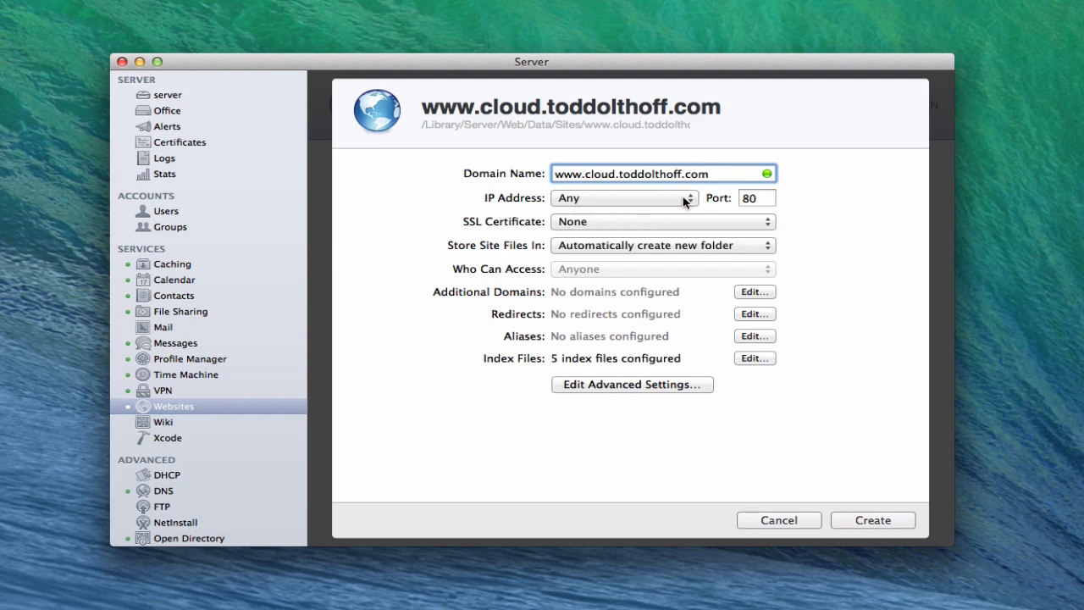
pyautogui.click(686, 197)
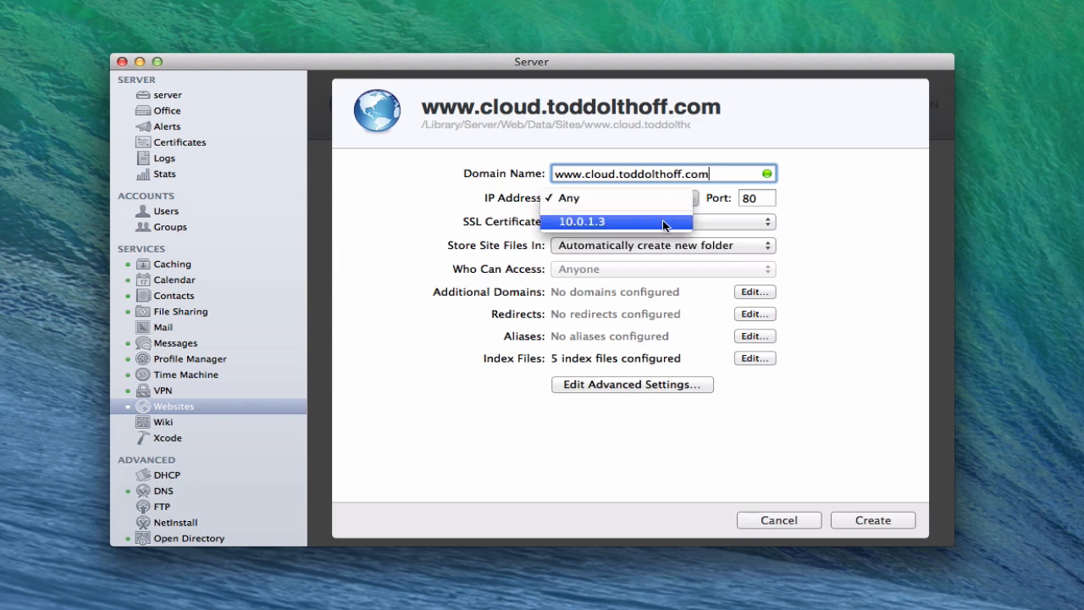
pyautogui.moveTo(813, 208)
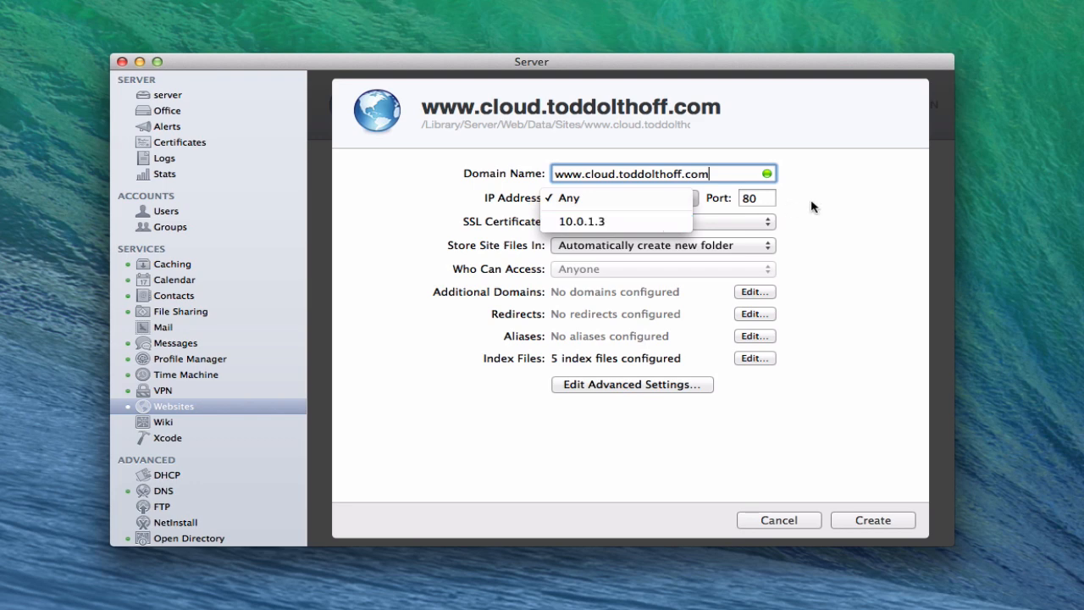
pyautogui.click(568, 197)
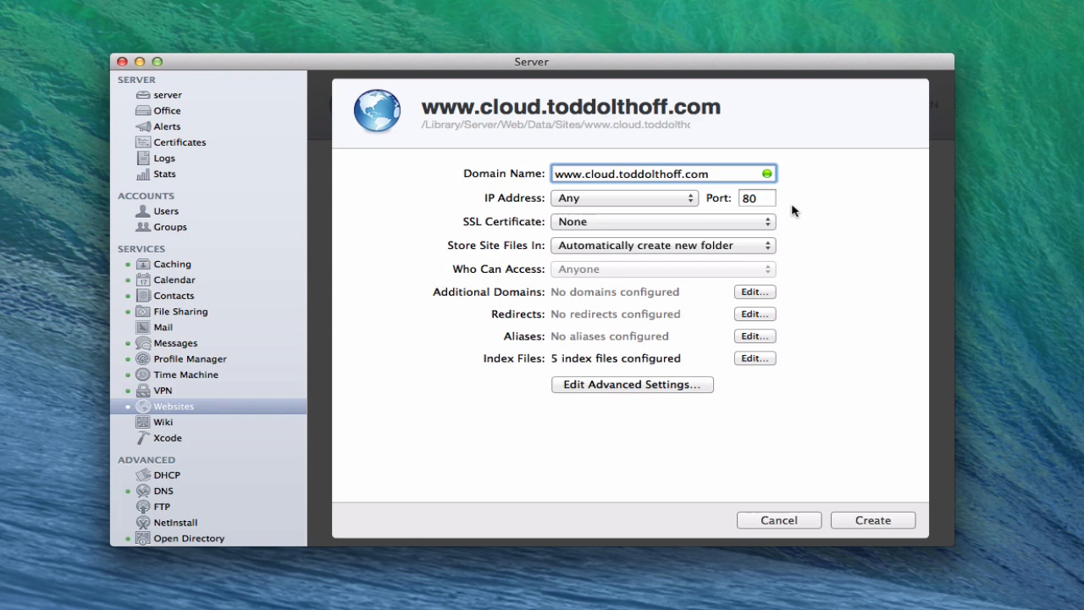
pyautogui.click(663, 221)
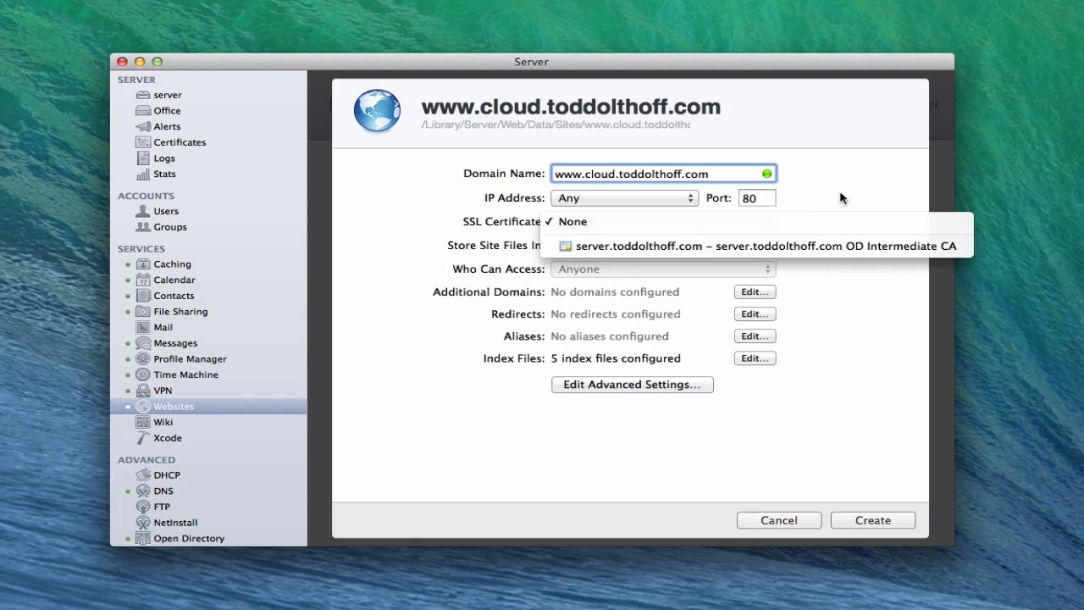
pyautogui.moveTo(767, 204)
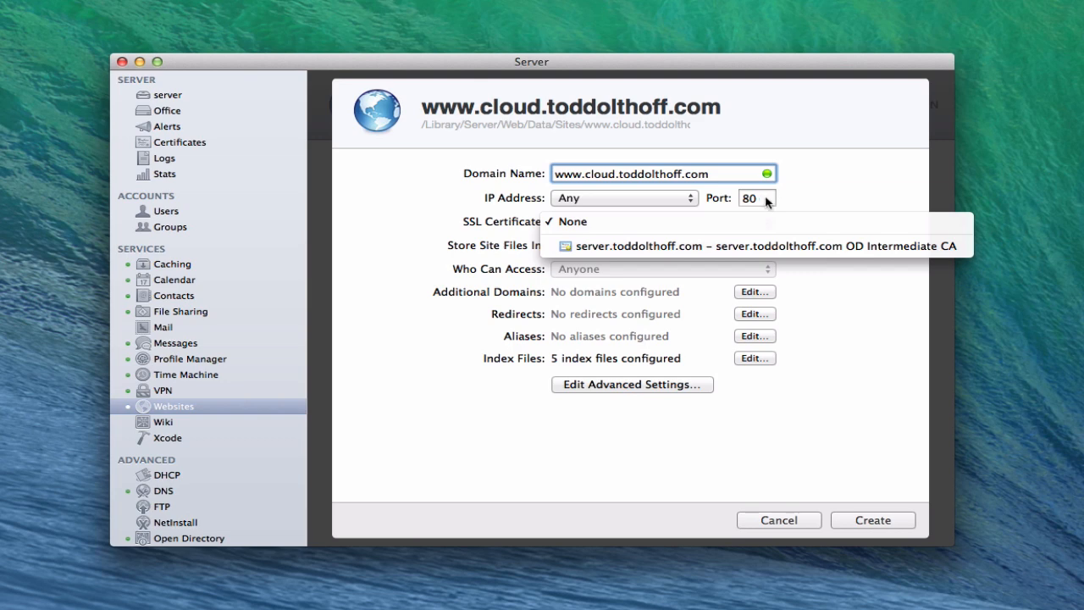
pyautogui.moveTo(813, 195)
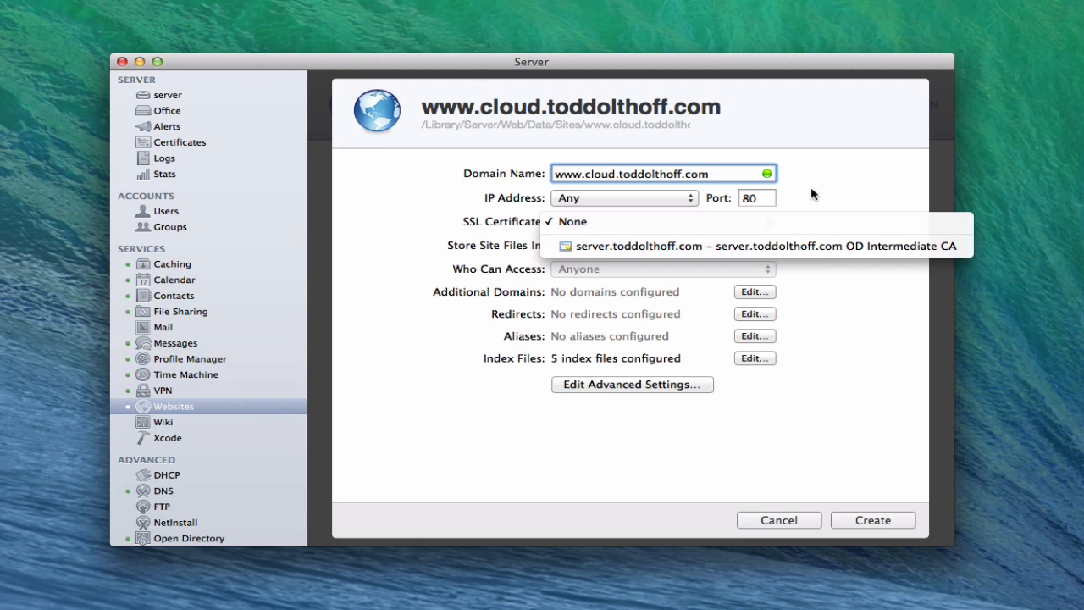
pyautogui.click(572, 221)
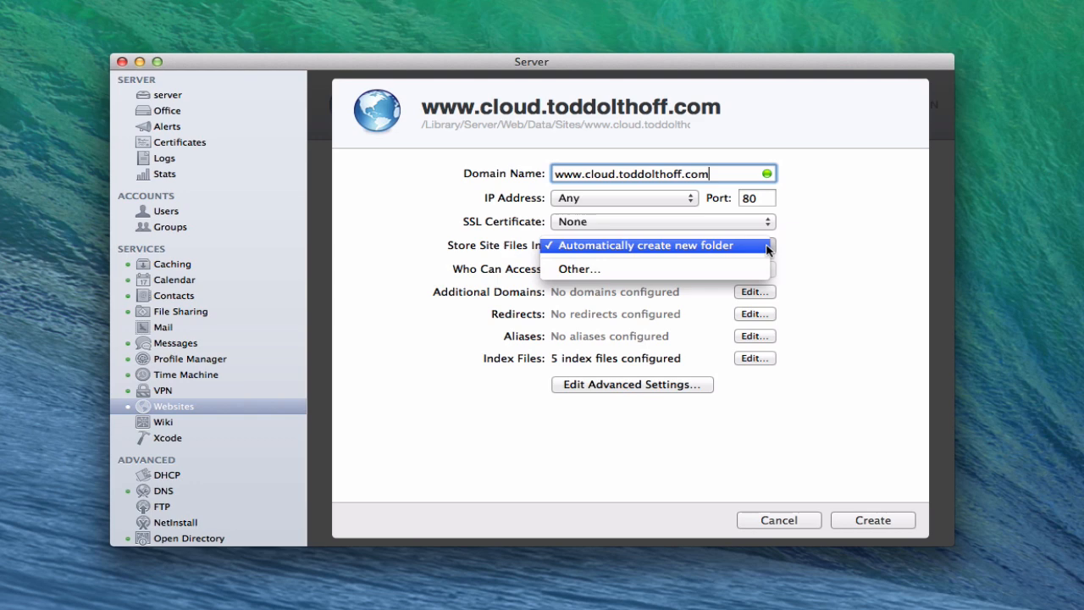
pyautogui.moveTo(837, 246)
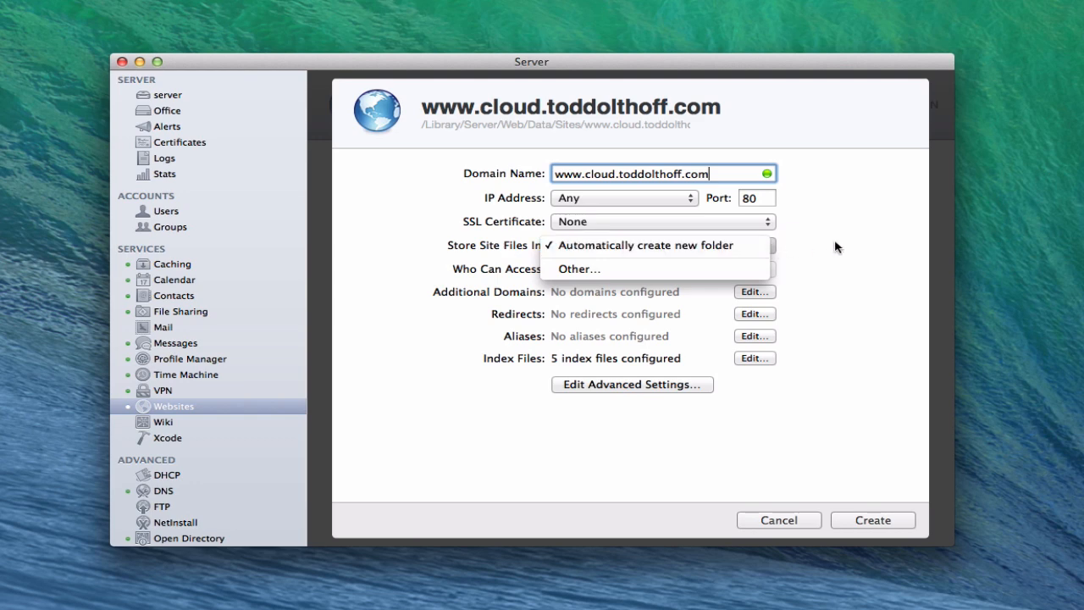
pyautogui.click(646, 244)
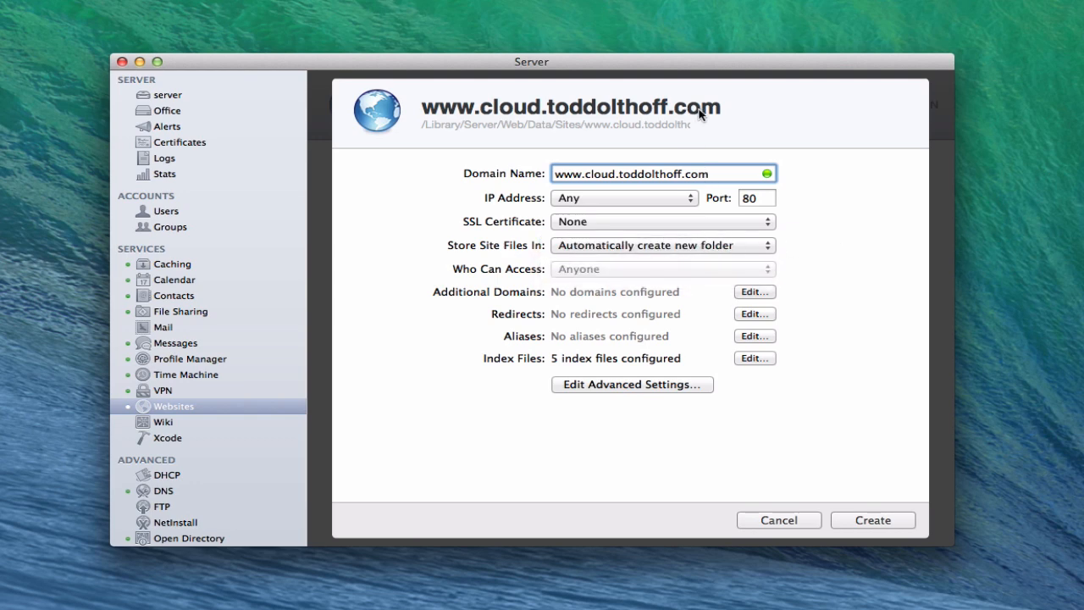
pyautogui.moveTo(564, 116)
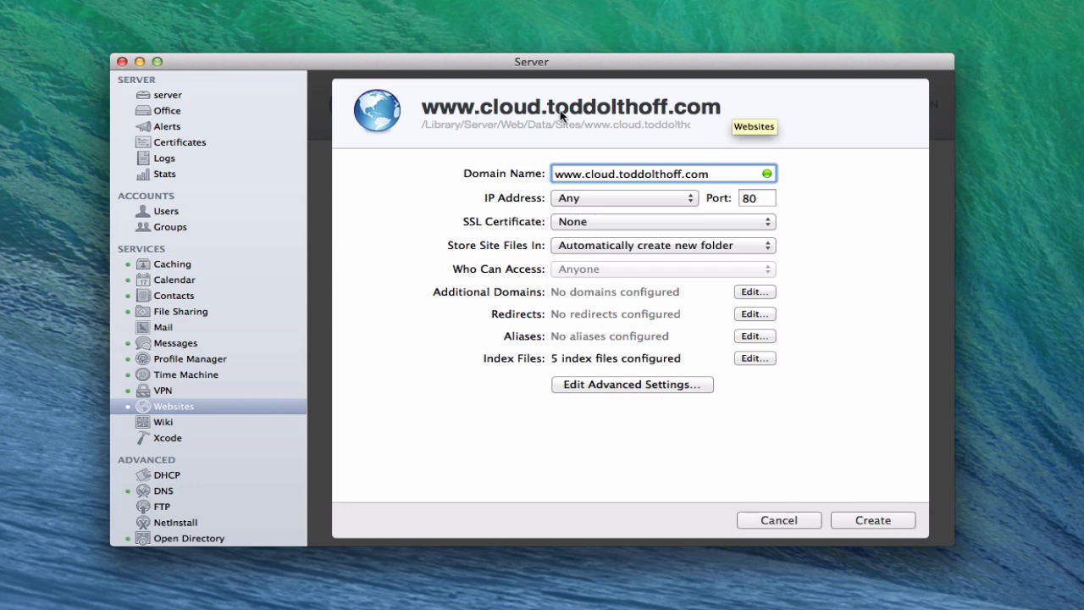
pyautogui.moveTo(796, 262)
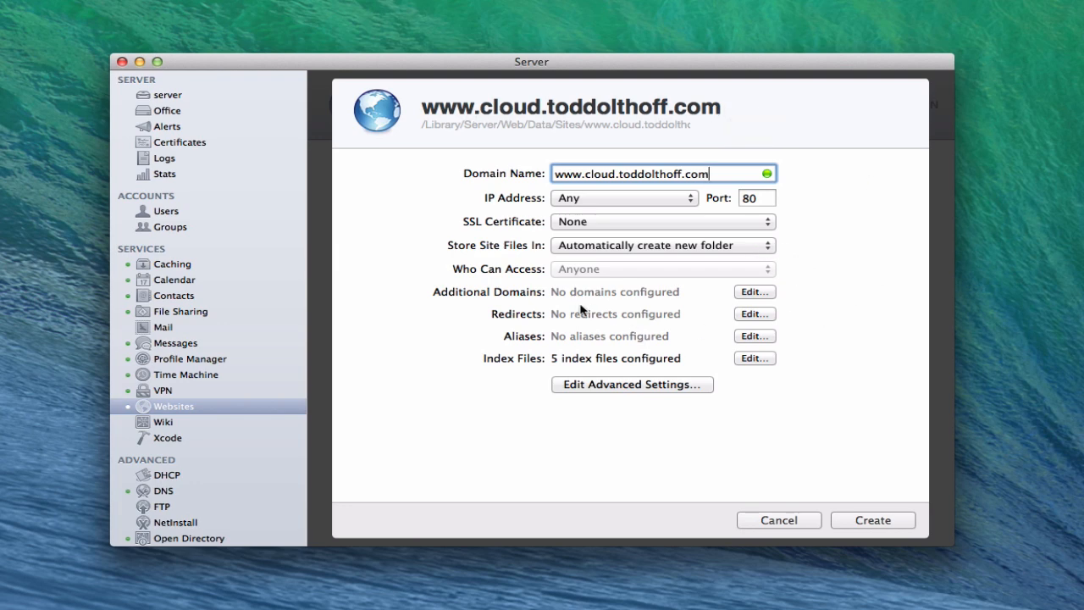
pyautogui.moveTo(533, 348)
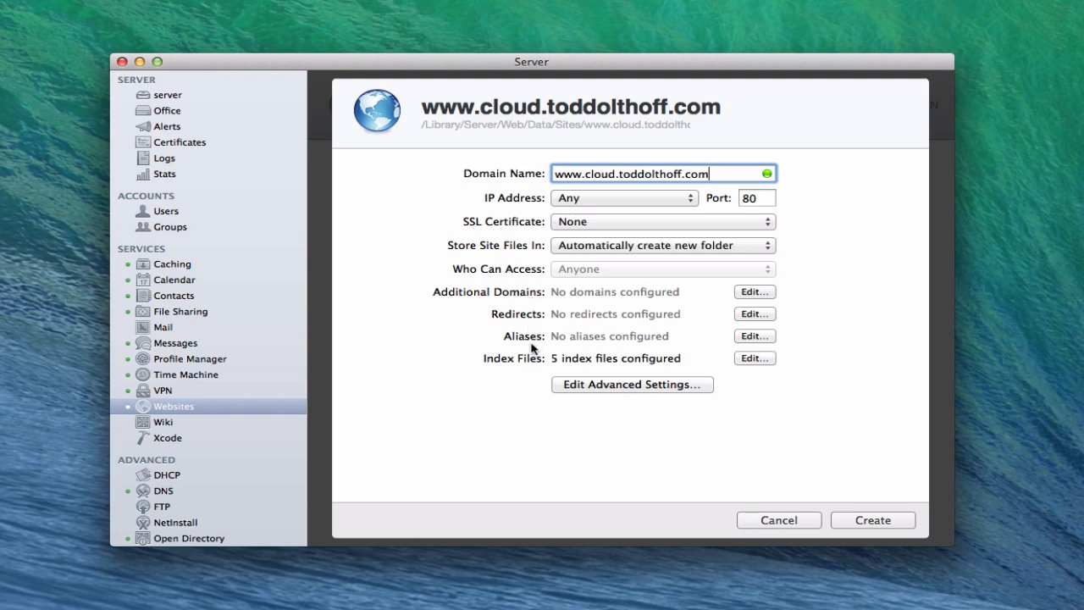
pyautogui.moveTo(520, 184)
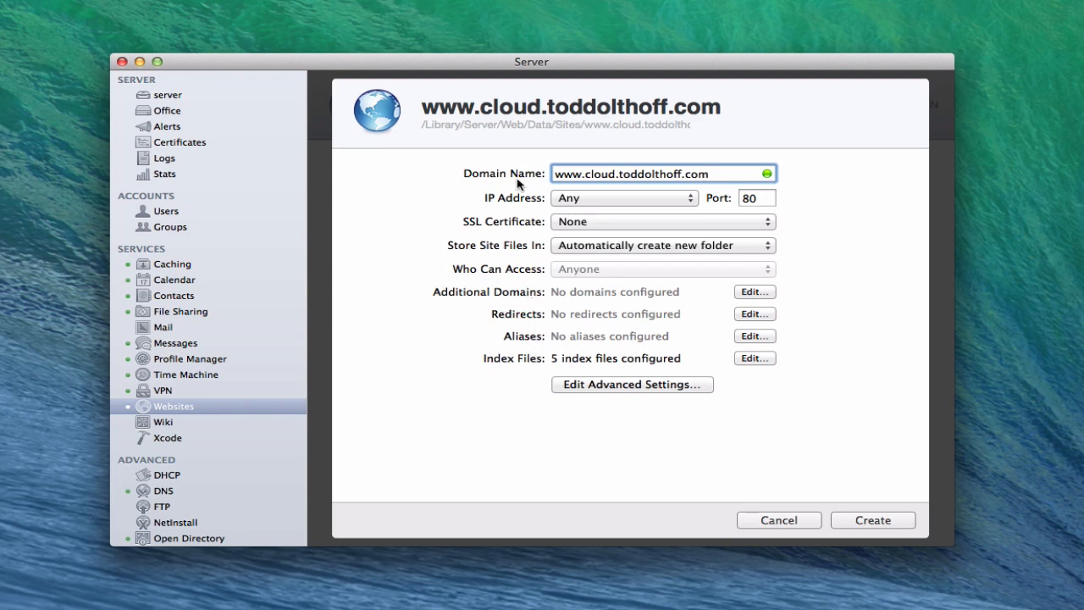
pyautogui.moveTo(635, 387)
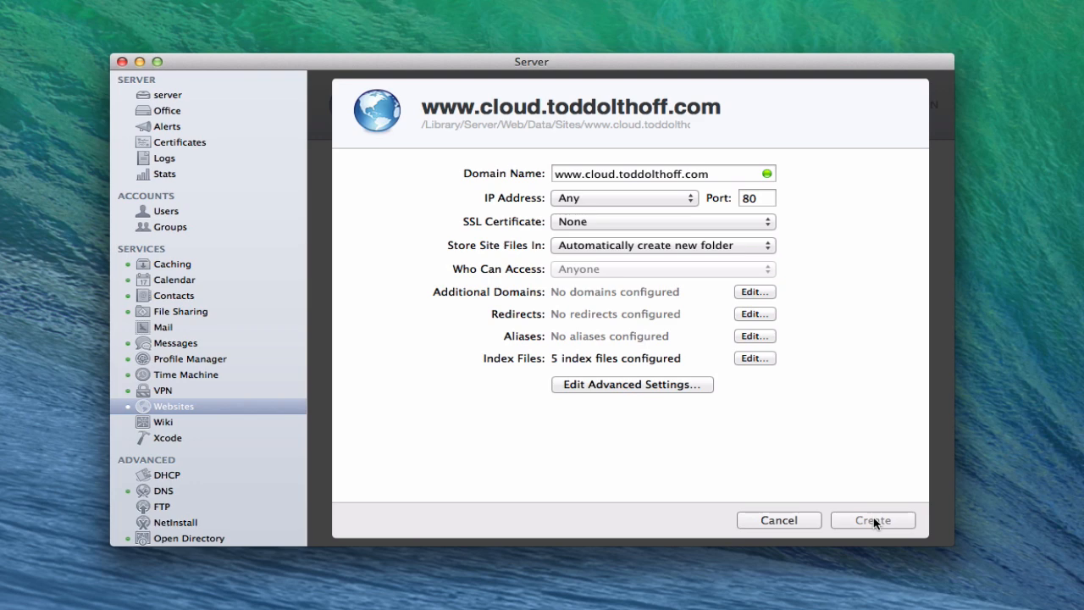
pyautogui.click(872, 519)
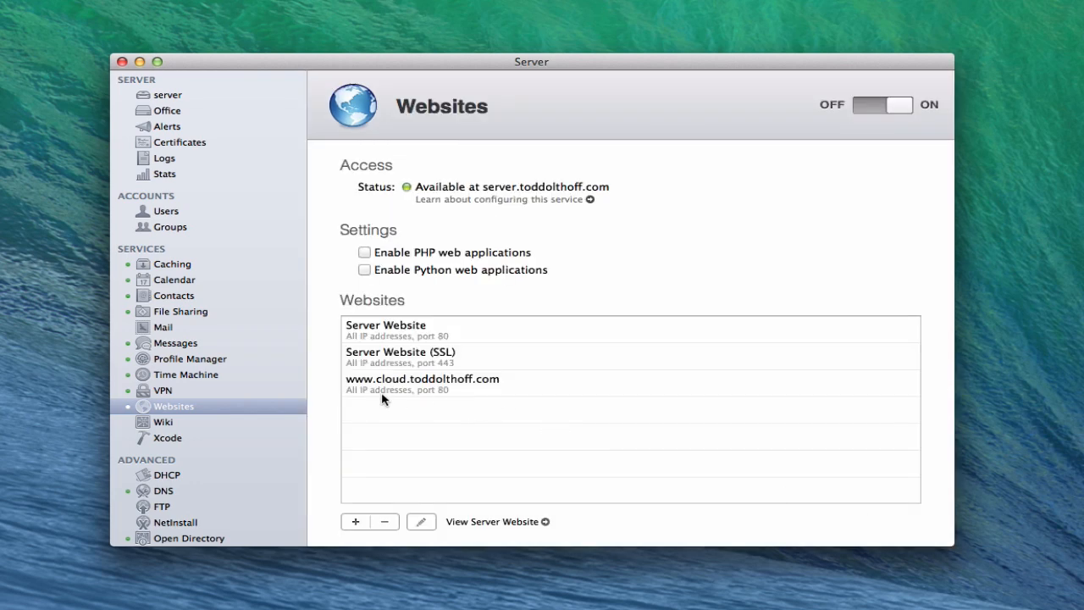
pyautogui.moveTo(436, 389)
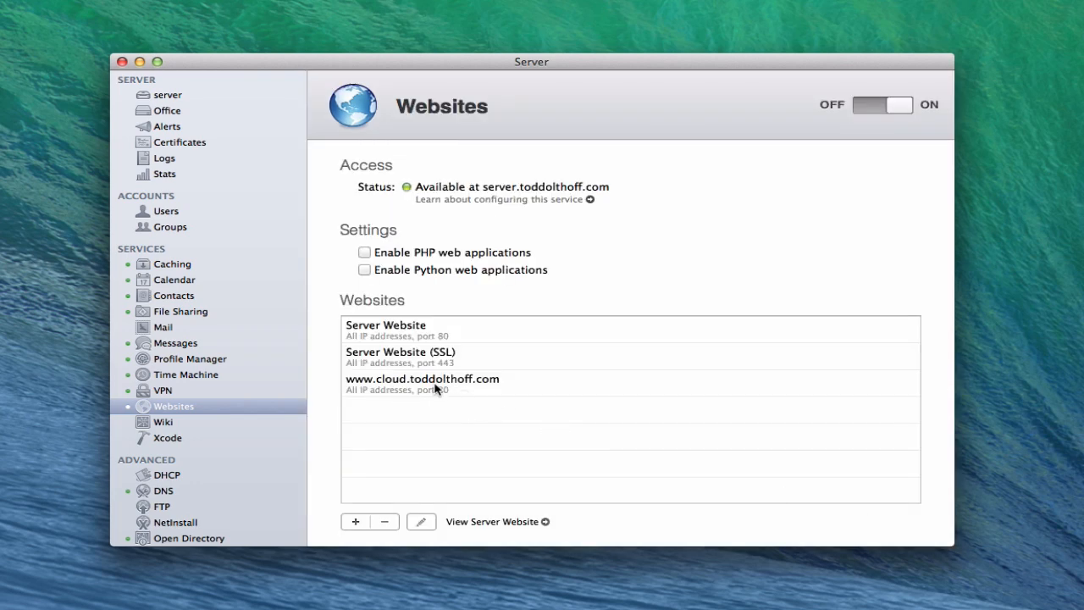
pyautogui.doubleClick(422, 378)
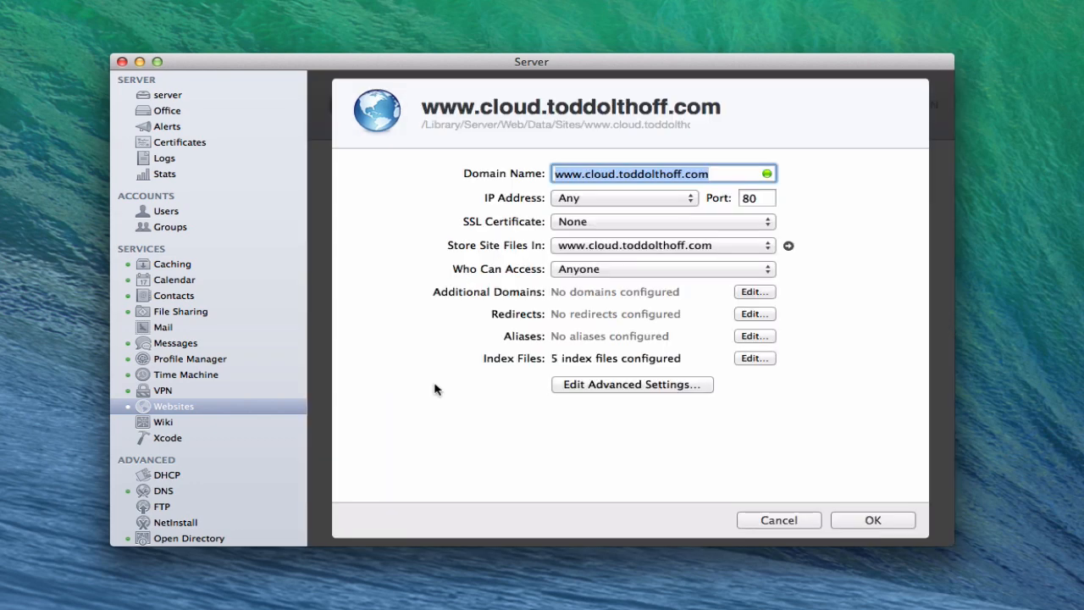
pyautogui.moveTo(624, 303)
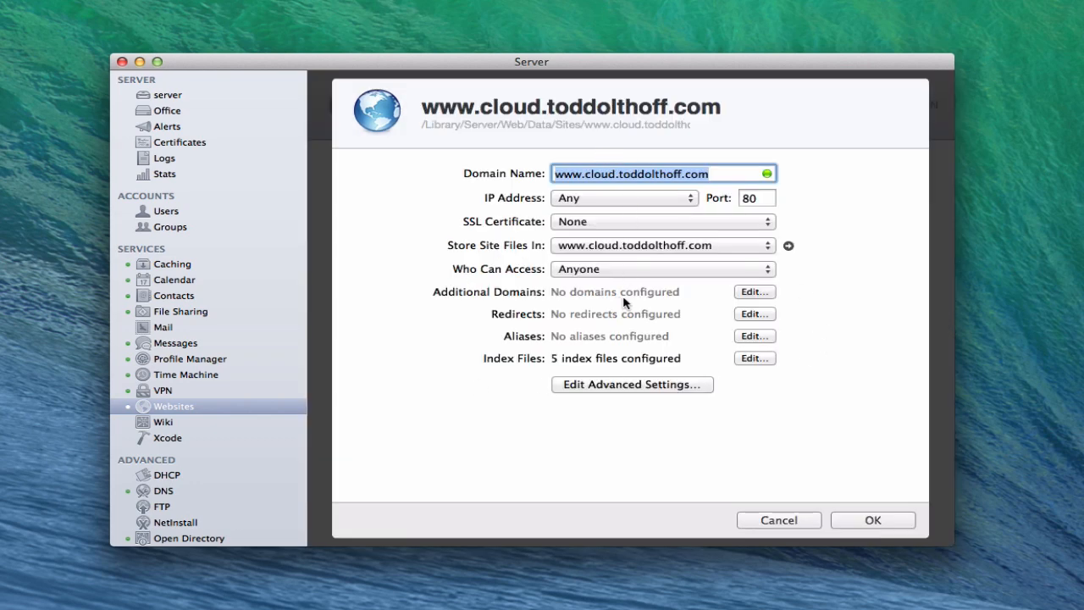
pyautogui.click(663, 268)
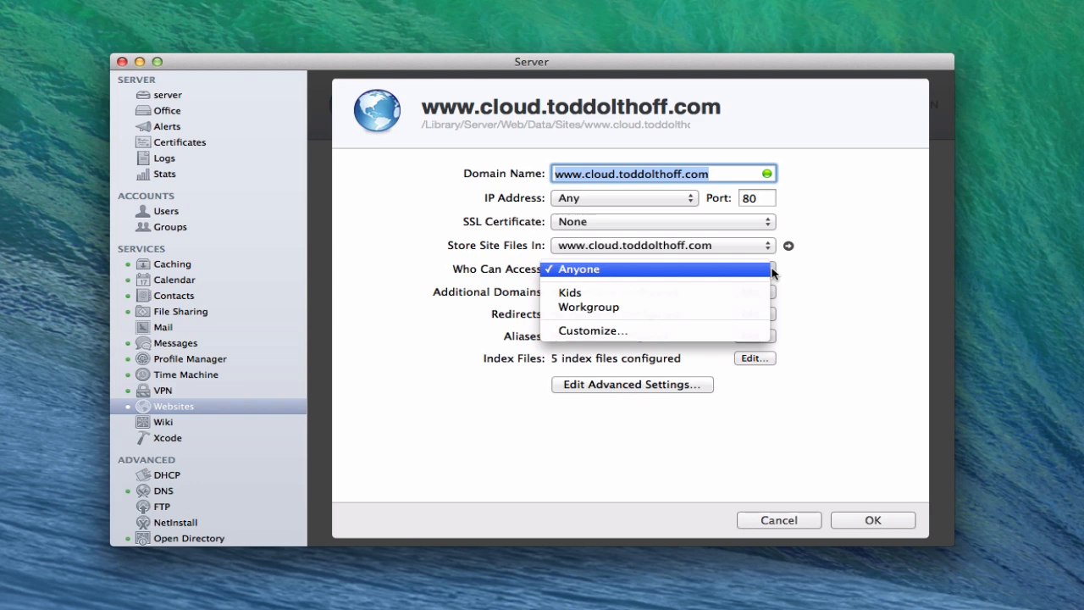
pyautogui.click(578, 268)
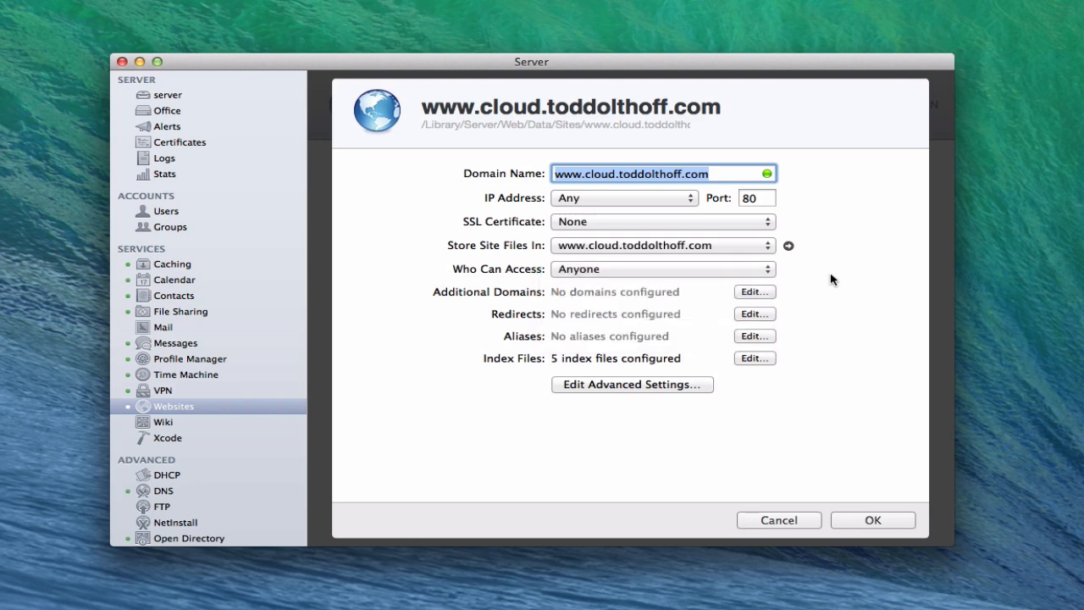
pyautogui.moveTo(617, 253)
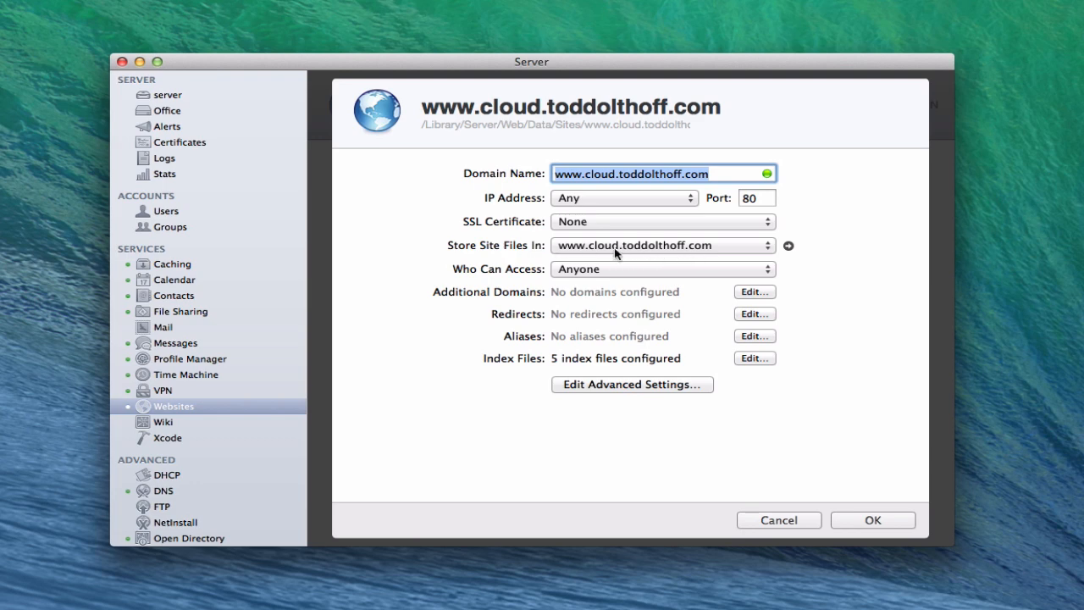
pyautogui.moveTo(789, 253)
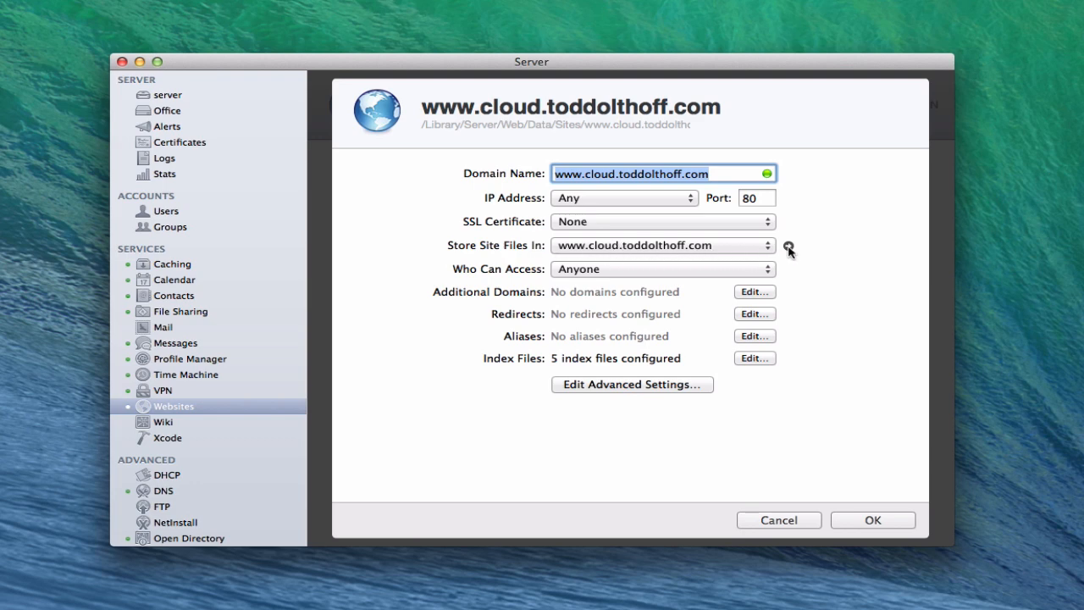
pyautogui.click(767, 246)
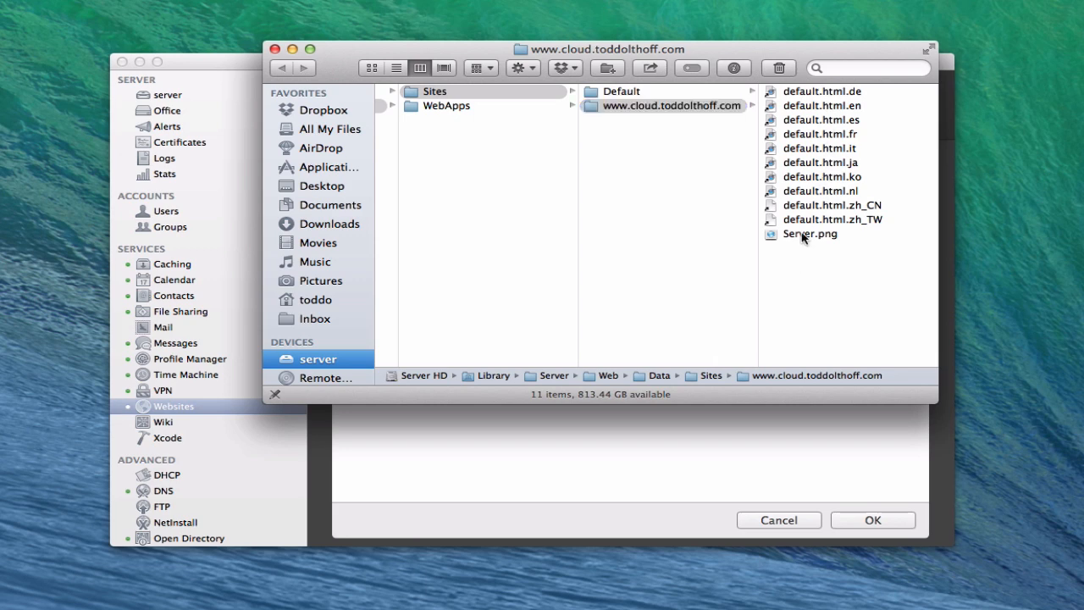
# Step: Trash all eleven default files from the site folder, authenticating as admin
pyautogui.click(810, 233)
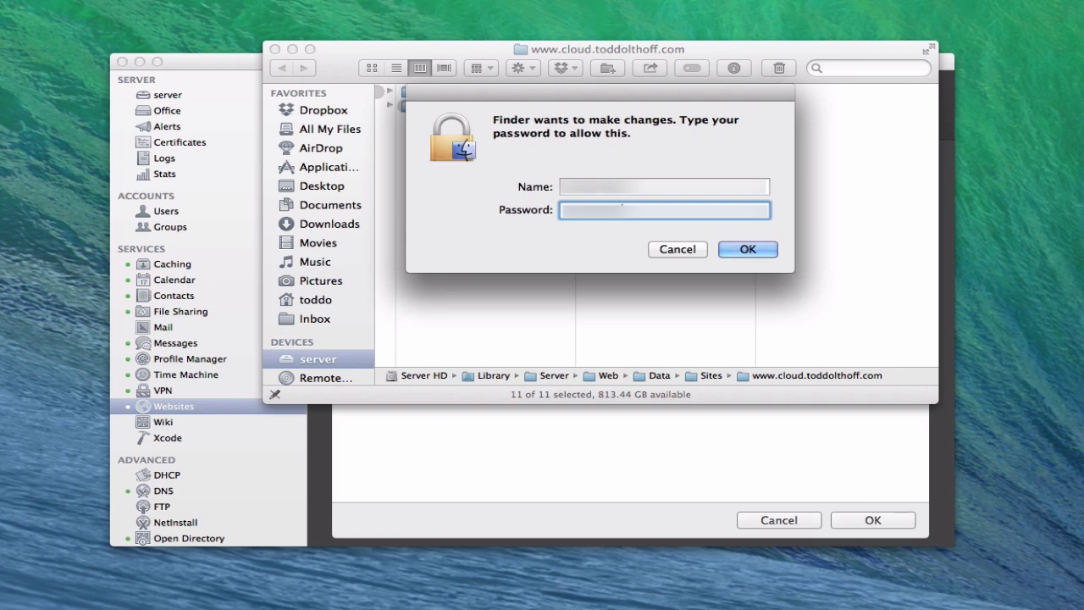
pyautogui.click(747, 249)
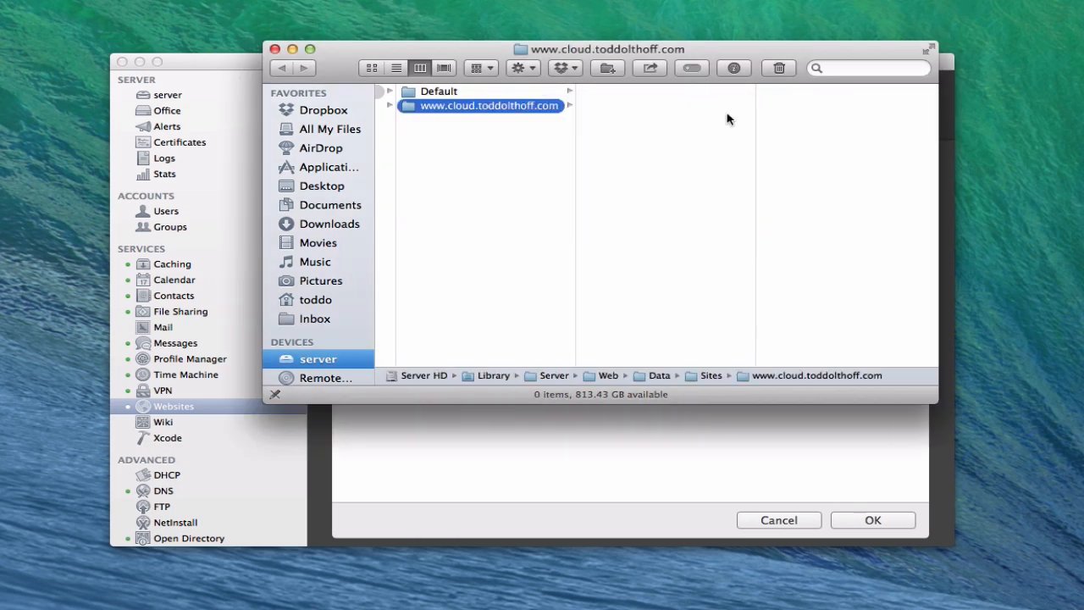
pyautogui.moveTo(700, 125)
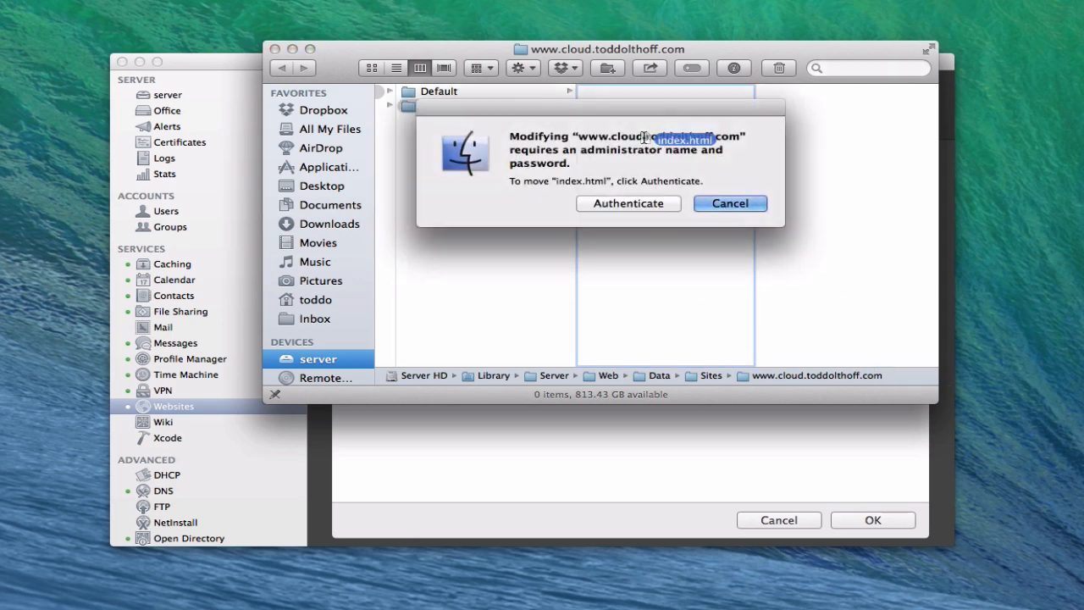
# Step: Move index.html into the site folder with admin credentials and close the Finder window
pyautogui.click(627, 203)
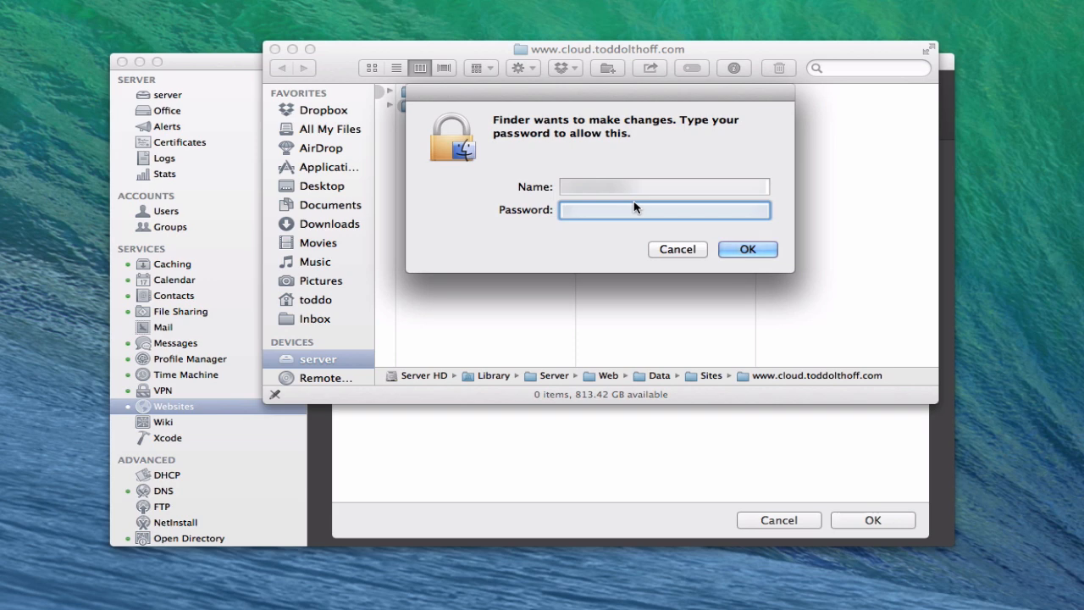
pyautogui.write('•')
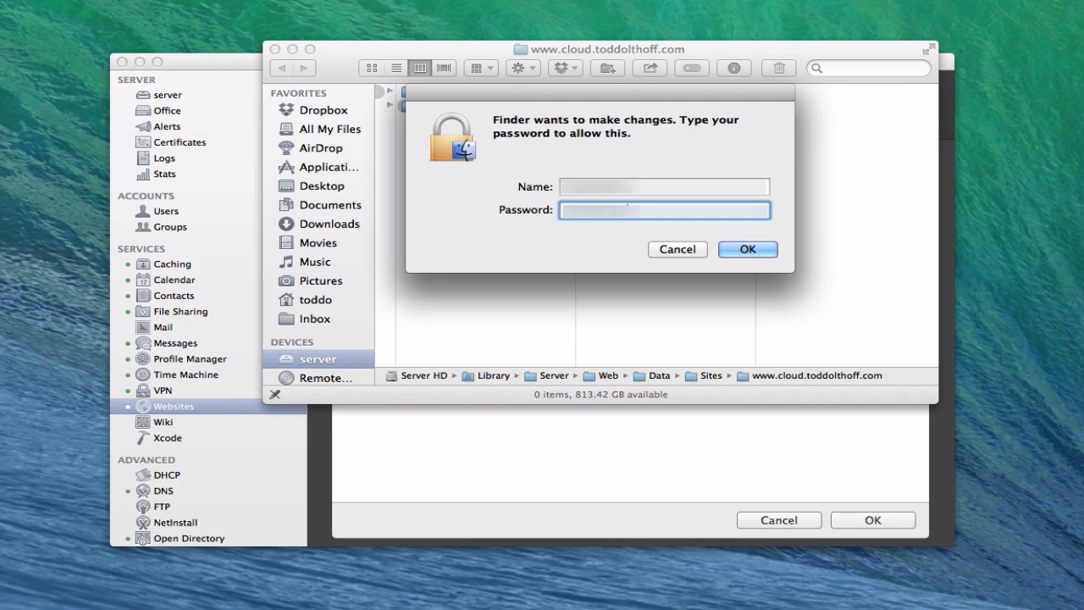
pyautogui.click(747, 249)
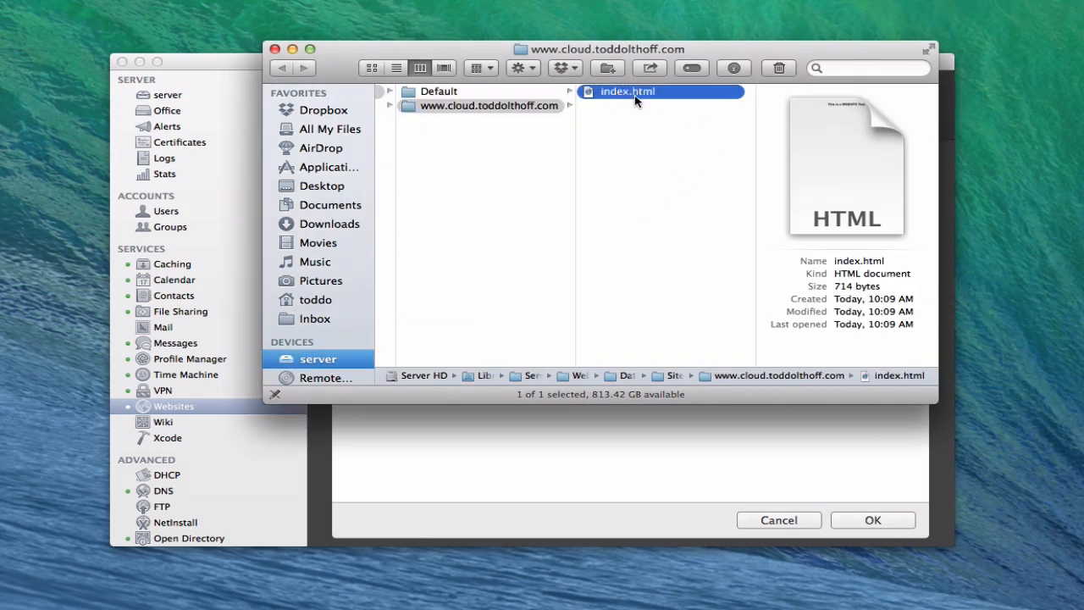
pyautogui.moveTo(652, 102)
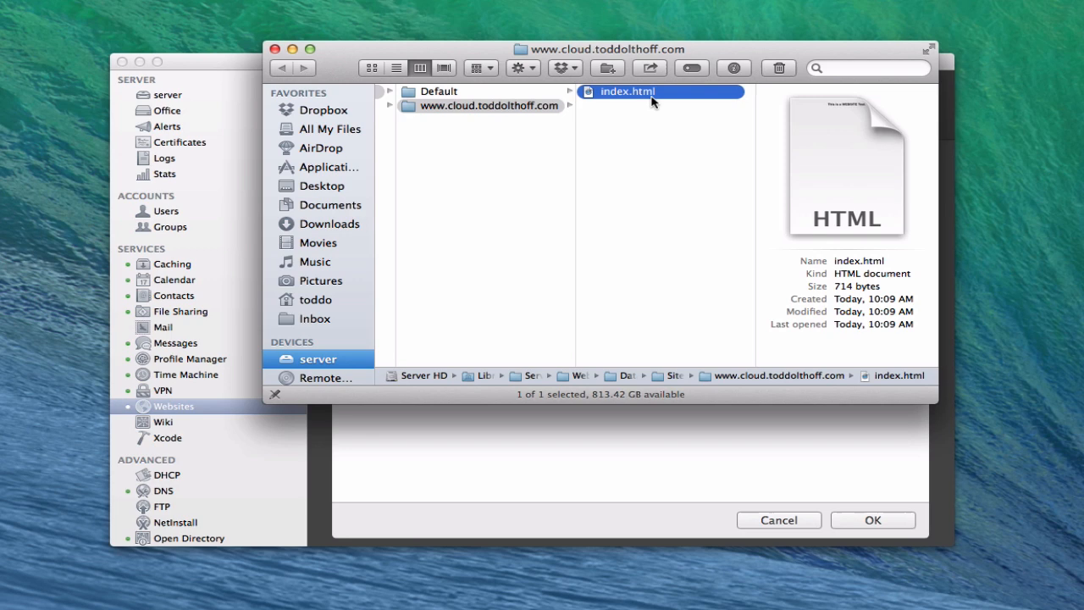
pyautogui.moveTo(292, 49)
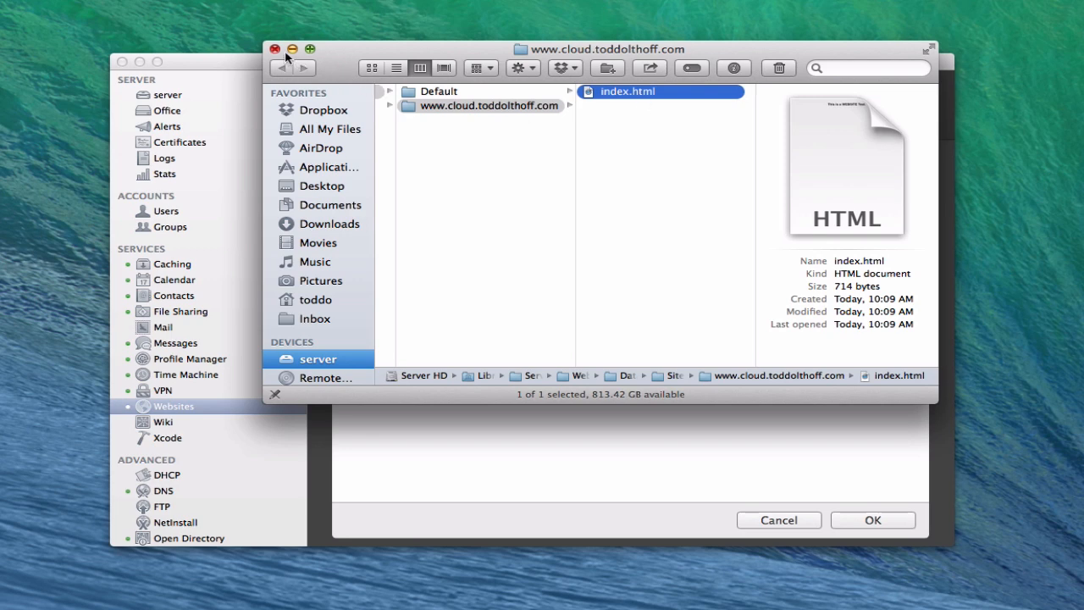
pyautogui.moveTo(598, 87)
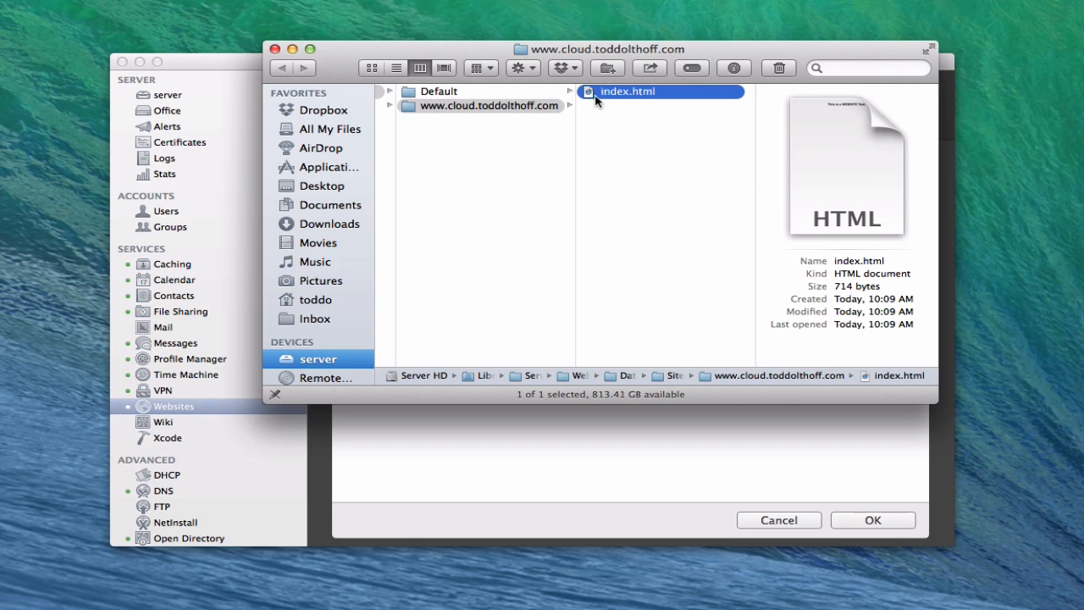
pyautogui.moveTo(330, 71)
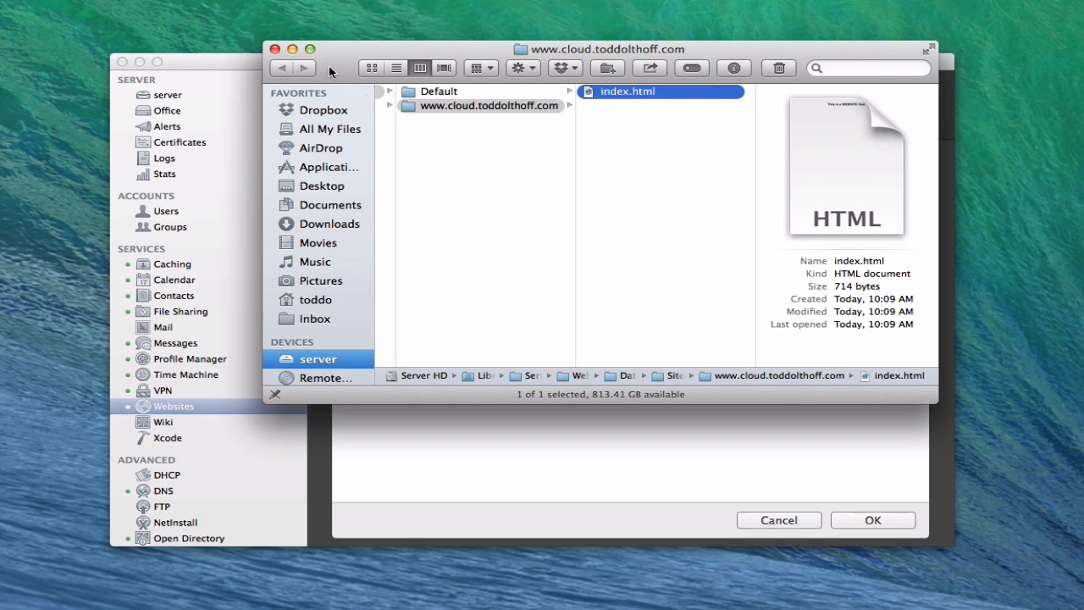
pyautogui.click(873, 520)
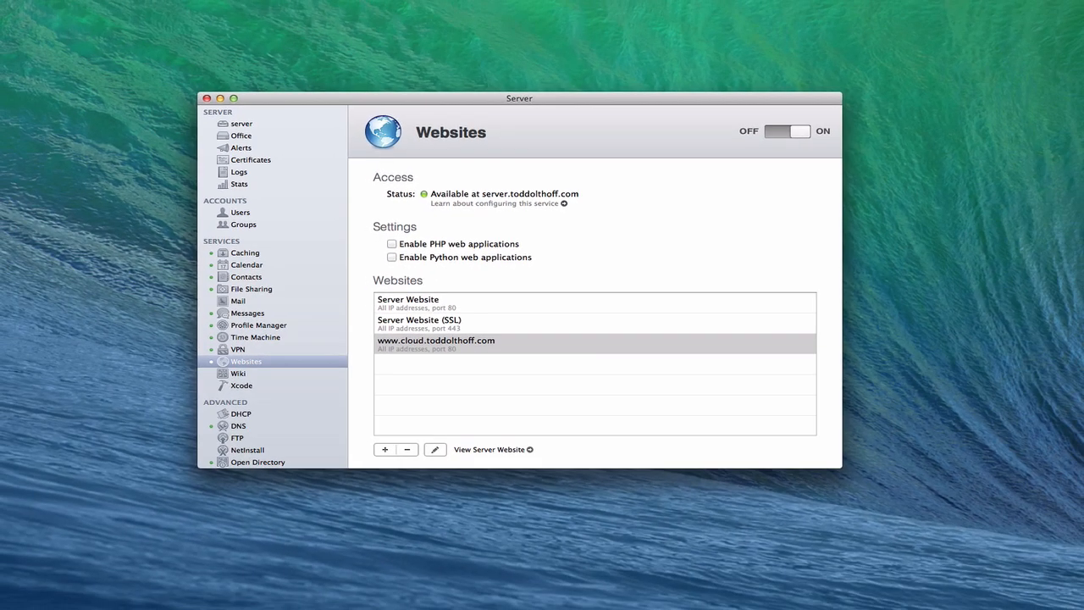
pyautogui.click(490, 449)
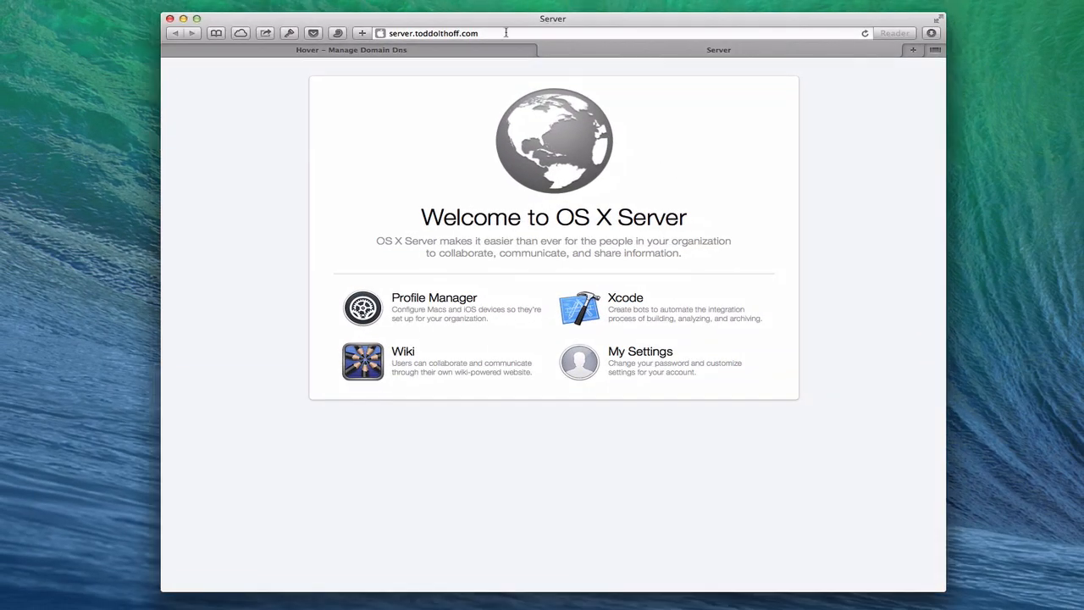
pyautogui.click(433, 33)
pyautogui.write('www.cloud')
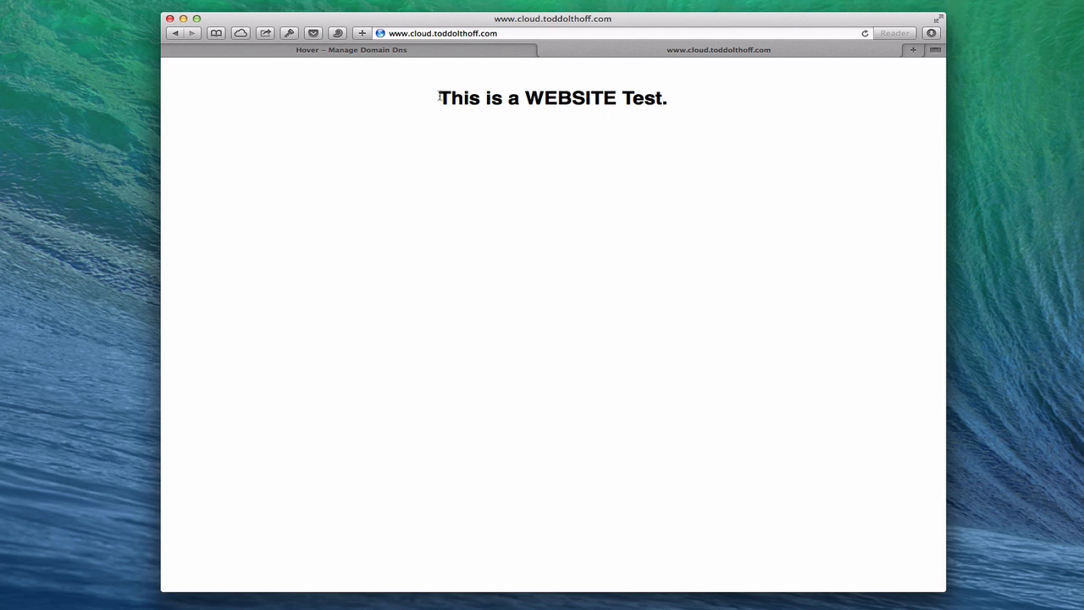
pyautogui.moveTo(476, 89)
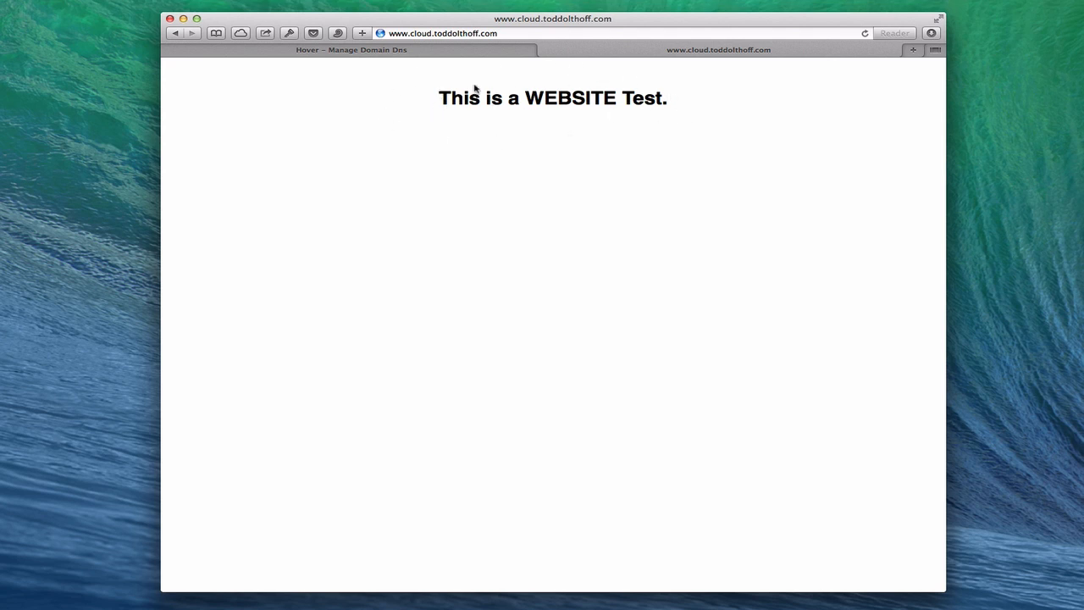
pyautogui.moveTo(601, 98)
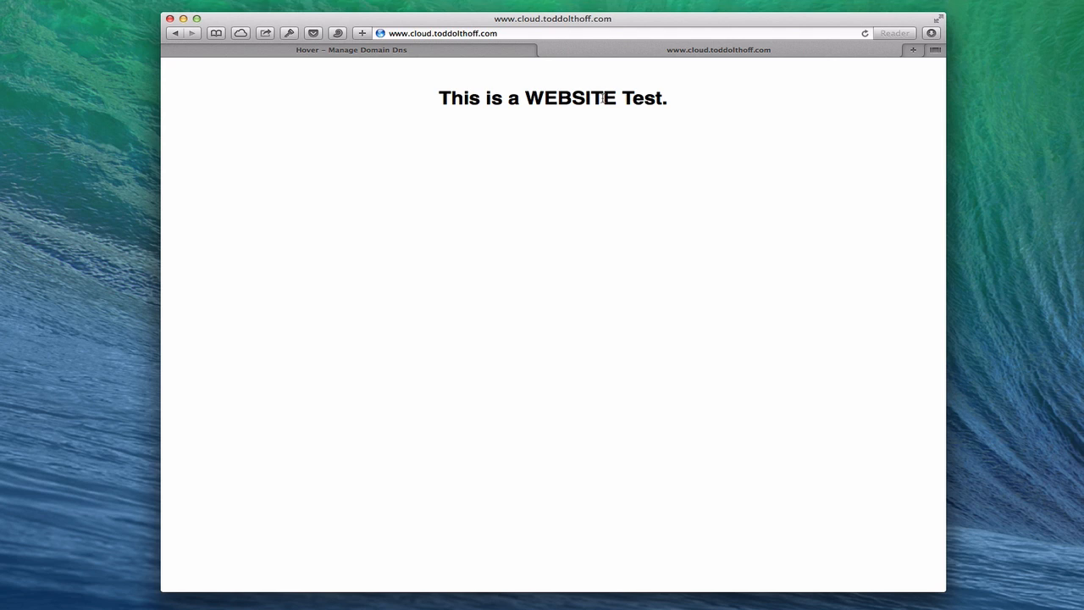
pyautogui.moveTo(499, 70)
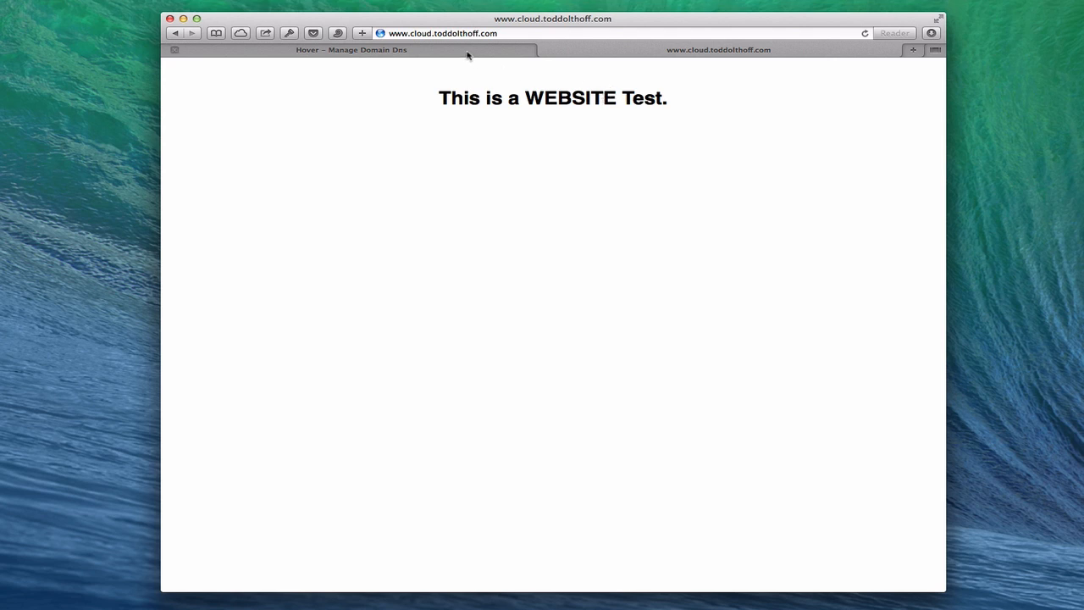
# Step: Return to the Hover Manage Domain DNS tab for macscreencaster.com
pyautogui.click(351, 49)
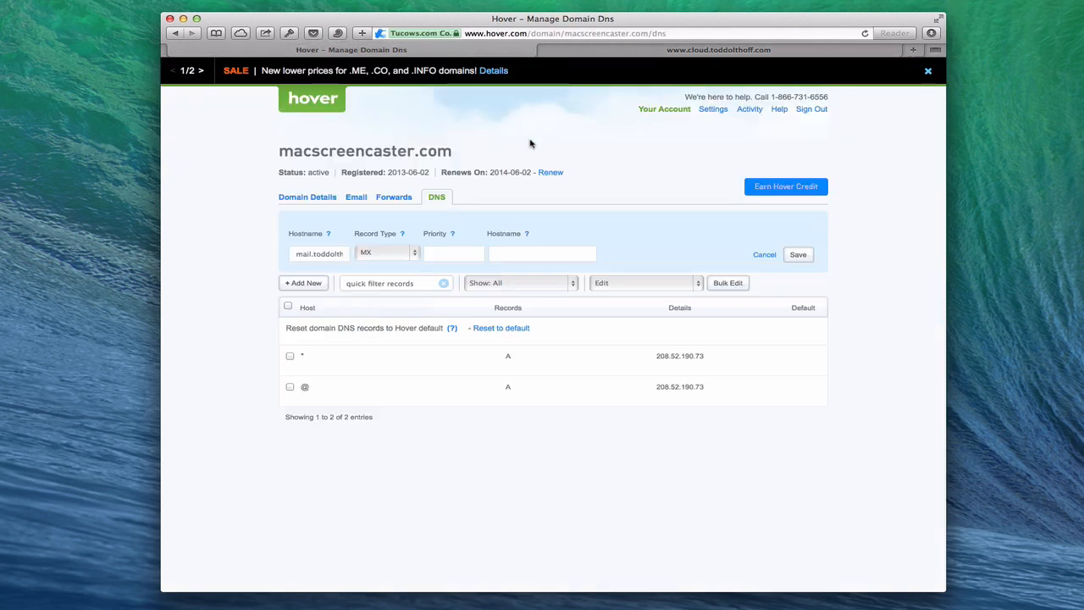
pyautogui.moveTo(411, 247)
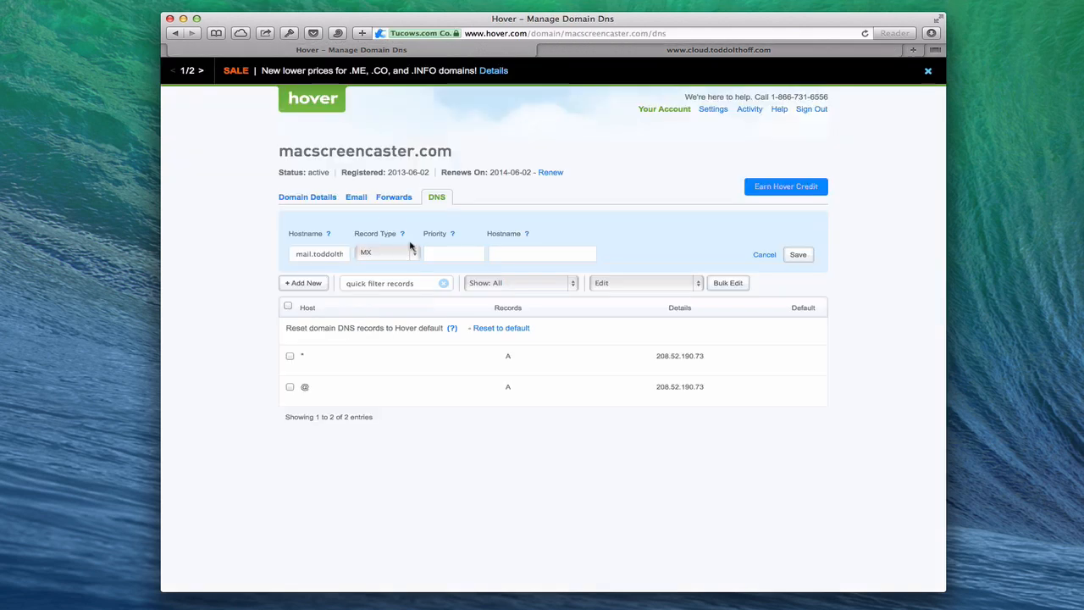